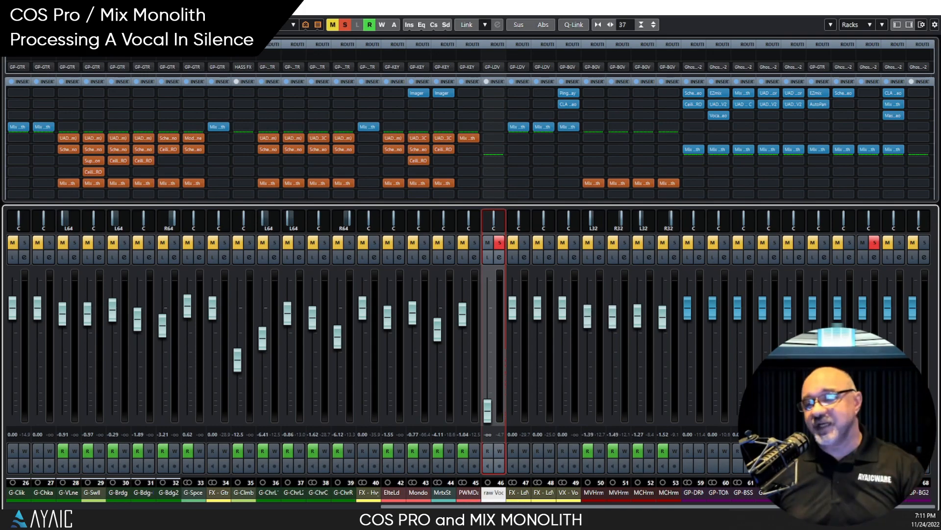
{"action": "mouse_move", "coordinate": [498, 243]}
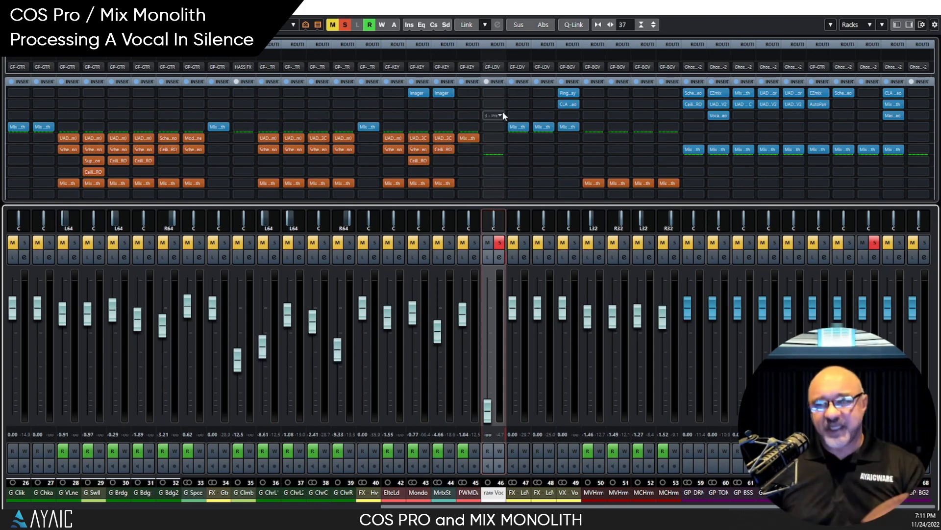
- Open COS Pro on the raw vocal and auto-generate a ceiling curve from its analysed spectrum
{"action": "left_click", "coordinate": [496, 116]}
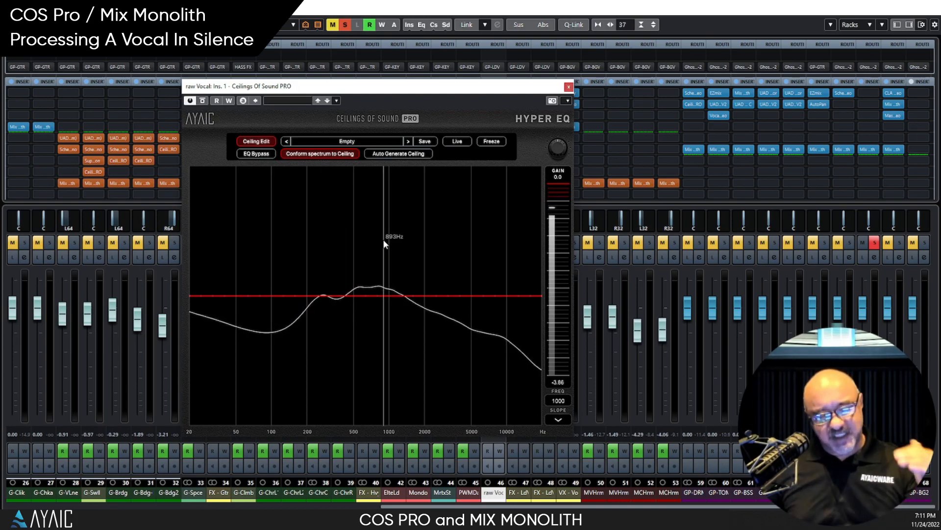
{"action": "mouse_move", "coordinate": [374, 224]}
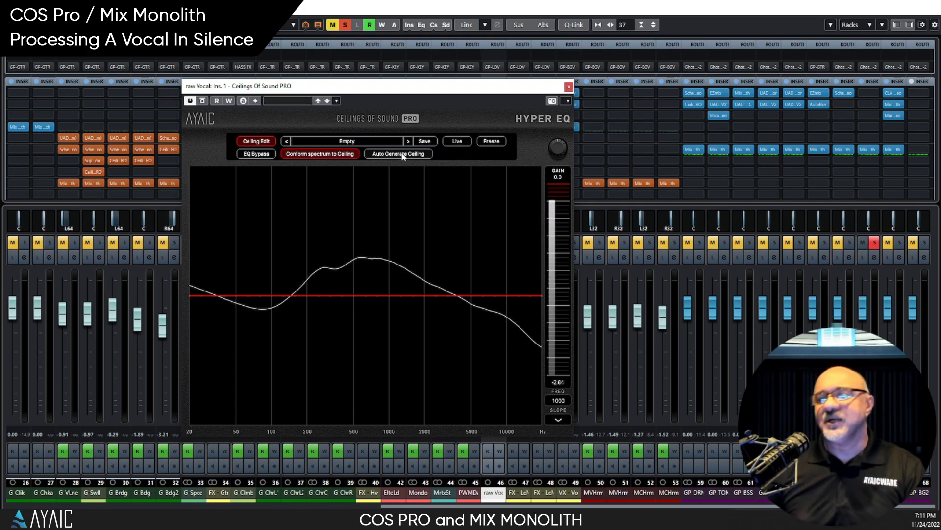
{"action": "left_click", "coordinate": [399, 153]}
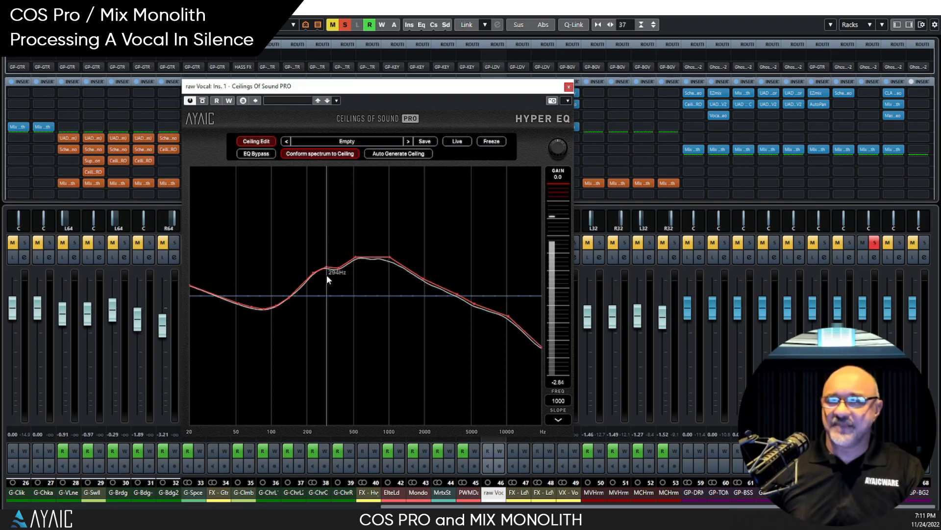
{"action": "right_click", "coordinate": [327, 282]}
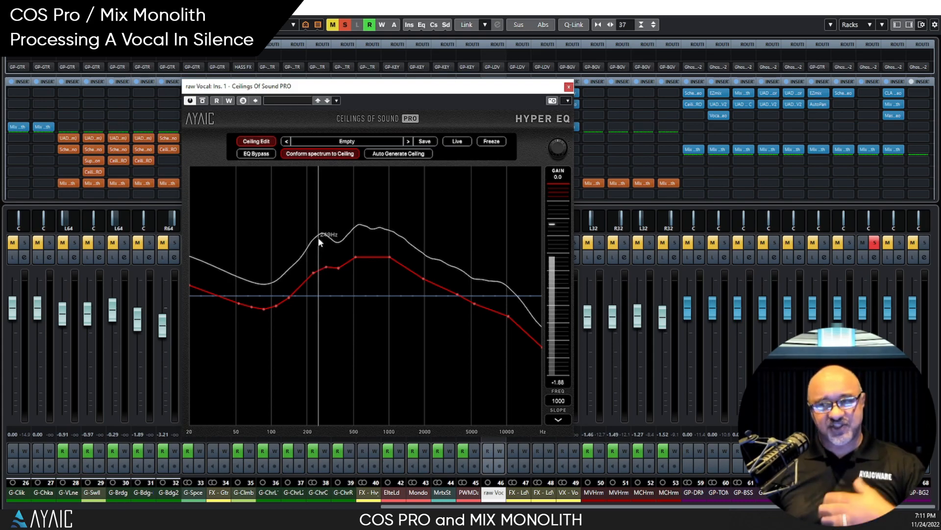
{"action": "mouse_move", "coordinate": [362, 235]}
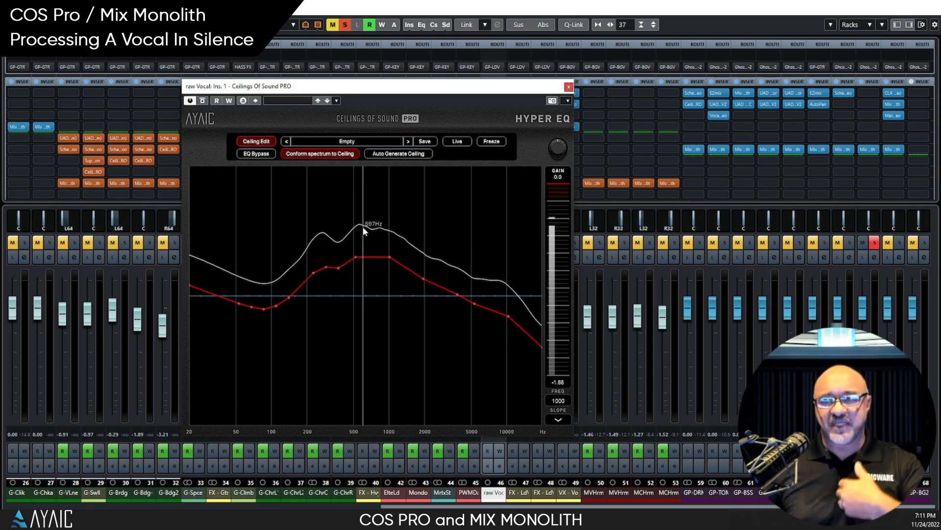
{"action": "mouse_move", "coordinate": [440, 266]}
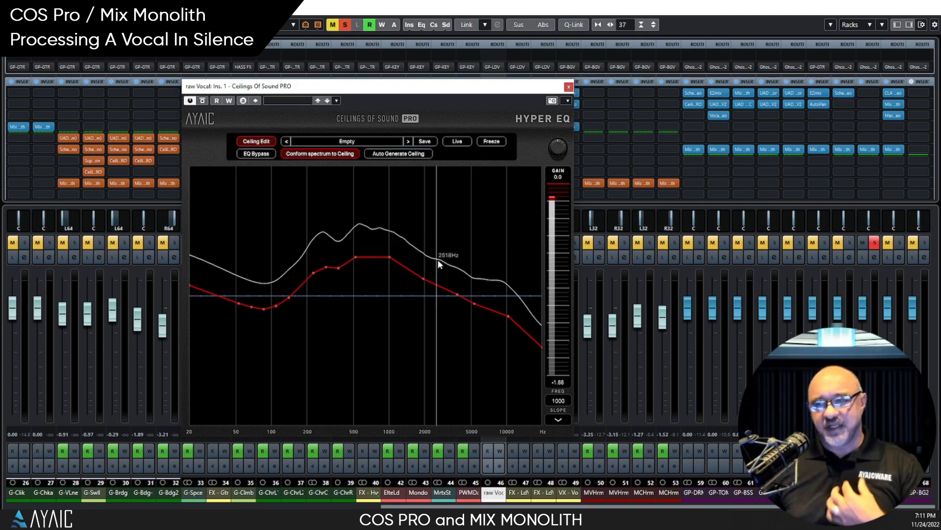
{"action": "mouse_move", "coordinate": [503, 287]}
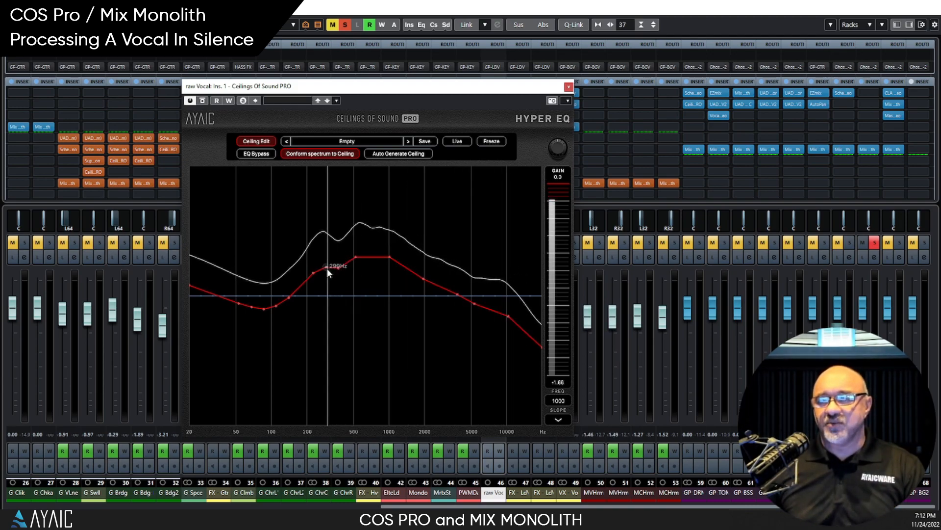
- Drag the 280 Hz, 1 kHz, 9.5 kHz and 33 Hz nodes so the ceiling sits on the spectrum with a lifted high end
{"action": "left_click_drag", "start_coordinate": [328, 269], "coordinate": [330, 252]}
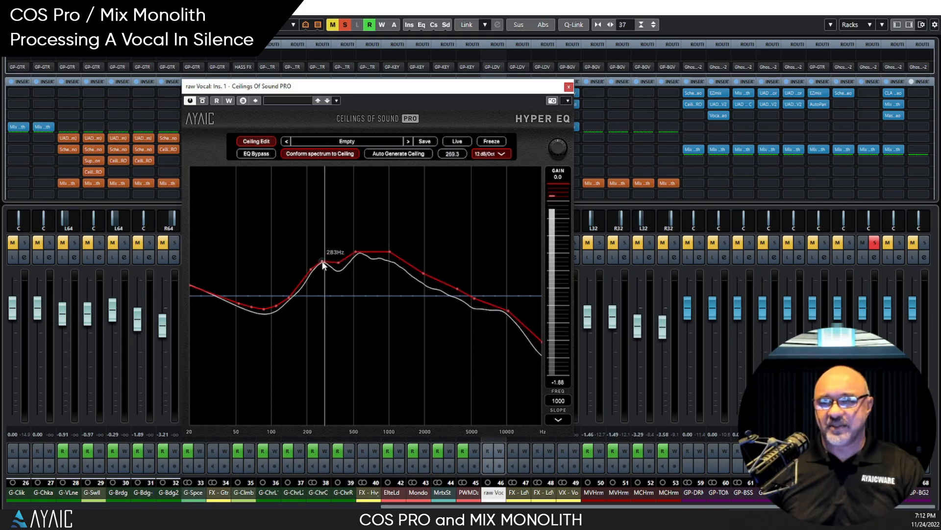
{"action": "left_click_drag", "start_coordinate": [323, 266], "coordinate": [357, 252]}
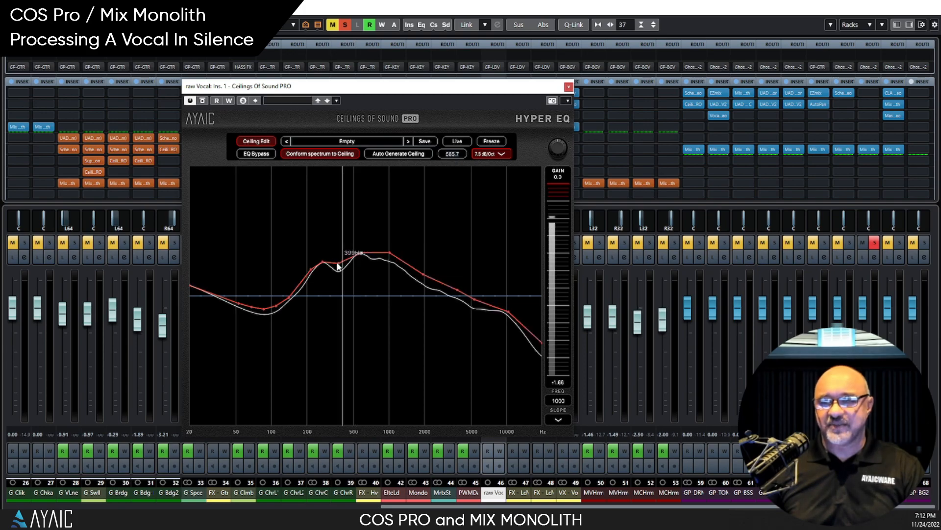
{"action": "right_click", "coordinate": [349, 271]}
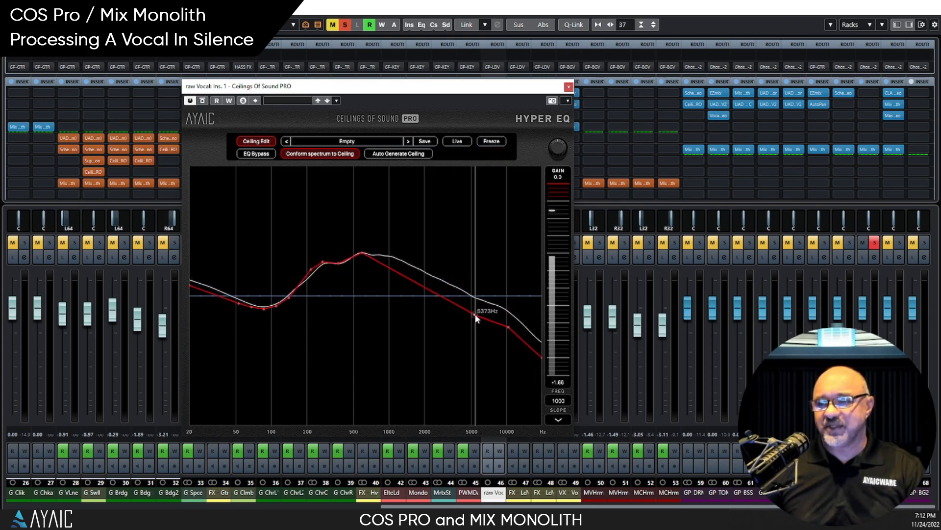
{"action": "left_click_drag", "start_coordinate": [478, 318], "coordinate": [362, 255]}
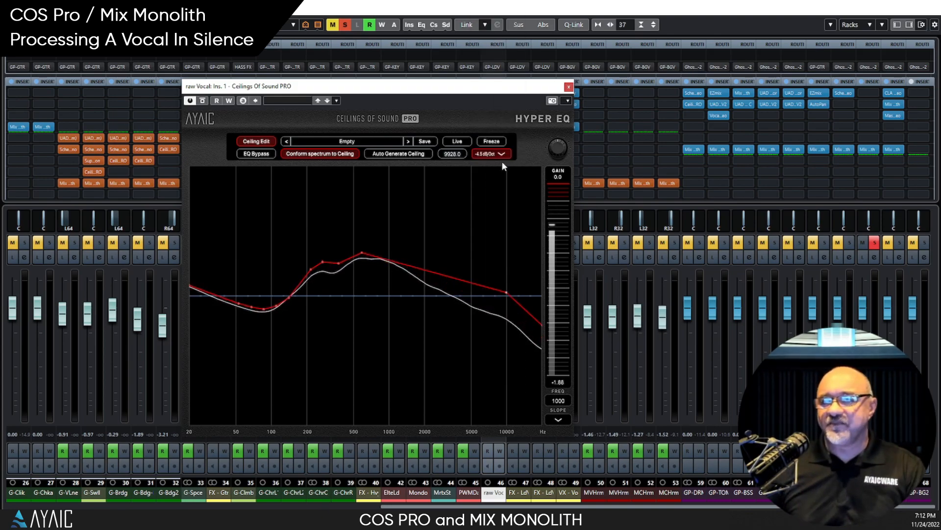
{"action": "mouse_move", "coordinate": [400, 305]}
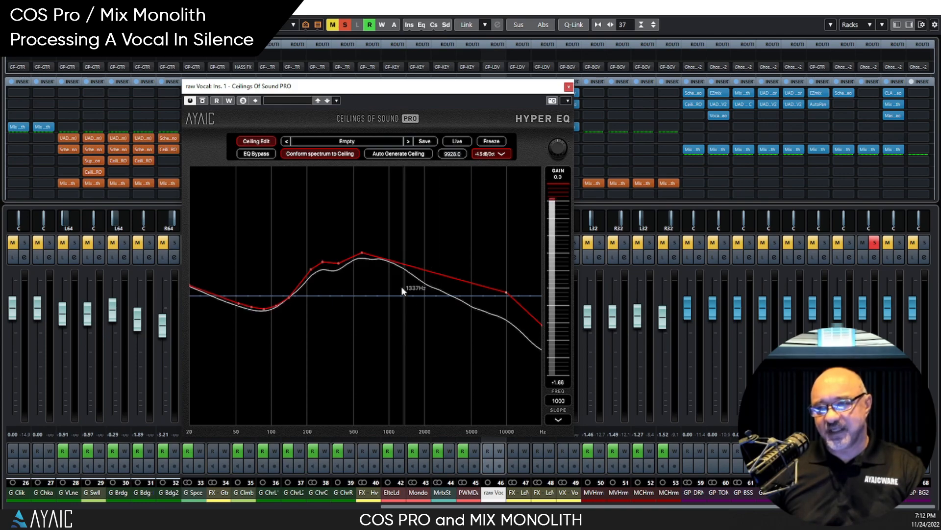
{"action": "mouse_move", "coordinate": [494, 330]}
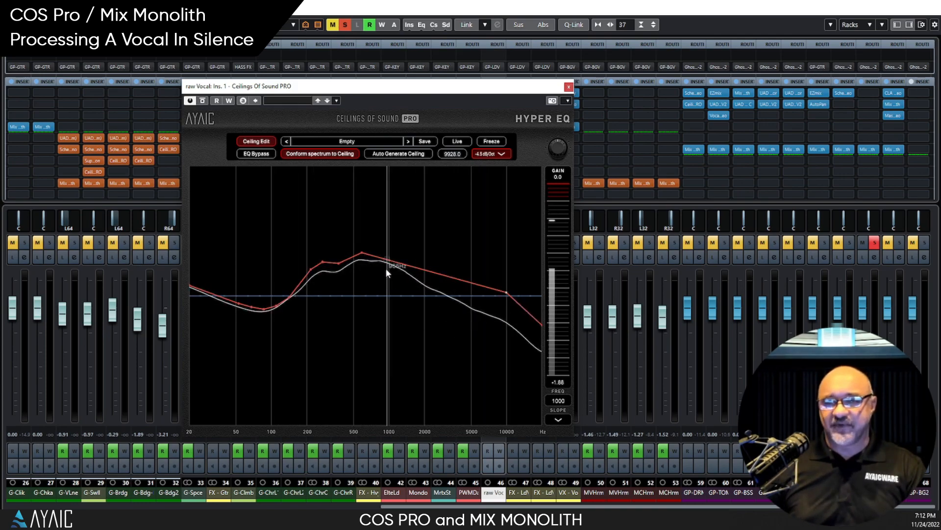
{"action": "left_click_drag", "start_coordinate": [387, 270], "coordinate": [323, 270]}
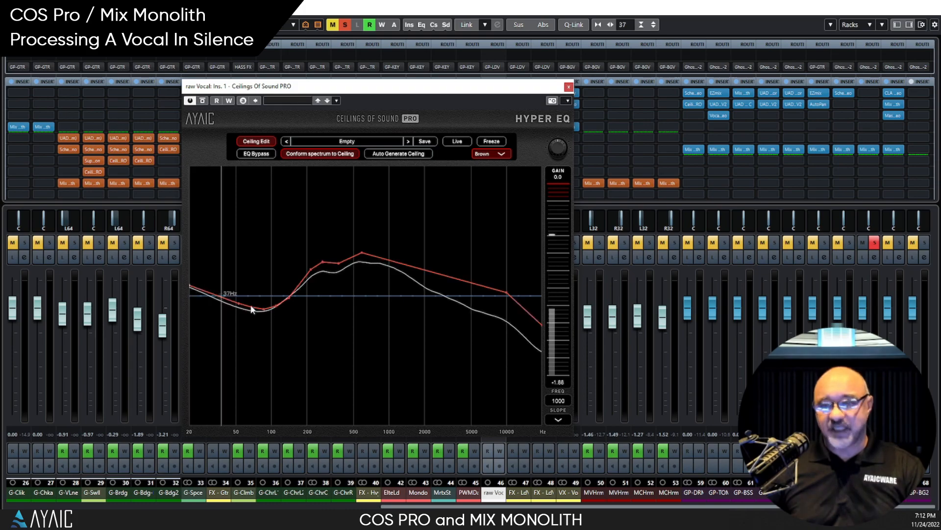
{"action": "left_click_drag", "start_coordinate": [252, 307], "coordinate": [215, 298]}
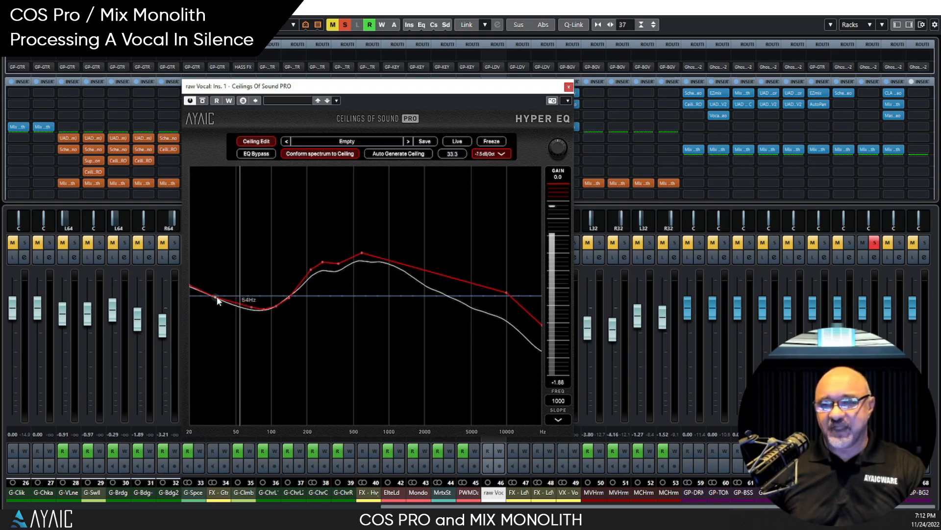
- Switch the tilt reference to White then Brown noise while moving the 62 Hz and 370 Hz ceiling nodes
{"action": "left_click", "coordinate": [558, 418]}
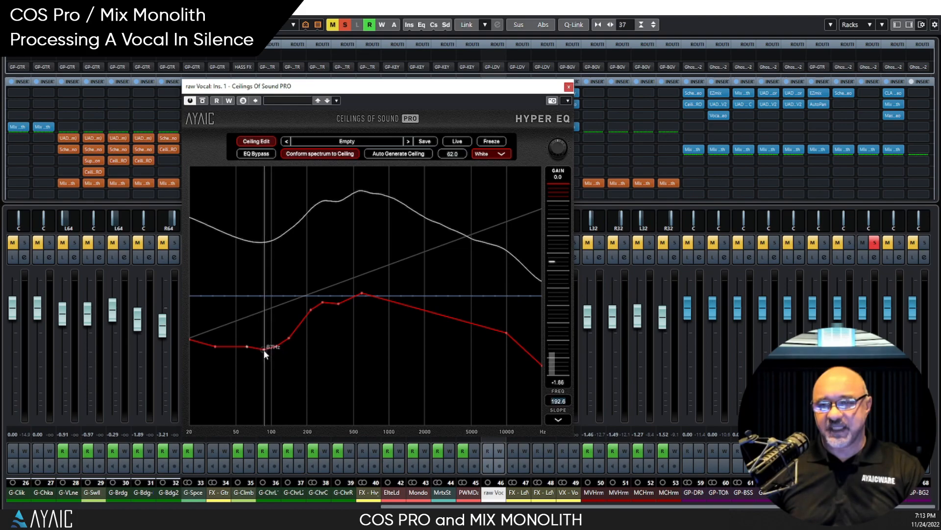
{"action": "left_click_drag", "start_coordinate": [263, 346], "coordinate": [277, 342]}
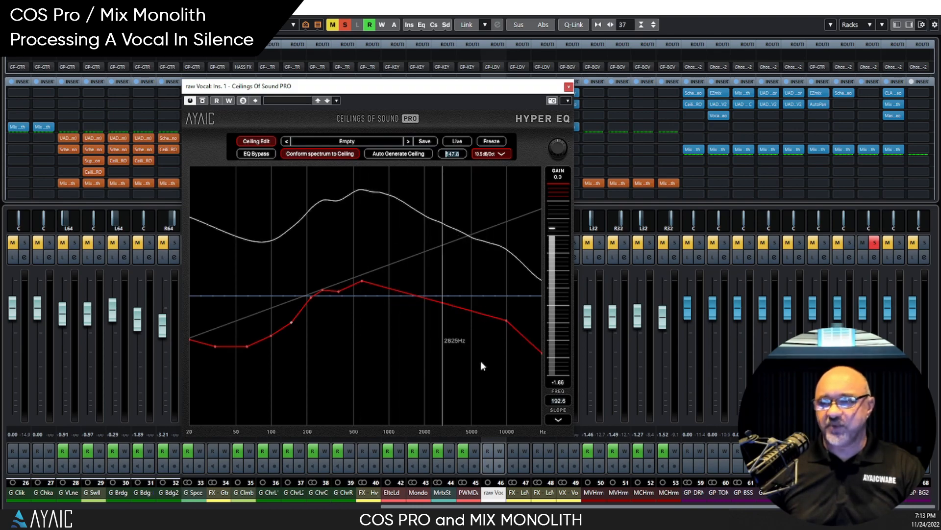
{"action": "left_click", "coordinate": [492, 153]}
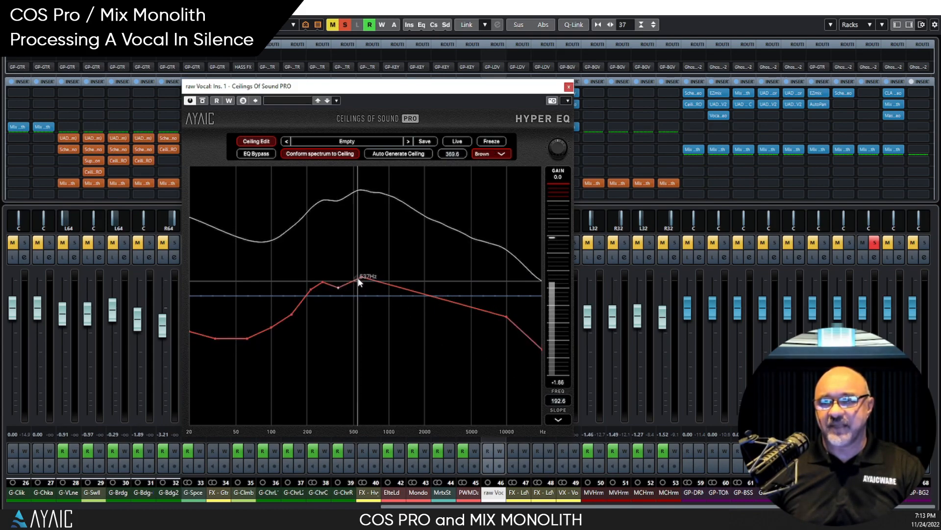
{"action": "left_click_drag", "start_coordinate": [339, 285], "coordinate": [362, 286]}
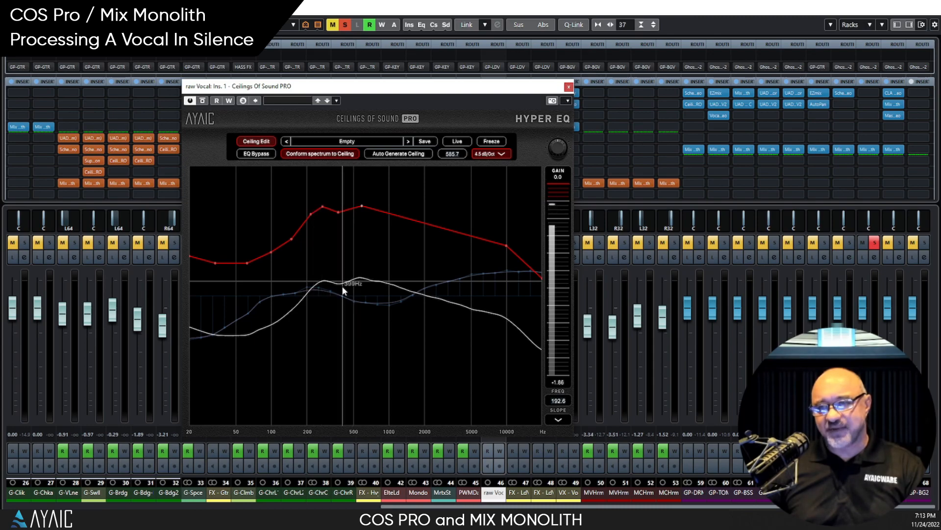
- Conform the vocal spectrum to the ceiling and set the tilt reference back to White noise
{"action": "left_click", "coordinate": [502, 153]}
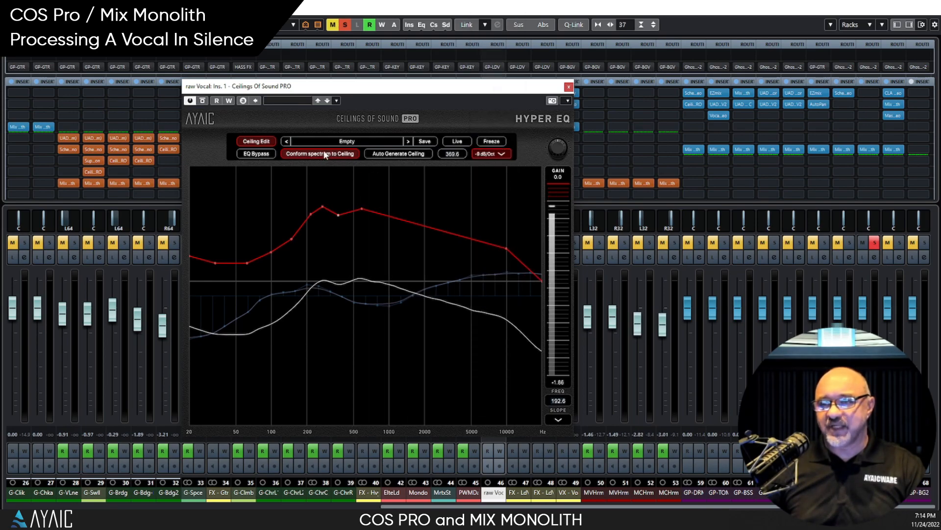
{"action": "mouse_move", "coordinate": [371, 269]}
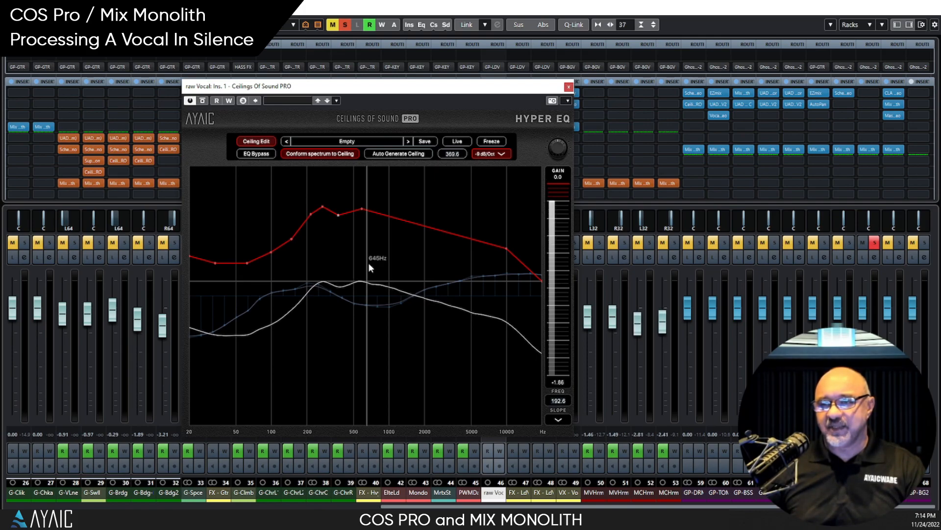
{"action": "mouse_move", "coordinate": [361, 315]}
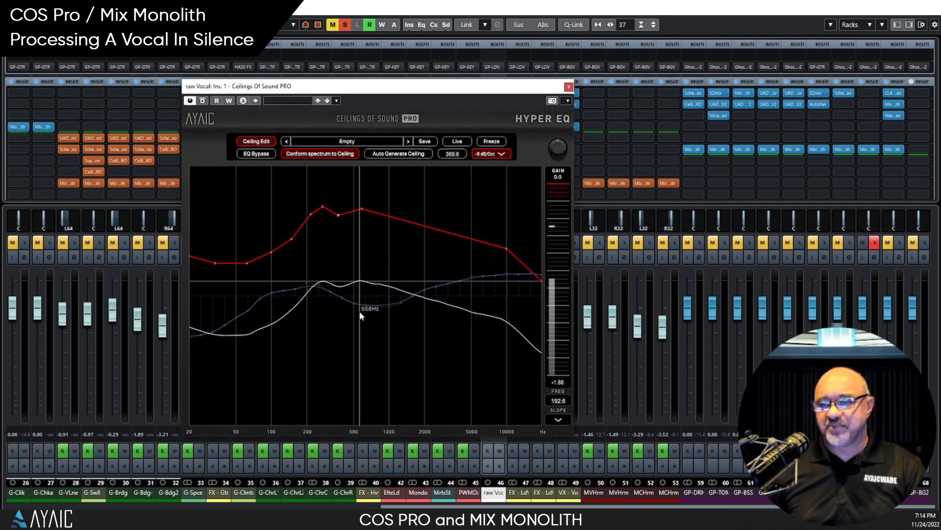
{"action": "mouse_move", "coordinate": [373, 295]}
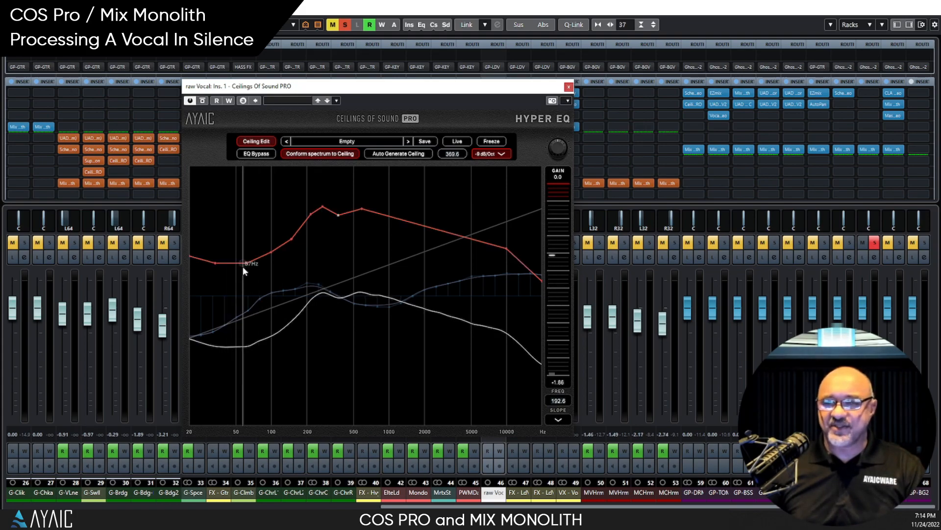
{"action": "mouse_move", "coordinate": [301, 244]}
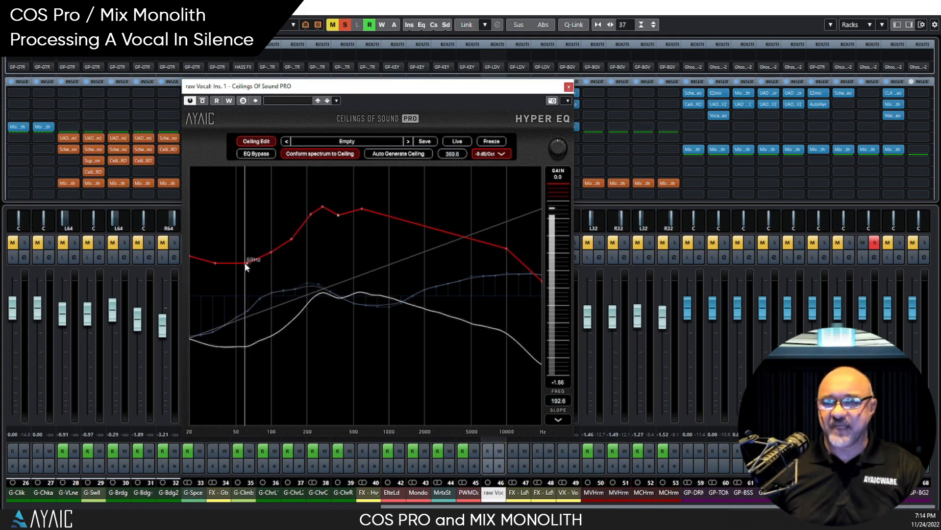
{"action": "left_click", "coordinate": [490, 153]}
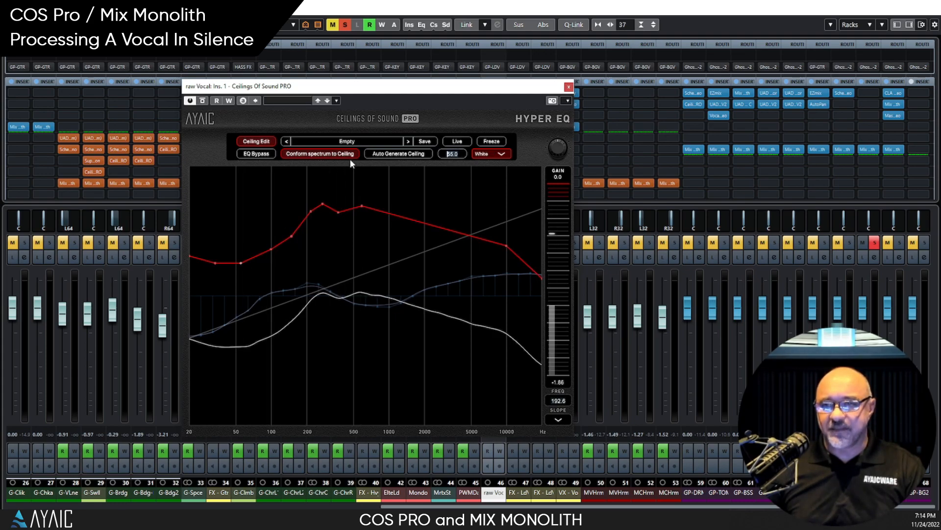
{"action": "mouse_move", "coordinate": [379, 345]}
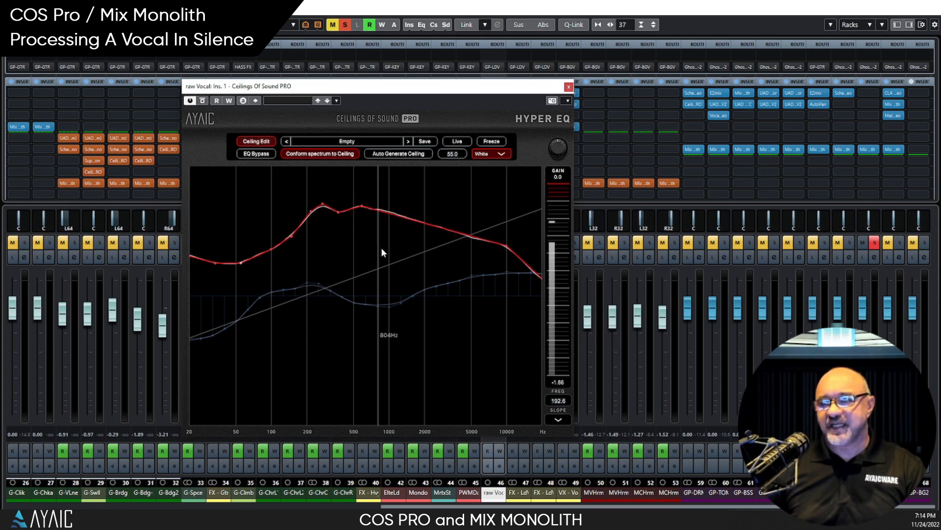
{"action": "mouse_move", "coordinate": [411, 223]}
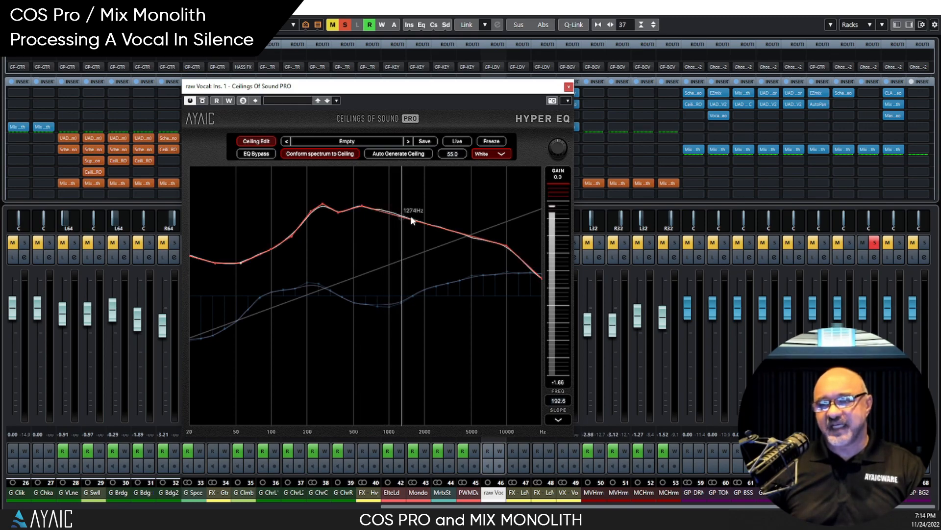
{"action": "mouse_move", "coordinate": [395, 428]}
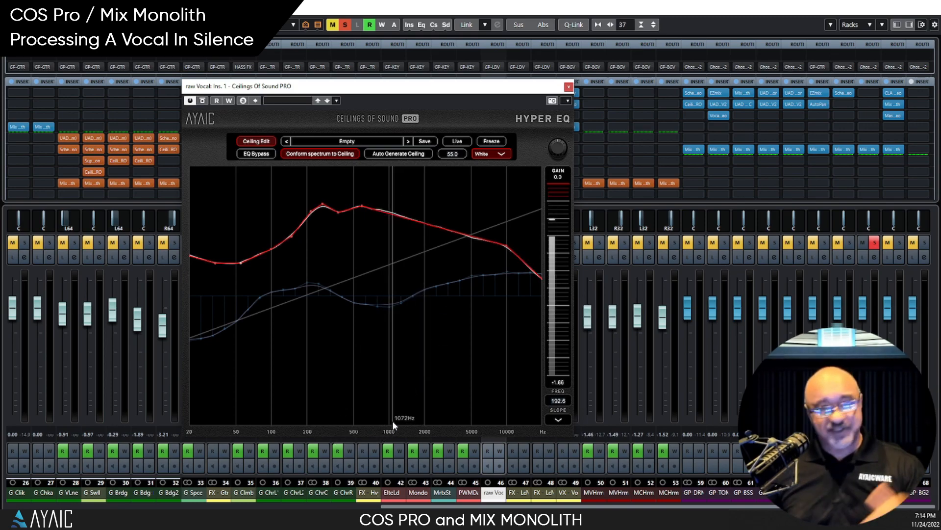
{"action": "mouse_move", "coordinate": [362, 171]}
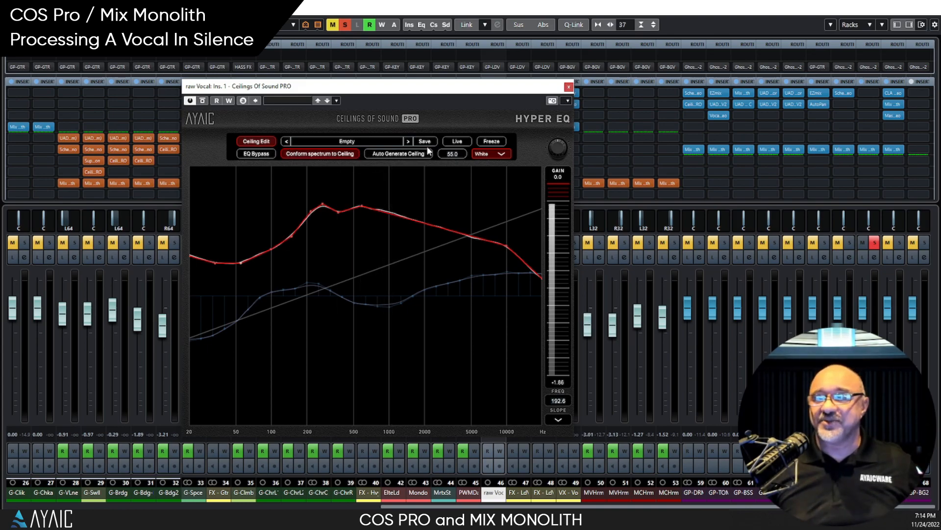
{"action": "mouse_move", "coordinate": [469, 166]}
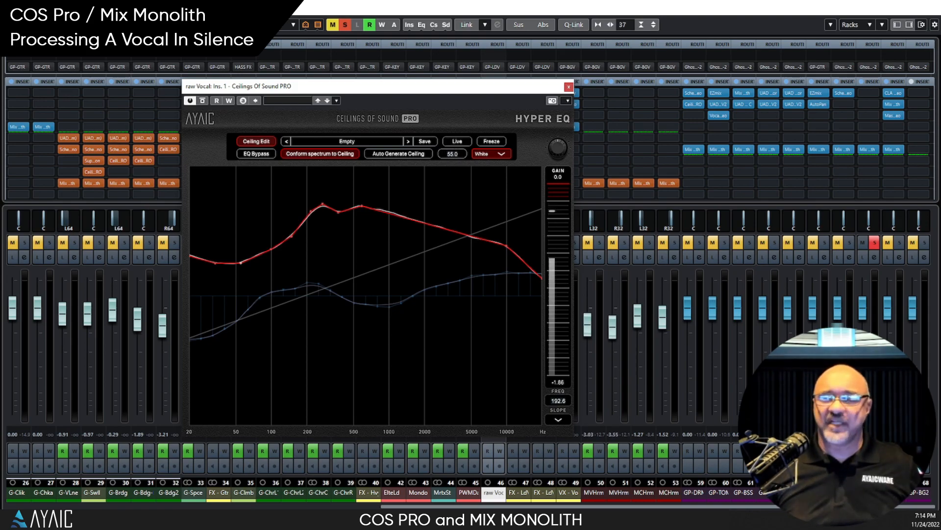
- Toggle between EQ Edit and Ceiling Edit to compare the correction curve, ending on Ceiling Edit
{"action": "left_click", "coordinate": [256, 142]}
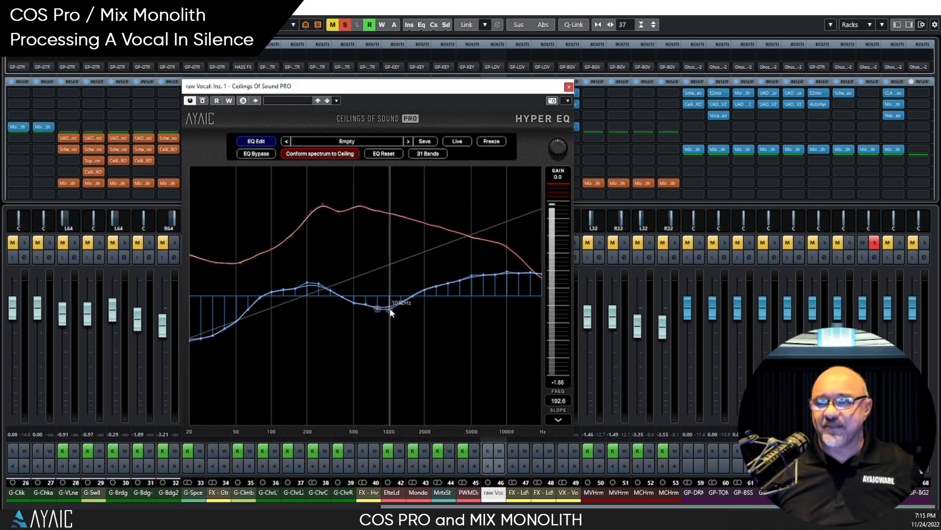
{"action": "left_click", "coordinate": [256, 141]}
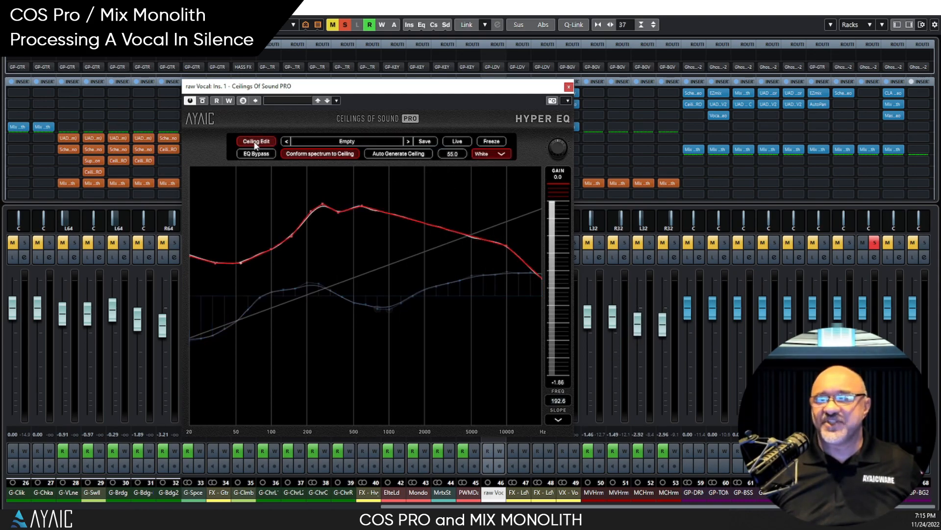
{"action": "left_click", "coordinate": [256, 141]}
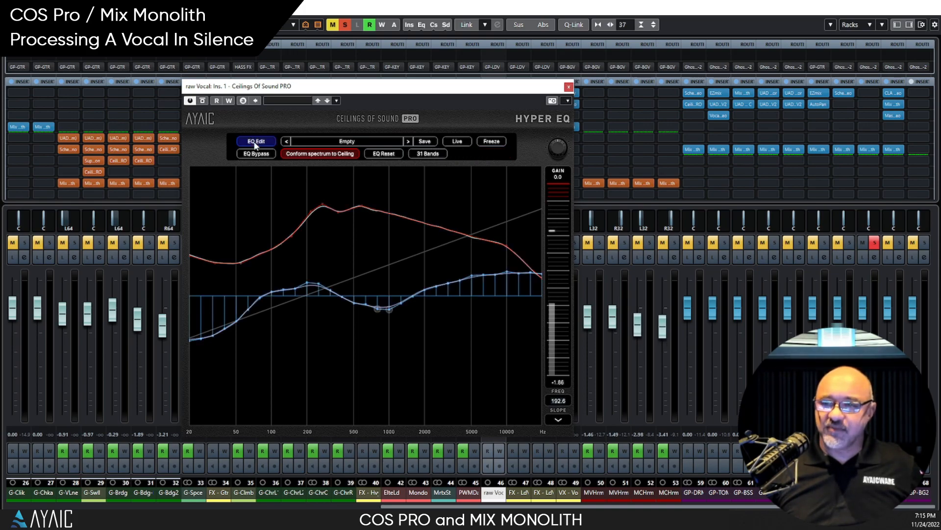
{"action": "left_click", "coordinate": [256, 142]}
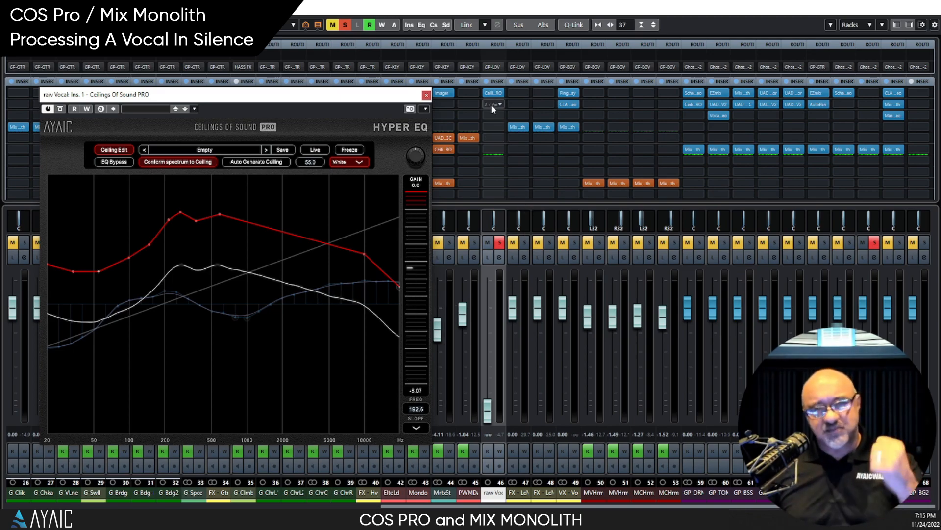
- Insert a DeEsser in slot 2 after COS Pro and load the Male Ess Less preset
{"action": "left_click", "coordinate": [494, 103]}
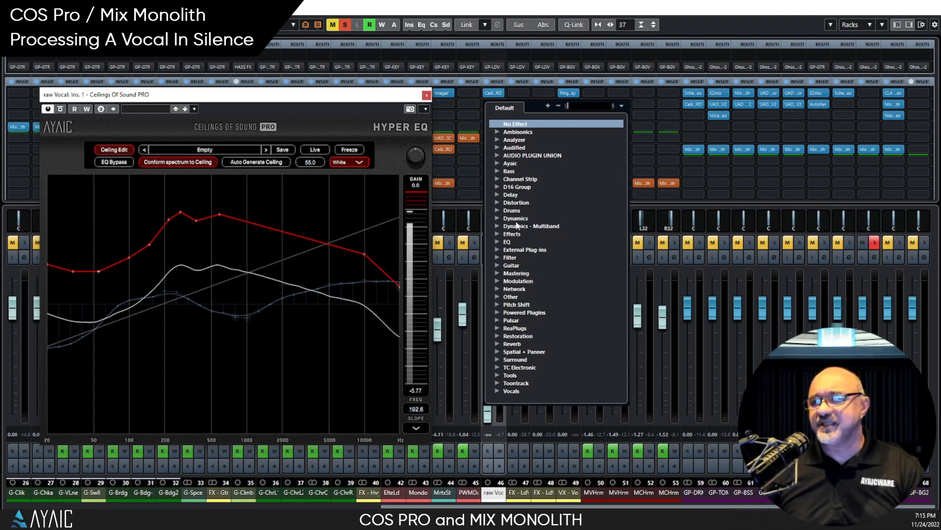
{"action": "left_click", "coordinate": [516, 217]}
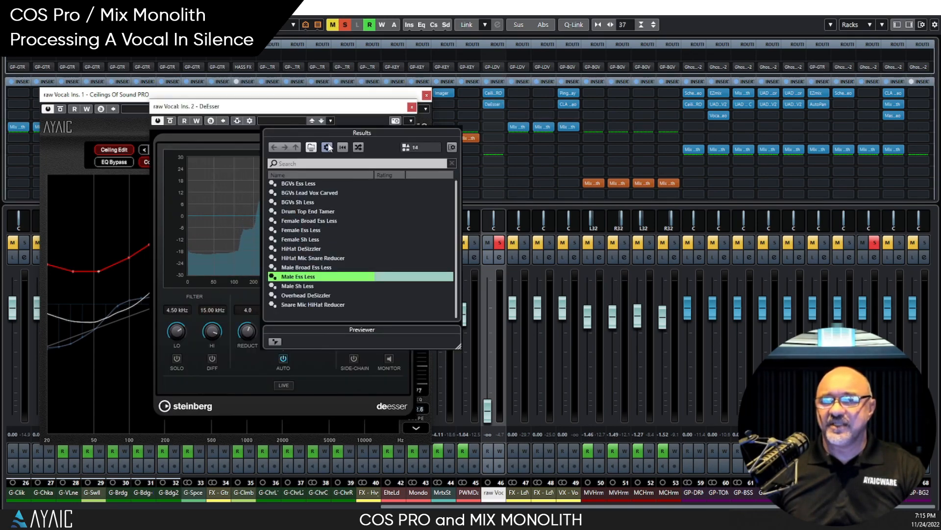
{"action": "double_click", "coordinate": [297, 276]}
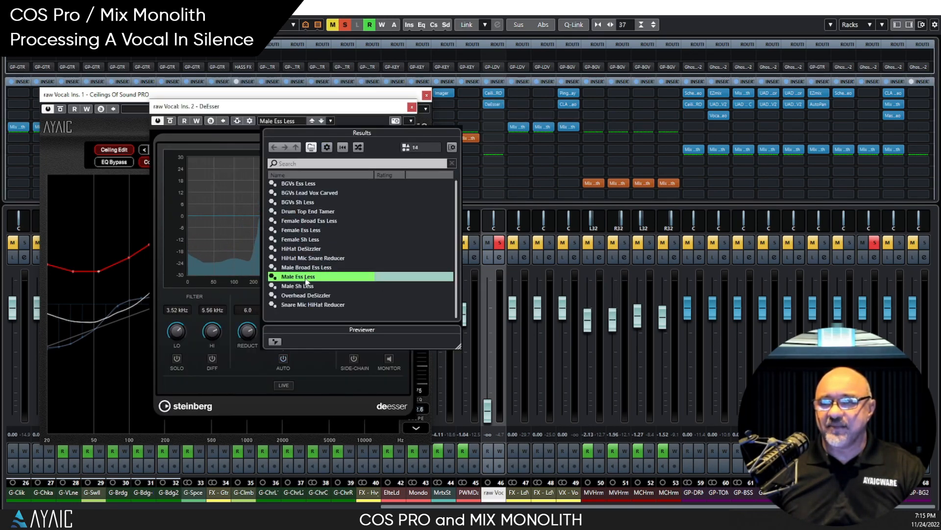
{"action": "left_click", "coordinate": [298, 277]}
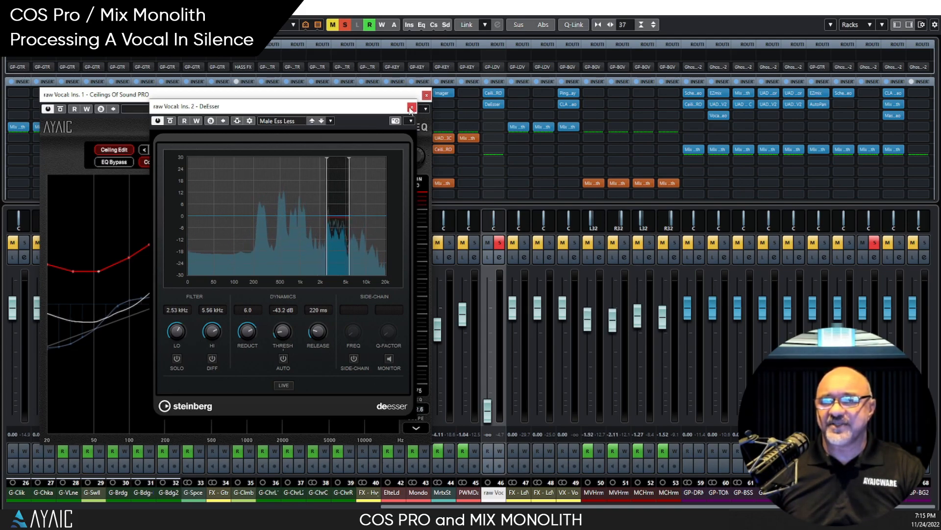
- Close the DeEsser and COS Pro windows, briefly reopening the DeEsser to check it
{"action": "left_click", "coordinate": [411, 108]}
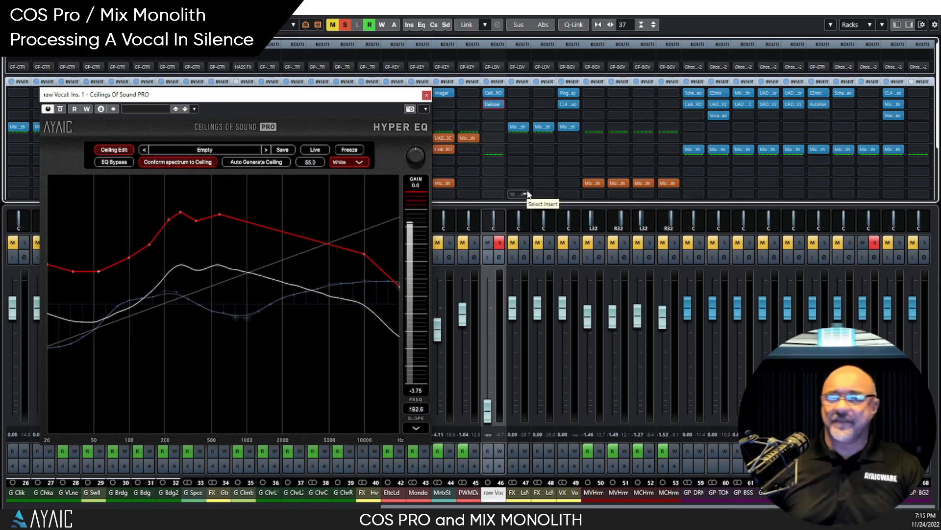
{"action": "mouse_move", "coordinate": [422, 408]}
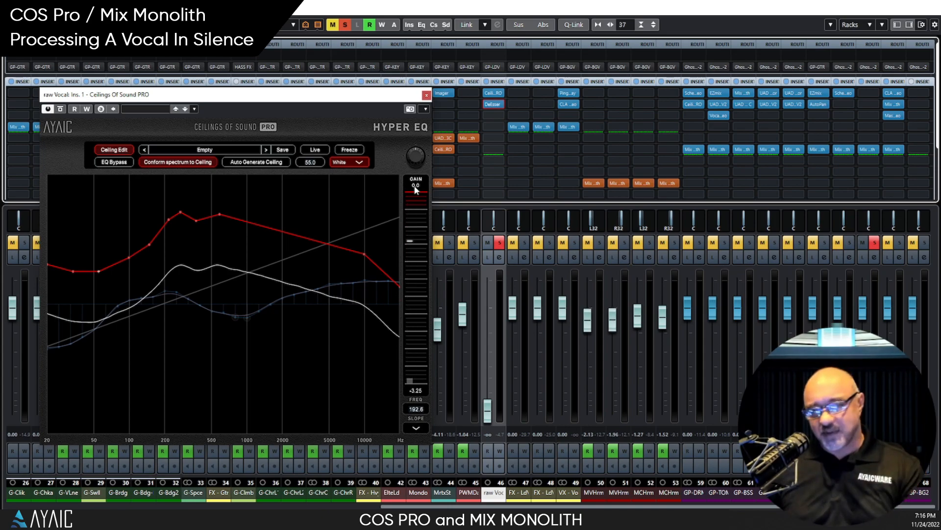
{"action": "mouse_move", "coordinate": [329, 258]}
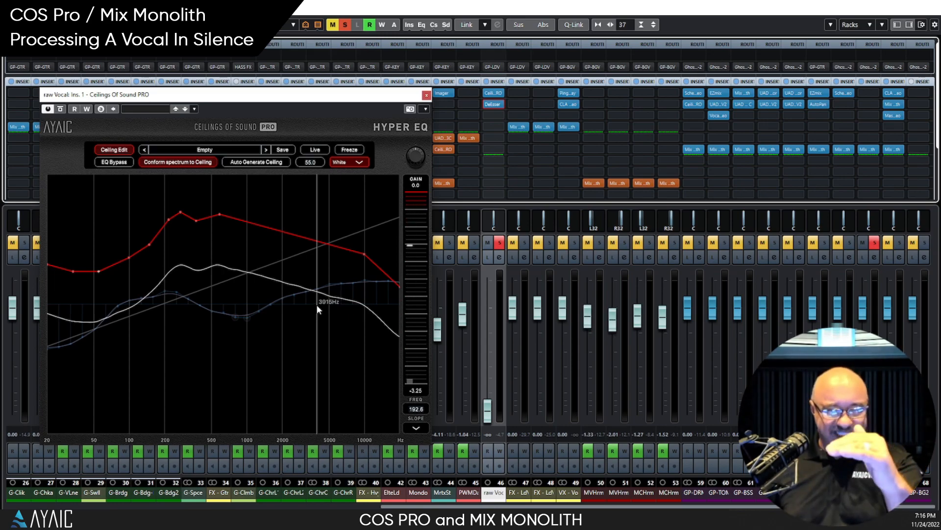
{"action": "mouse_move", "coordinate": [343, 318]}
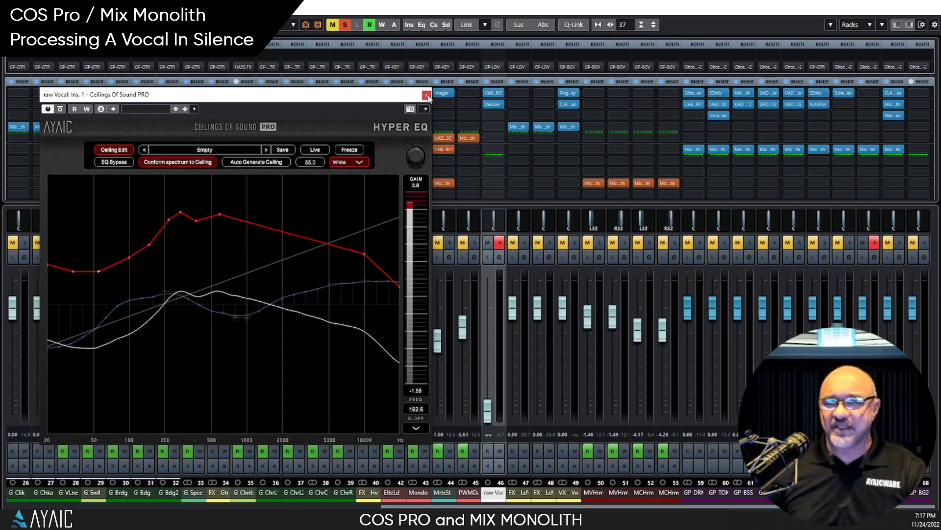
{"action": "left_click", "coordinate": [426, 95]}
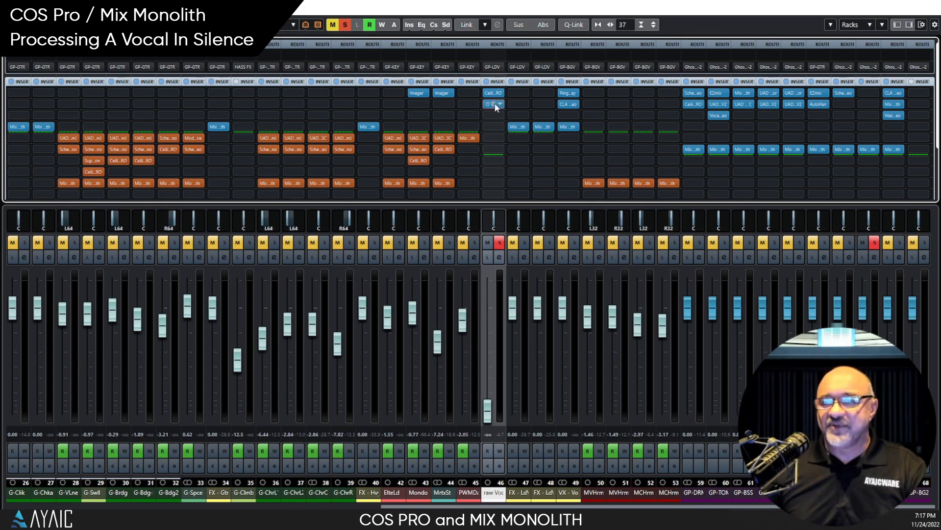
{"action": "left_click", "coordinate": [492, 103]}
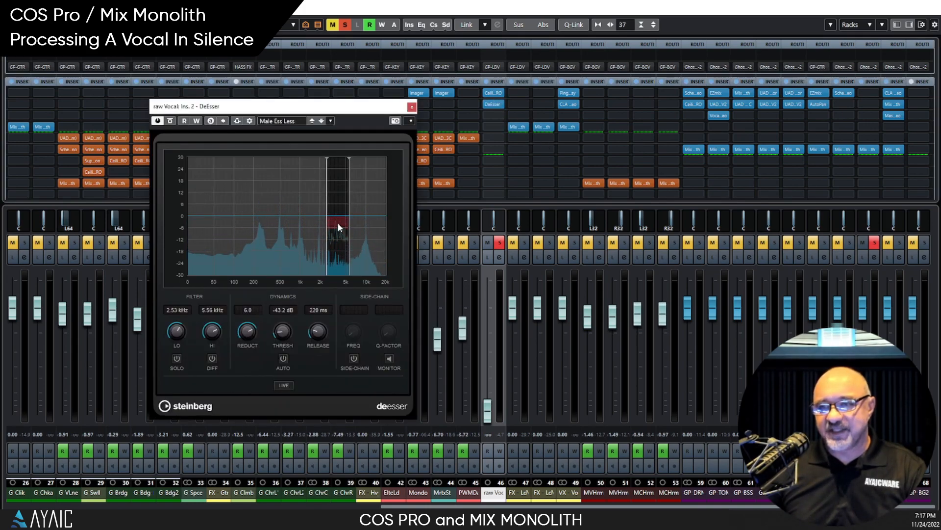
{"action": "left_click", "coordinate": [412, 107]}
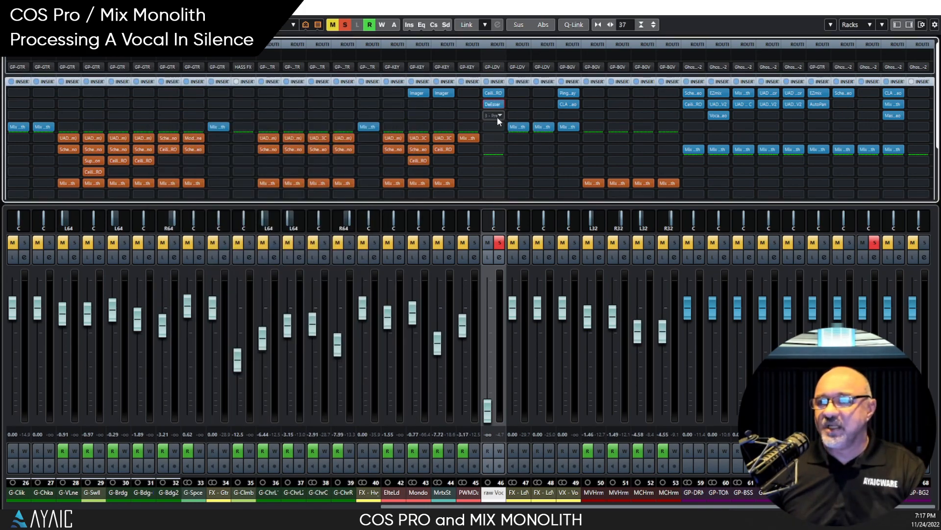
- Insert UAD Manley VOXBOX in slot 3 and load the JC heavy rock vocal preset
{"action": "left_click", "coordinate": [498, 114]}
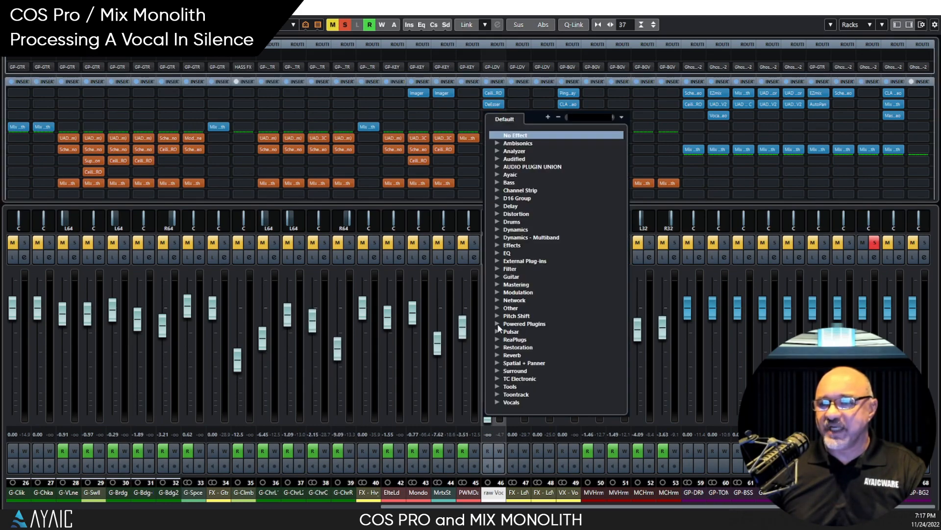
{"action": "left_click", "coordinate": [524, 323]}
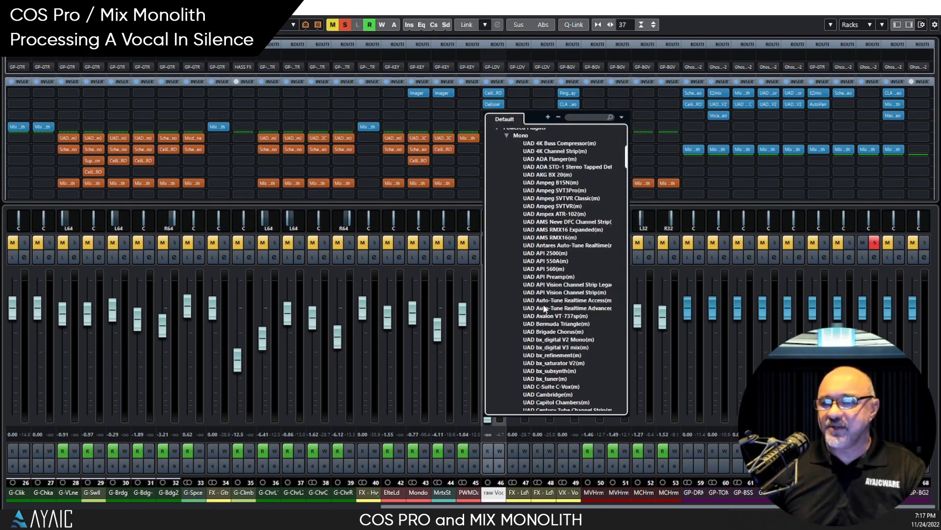
{"action": "scroll", "scroll_direction": "down", "scroll_amount": 3}
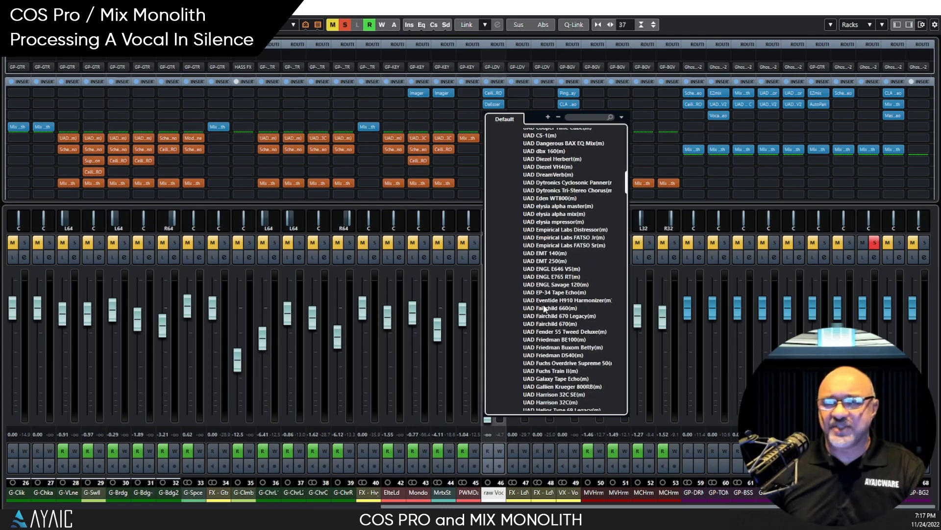
{"action": "scroll", "scroll_direction": "down", "scroll_amount": 3}
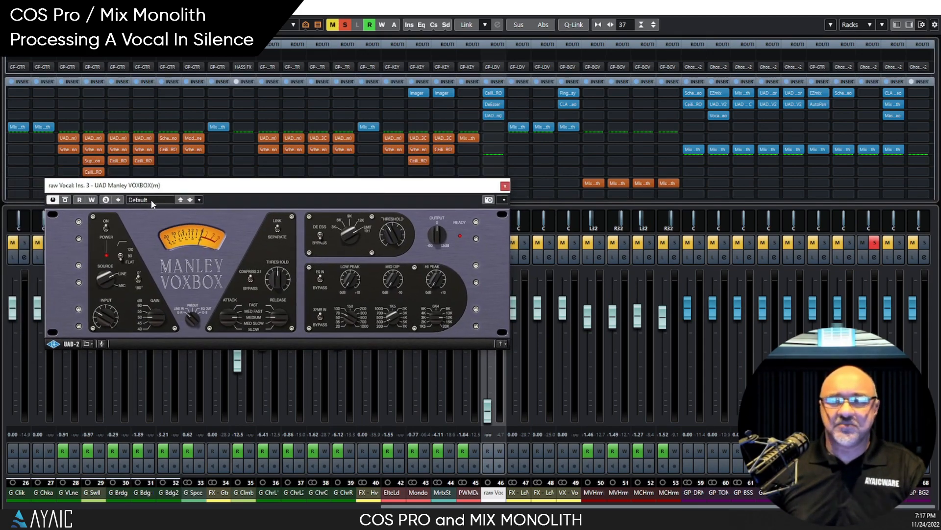
{"action": "left_click", "coordinate": [151, 200]}
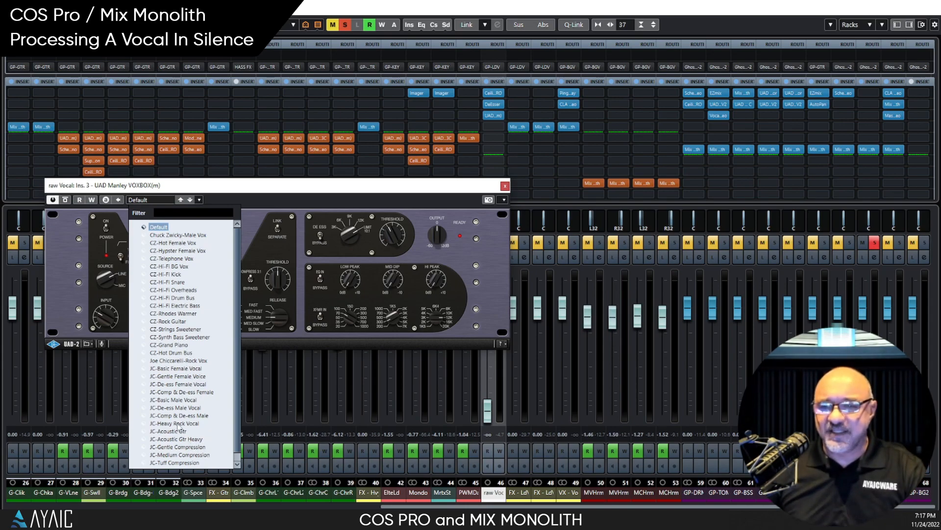
{"action": "left_click", "coordinate": [175, 423]}
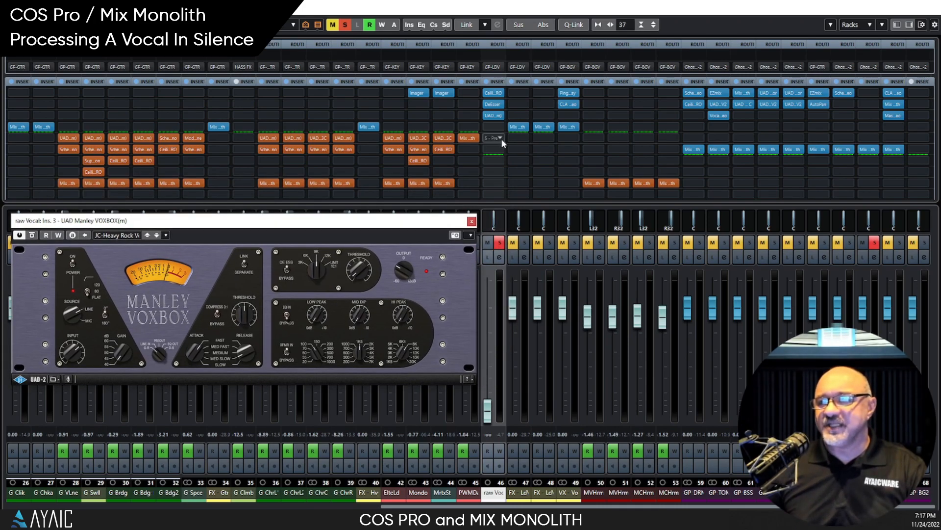
- Insert a SuperVision loudness meter in a later slot and close its window
{"action": "left_click", "coordinate": [493, 137]}
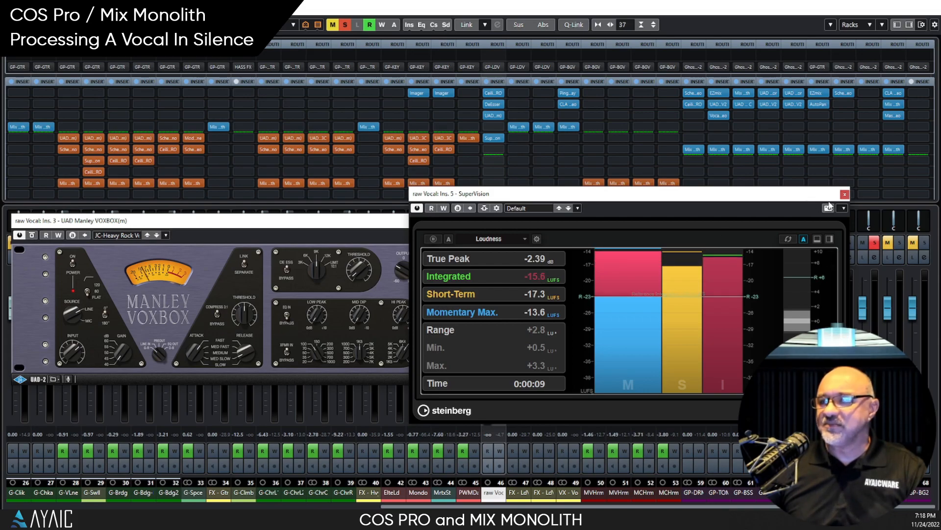
{"action": "left_click", "coordinate": [843, 208]}
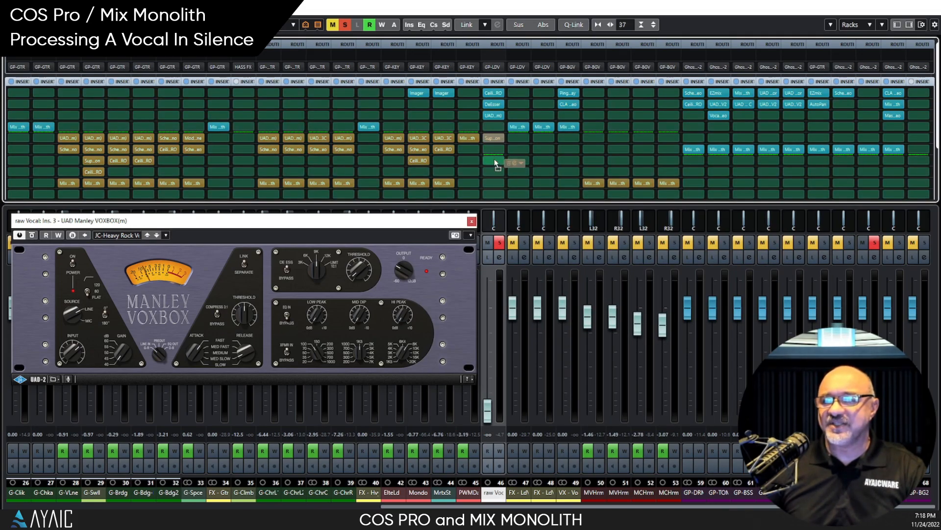
- Insert Ayaic Mix Monolith in slot 4, open its editor and move it aside to the left
{"action": "left_click", "coordinate": [497, 162]}
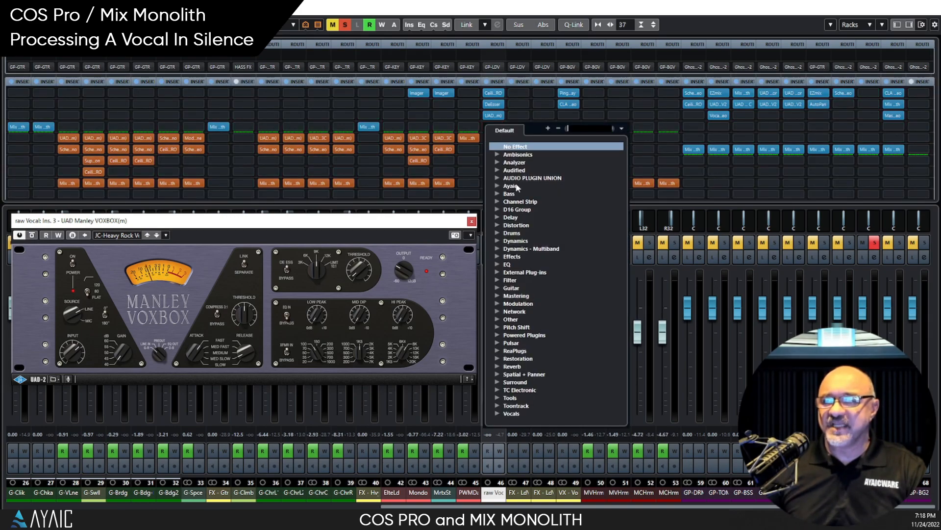
{"action": "left_click", "coordinate": [508, 185]}
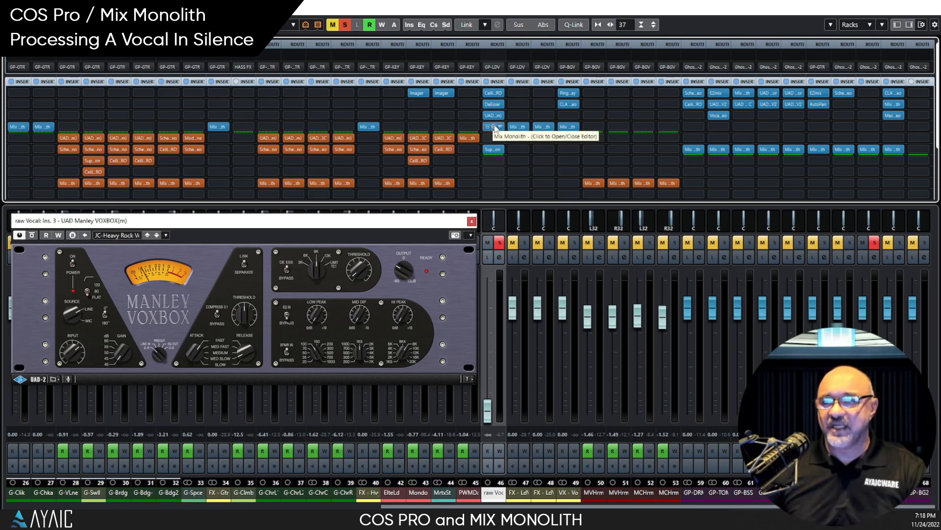
{"action": "left_click", "coordinate": [488, 127]}
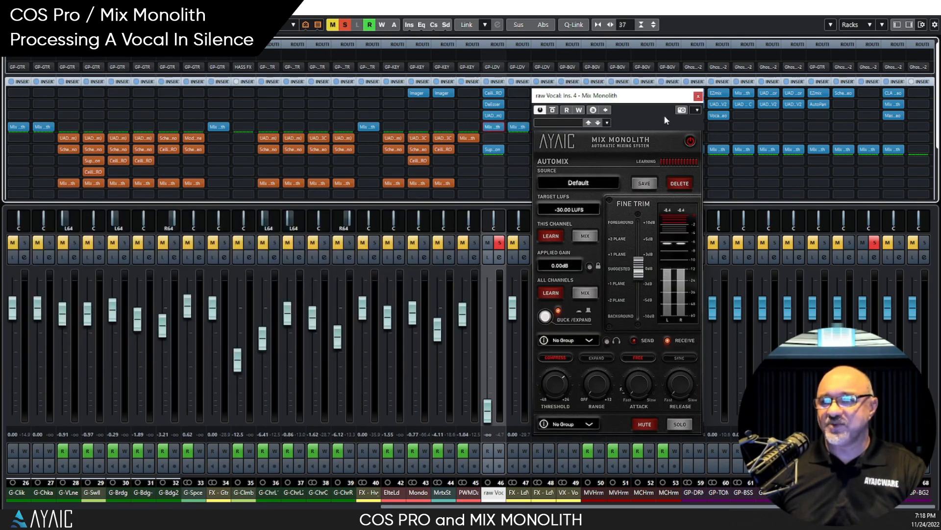
{"action": "left_click_drag", "start_coordinate": [614, 95], "coordinate": [257, 117]}
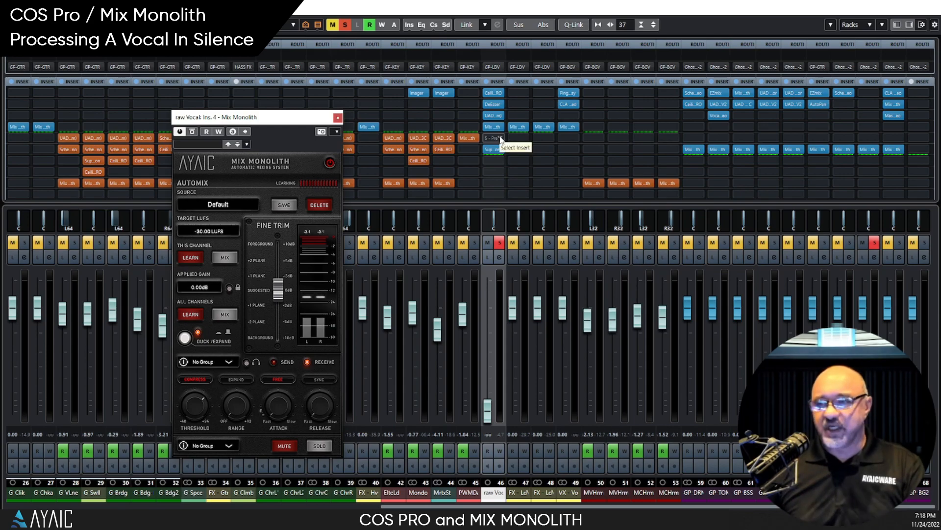
- Insert UAD Studer A800 in slot 5 set to the Vocal-30IPS 900 tape preset
{"action": "left_click", "coordinate": [498, 147]}
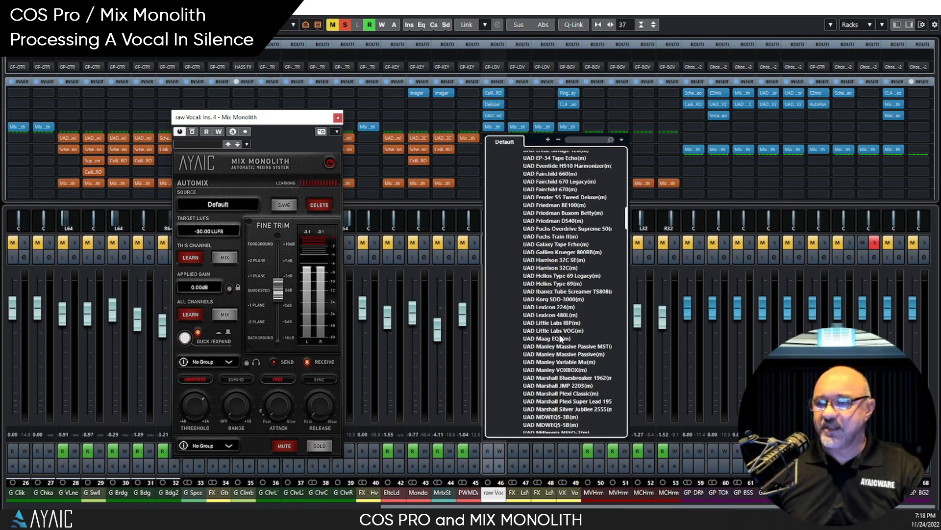
{"action": "scroll", "scroll_direction": "down", "scroll_amount": 3}
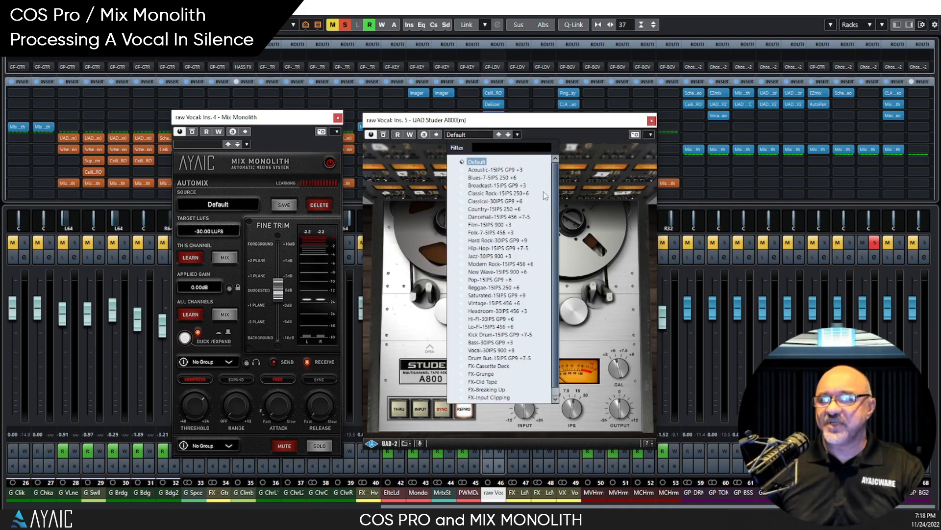
{"action": "left_click", "coordinate": [491, 349]}
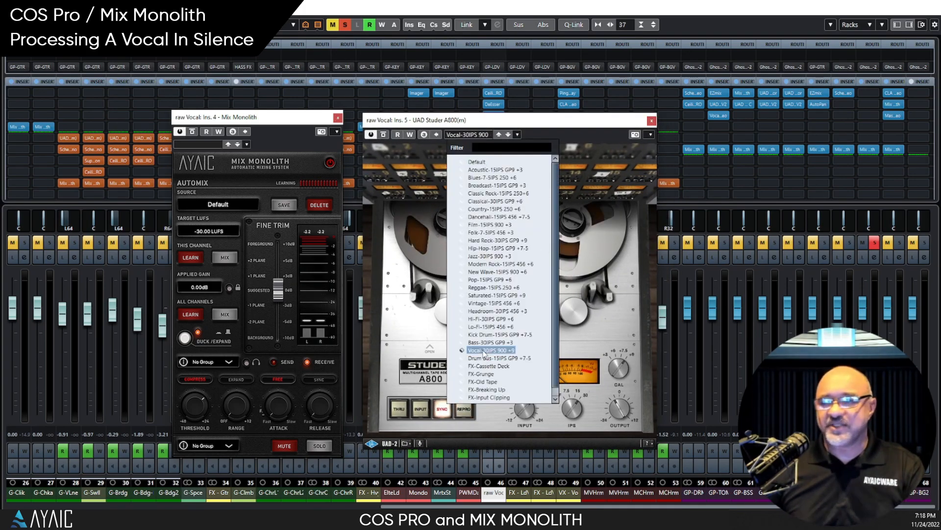
{"action": "left_click", "coordinate": [491, 350]}
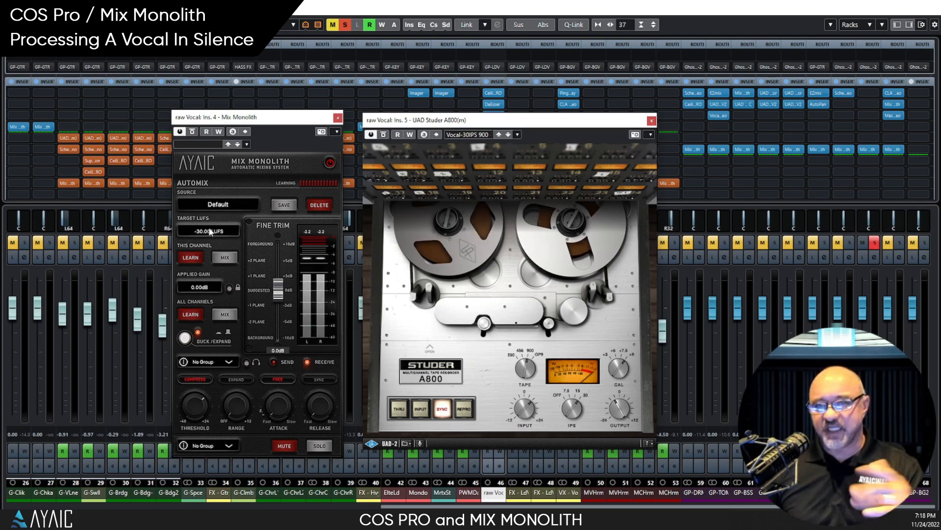
- Load one of Mix Monolith's Factory presets from the source preset list
{"action": "left_click", "coordinate": [218, 204]}
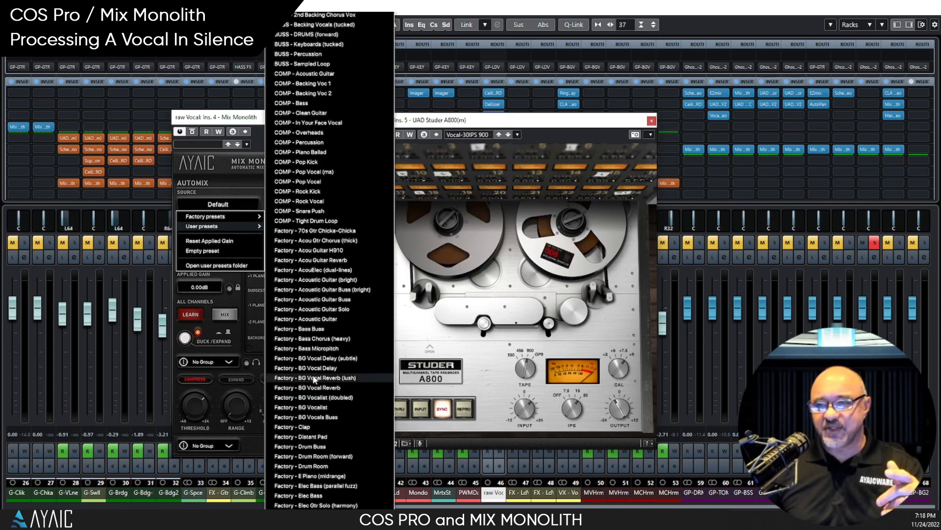
{"action": "scroll", "scroll_direction": "down", "scroll_amount": 3}
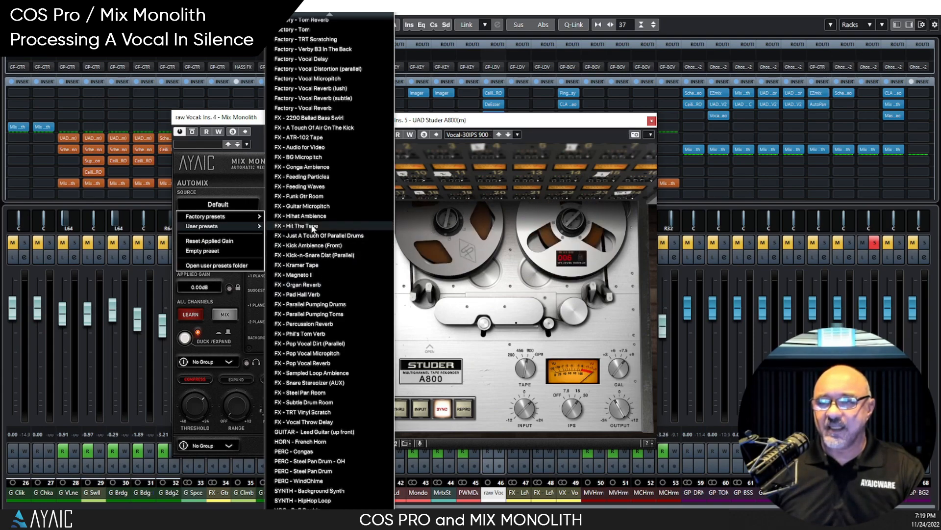
{"action": "left_click", "coordinate": [295, 225]}
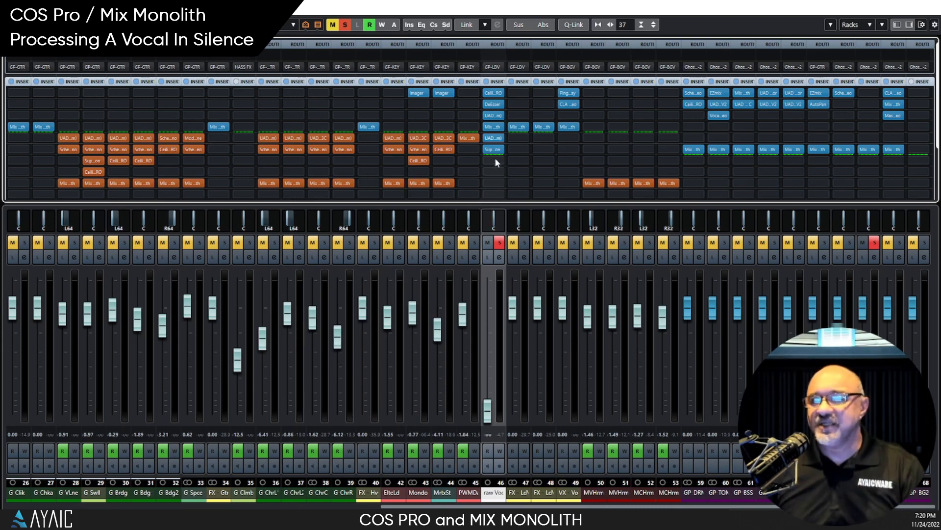
{"action": "mouse_move", "coordinate": [499, 149]}
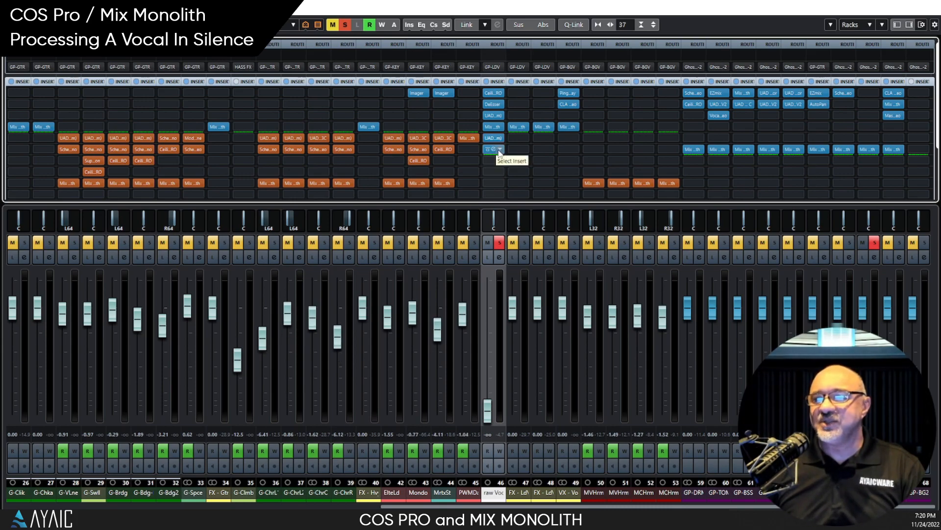
- Insert Ceilings Of Sound PRO on the raw vocal and set its ceiling to a downward dB/Oct slope
{"action": "left_click", "coordinate": [493, 148]}
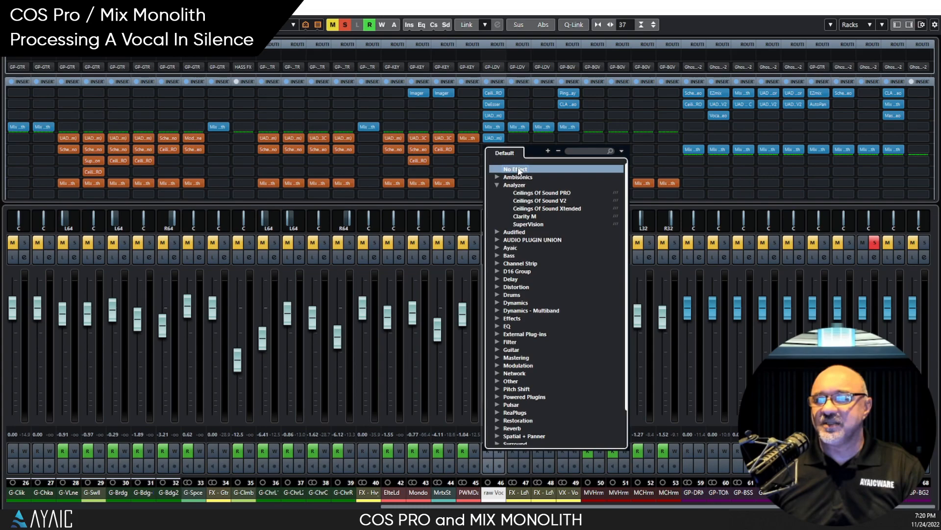
{"action": "left_click", "coordinate": [516, 169]}
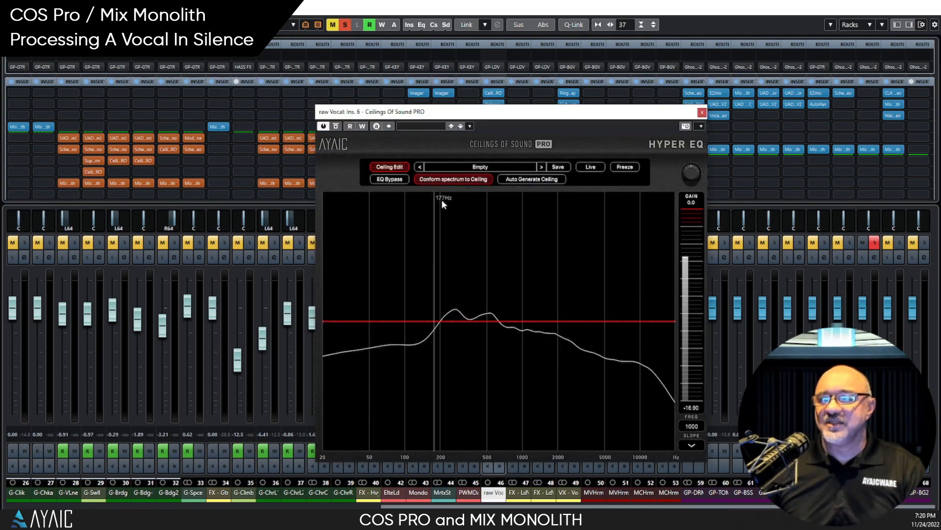
{"action": "left_click_drag", "start_coordinate": [504, 112], "coordinate": [380, 77]}
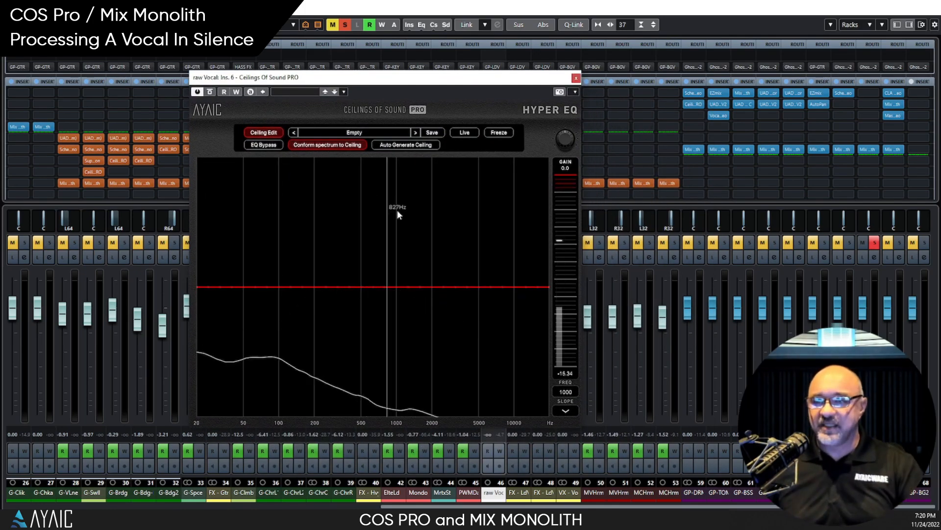
{"action": "right_click", "coordinate": [399, 215]}
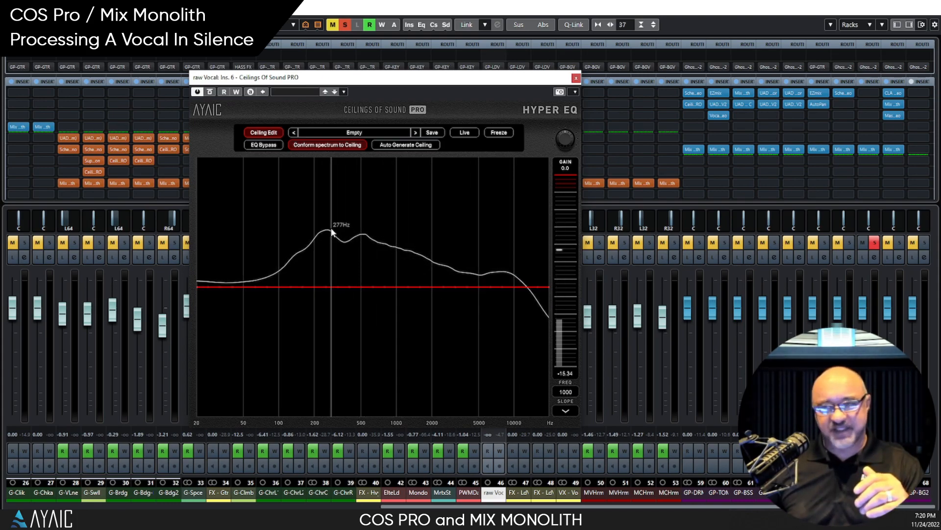
{"action": "mouse_move", "coordinate": [364, 245]}
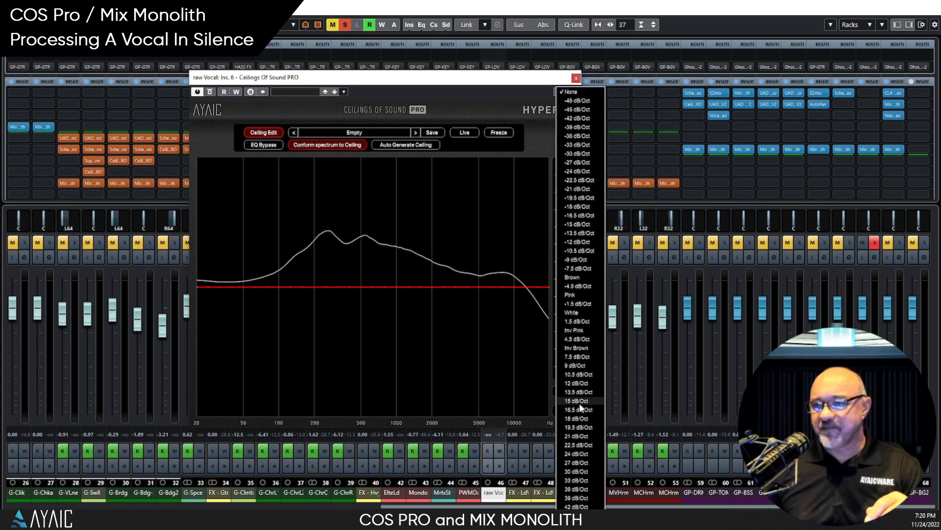
{"action": "left_click", "coordinate": [577, 400]}
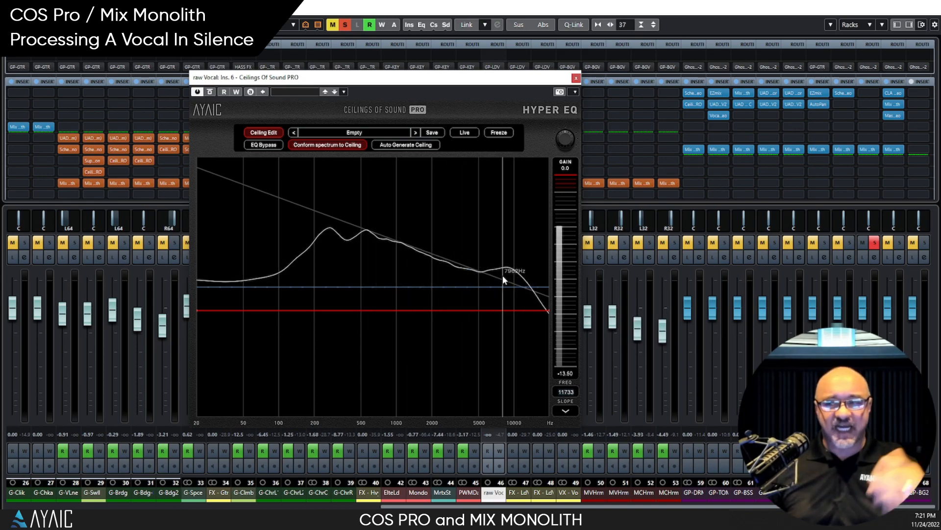
{"action": "mouse_move", "coordinate": [425, 280]}
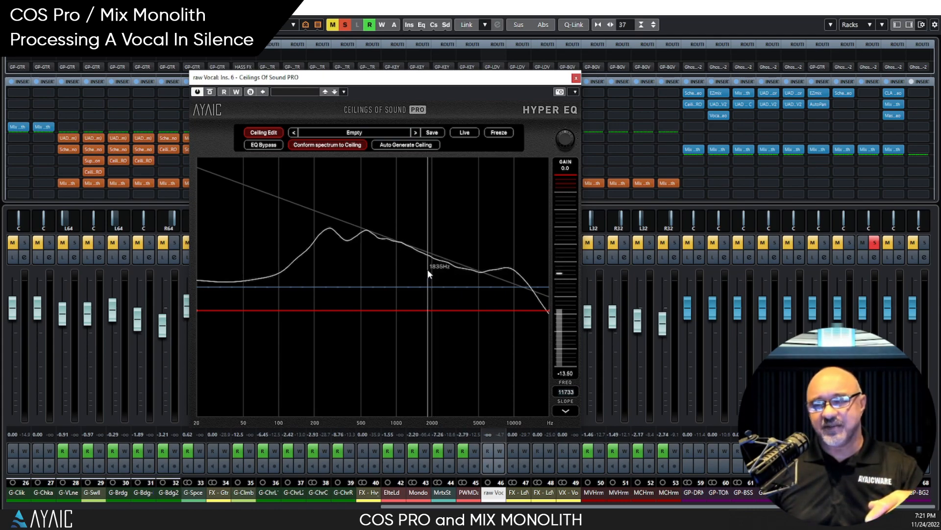
{"action": "mouse_move", "coordinate": [414, 273]}
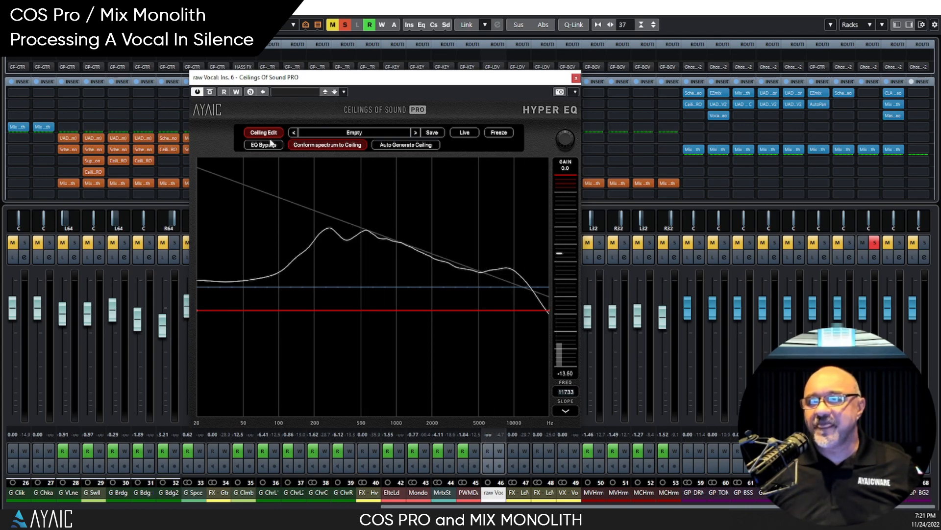
- In EQ Edit lower and reshape the 6 kHz and 10 kHz bands toward the ceiling, comparing against Ceiling Edit
{"action": "left_click", "coordinate": [263, 132]}
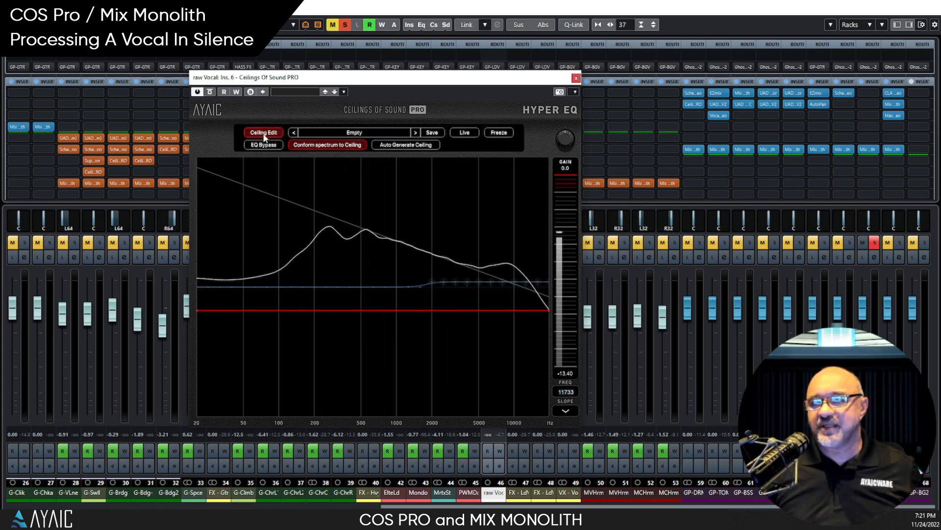
{"action": "left_click", "coordinate": [264, 132]}
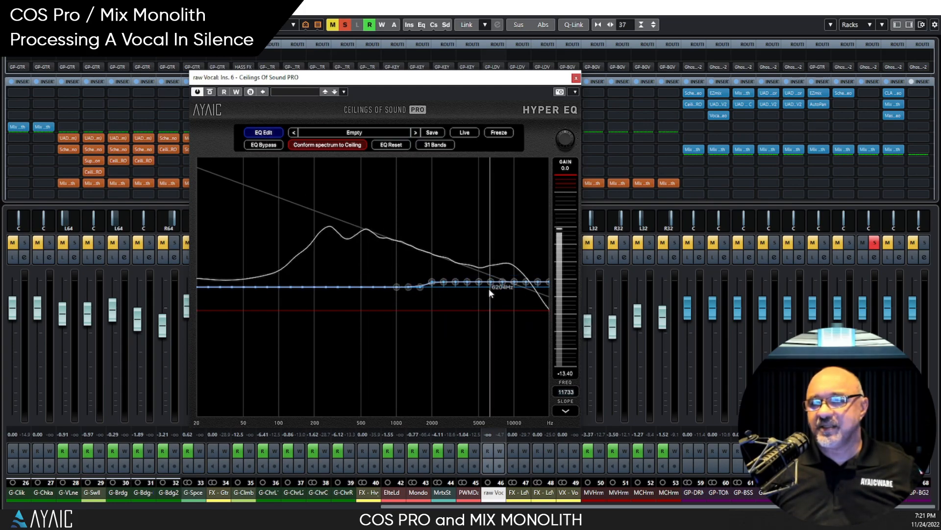
{"action": "left_click_drag", "start_coordinate": [490, 285], "coordinate": [489, 288]}
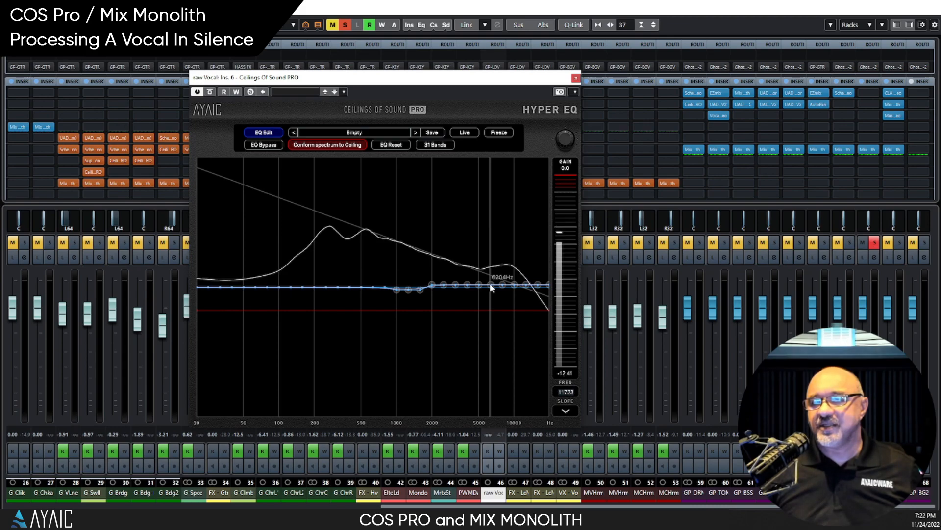
{"action": "left_click_drag", "start_coordinate": [489, 287], "coordinate": [509, 282]}
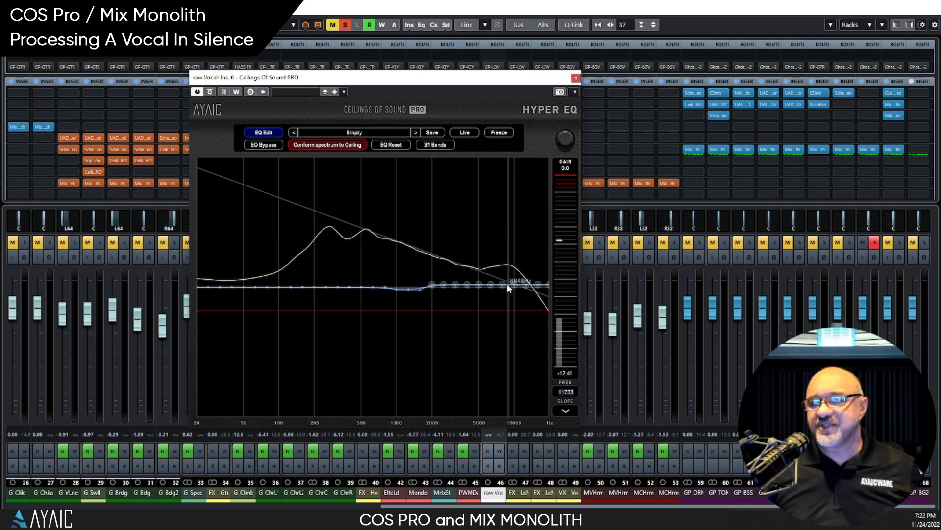
{"action": "left_click_drag", "start_coordinate": [513, 282], "coordinate": [504, 285]}
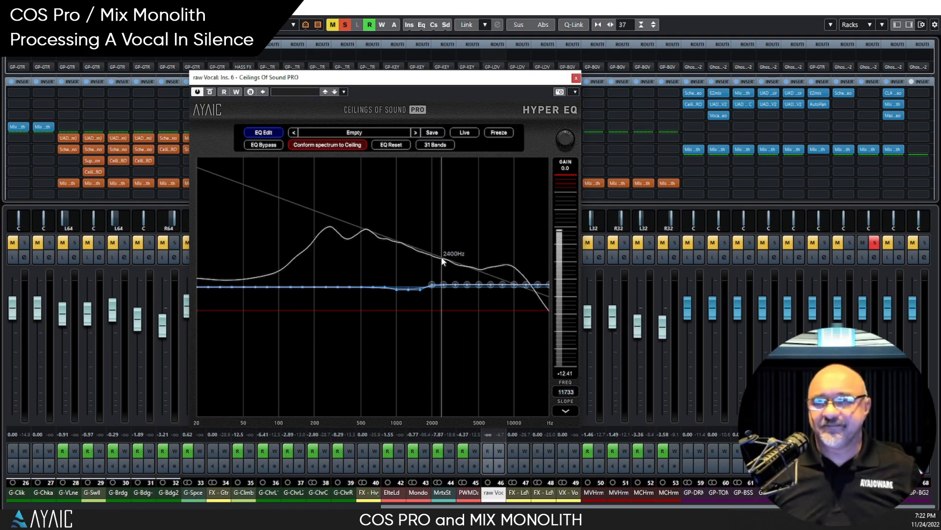
{"action": "mouse_move", "coordinate": [509, 257]}
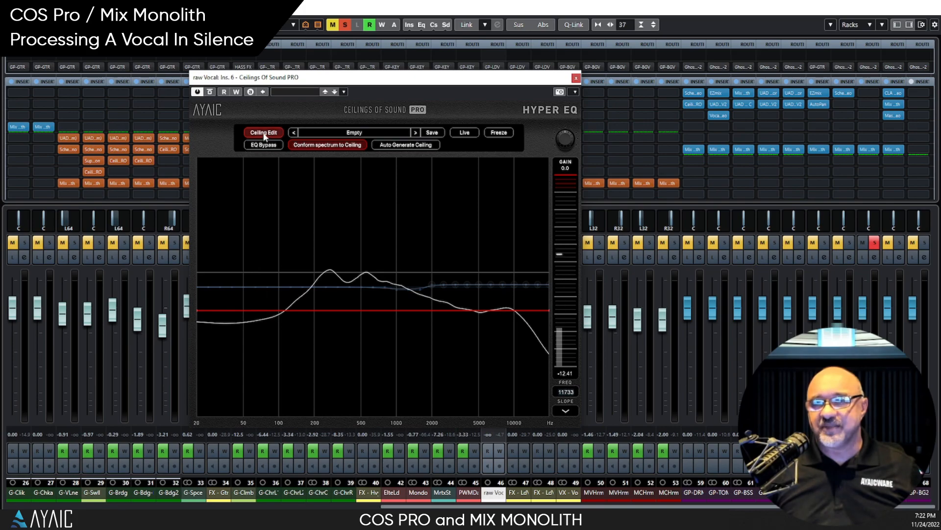
{"action": "left_click", "coordinate": [263, 131]}
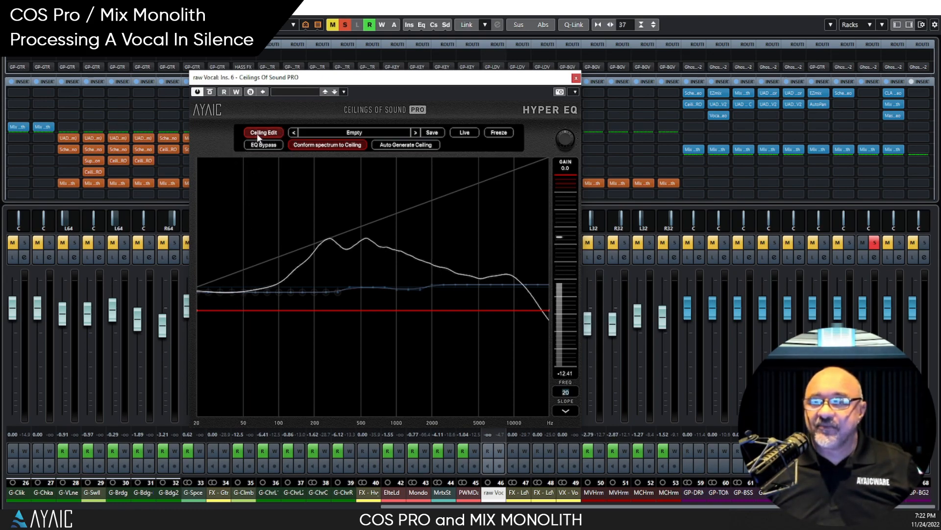
{"action": "left_click", "coordinate": [262, 131]}
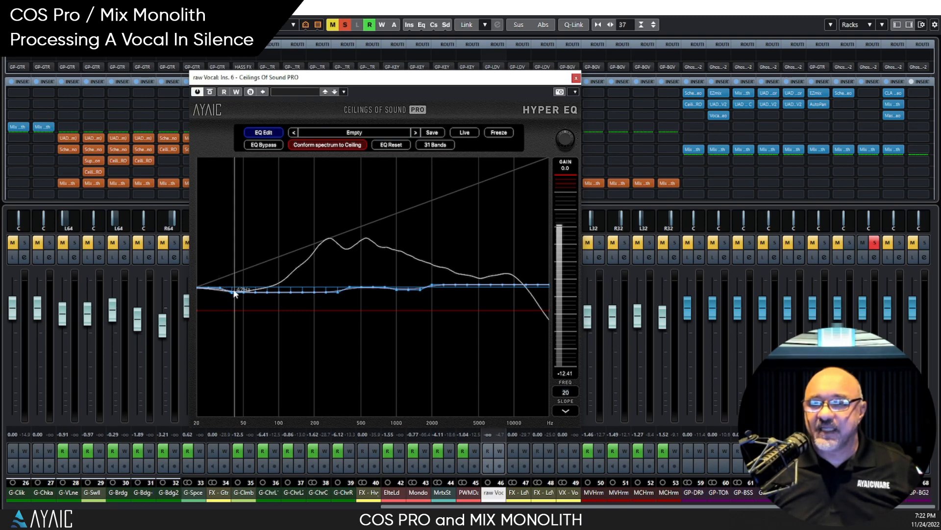
{"action": "left_click", "coordinate": [264, 132]}
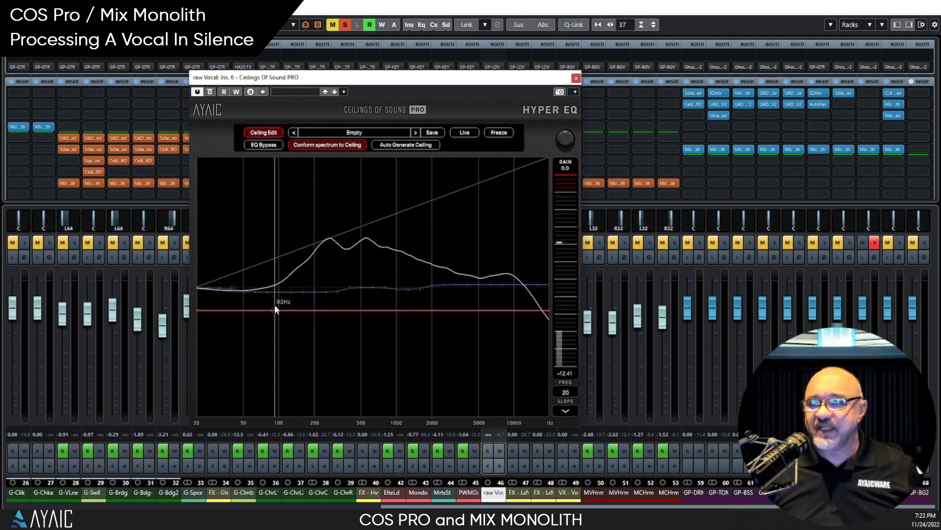
{"action": "left_click", "coordinate": [566, 410]}
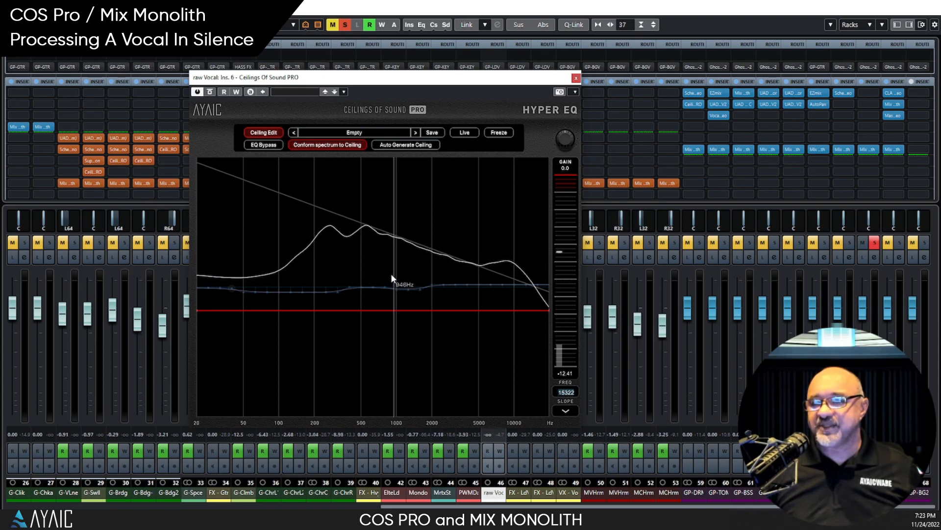
{"action": "mouse_move", "coordinate": [424, 213]}
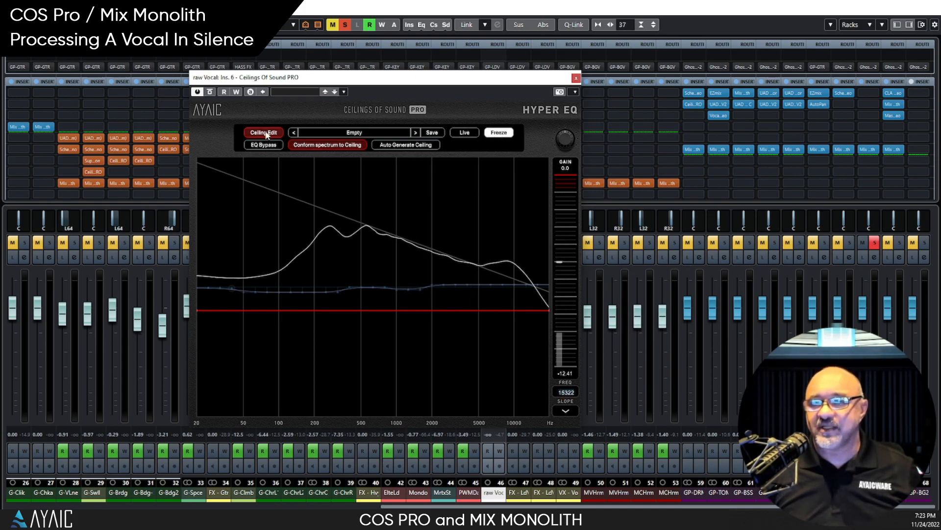
{"action": "left_click", "coordinate": [264, 133]}
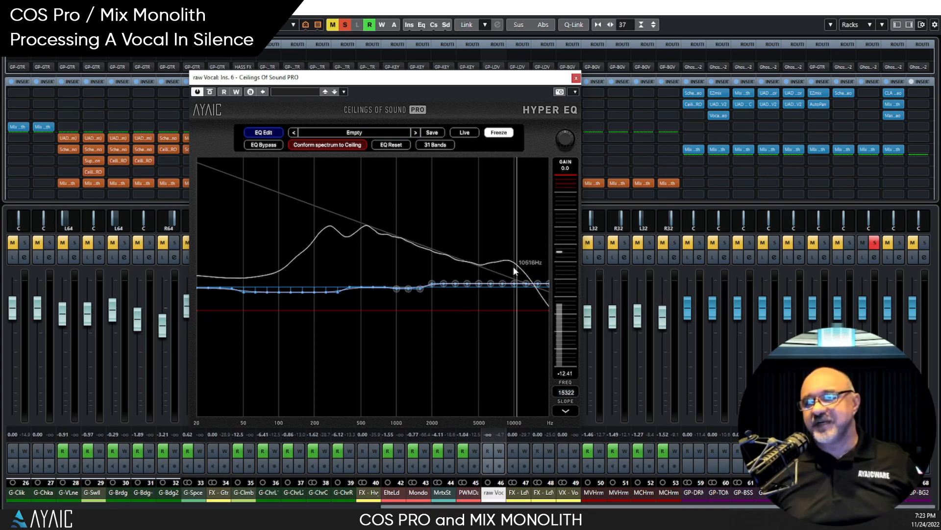
{"action": "left_click", "coordinate": [264, 133]}
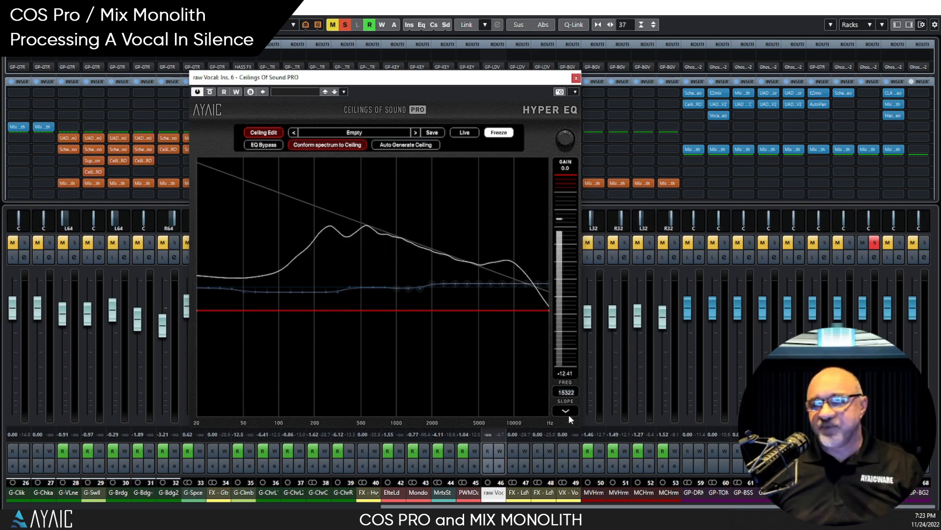
{"action": "left_click", "coordinate": [564, 409]}
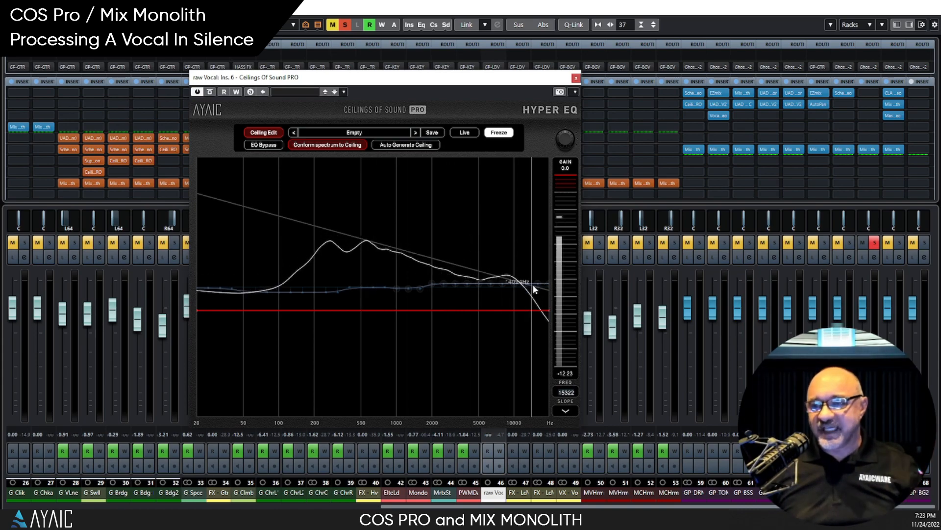
{"action": "left_click", "coordinate": [262, 132]}
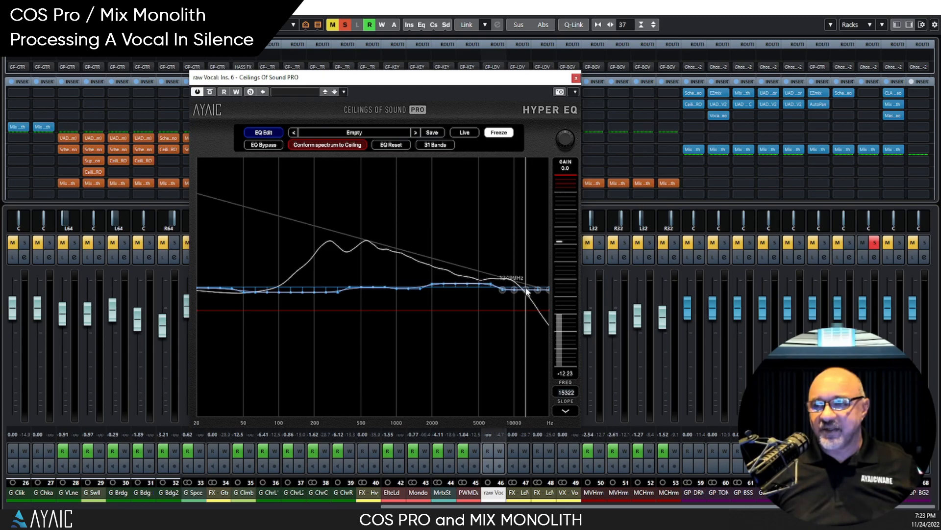
{"action": "left_click_drag", "start_coordinate": [526, 290], "coordinate": [492, 286]}
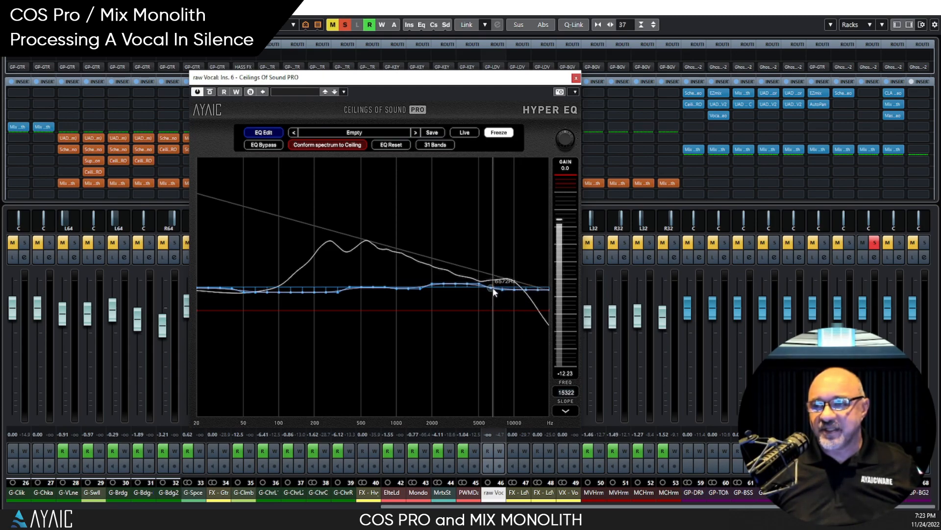
{"action": "left_click", "coordinate": [264, 131]}
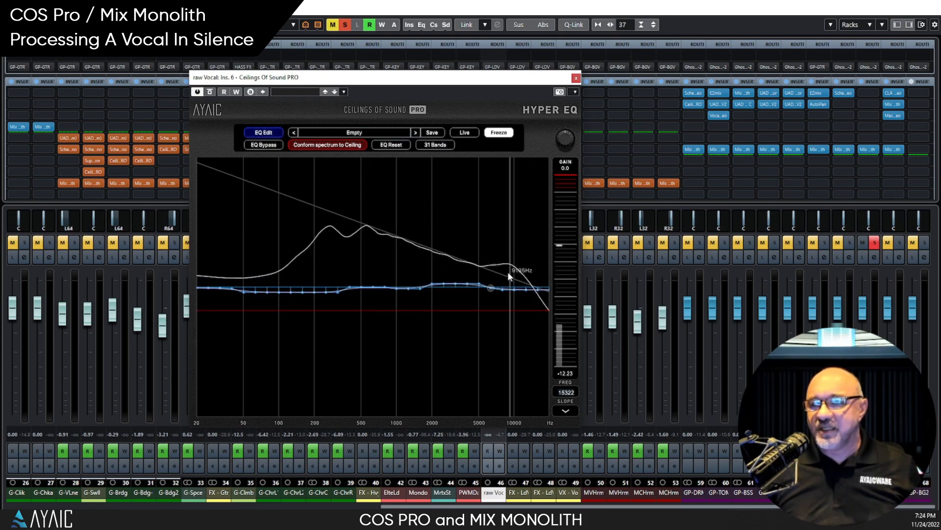
{"action": "left_click_drag", "start_coordinate": [488, 270], "coordinate": [520, 288]}
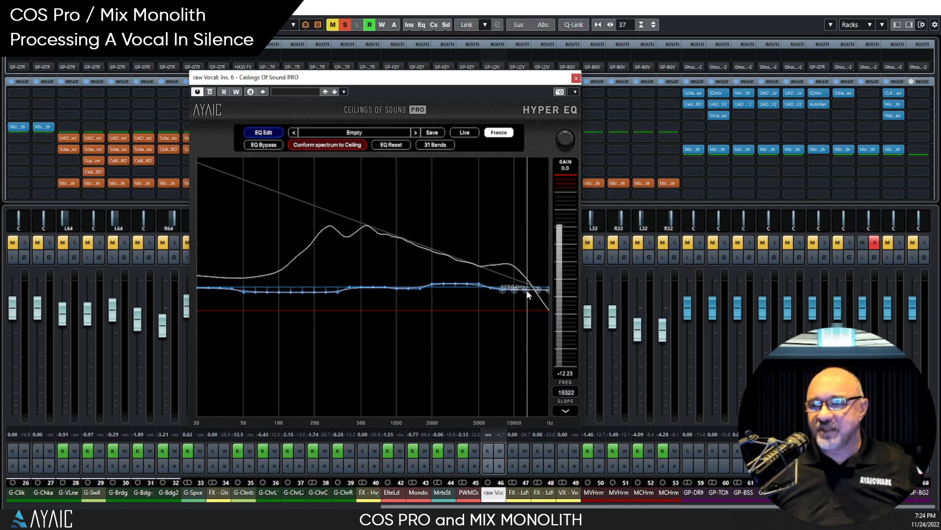
{"action": "left_click_drag", "start_coordinate": [507, 291], "coordinate": [523, 314]}
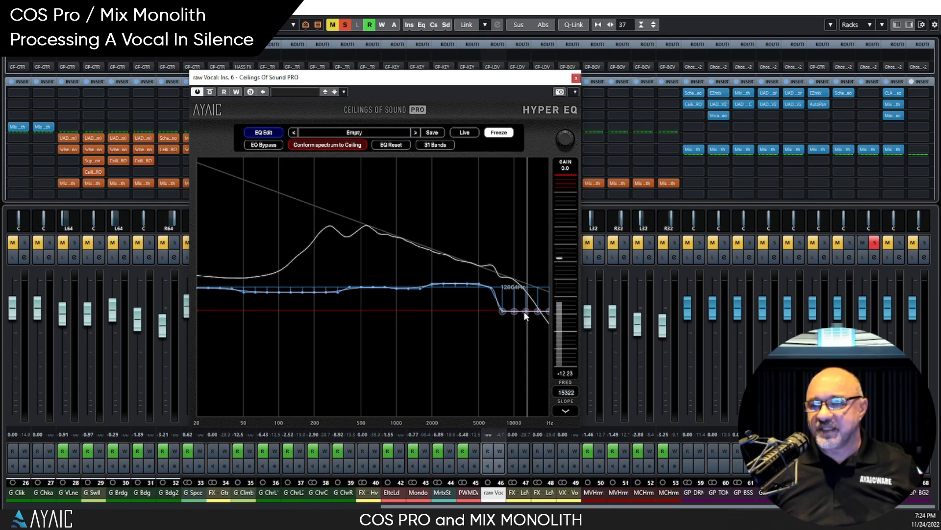
{"action": "left_click_drag", "start_coordinate": [525, 314], "coordinate": [492, 300]}
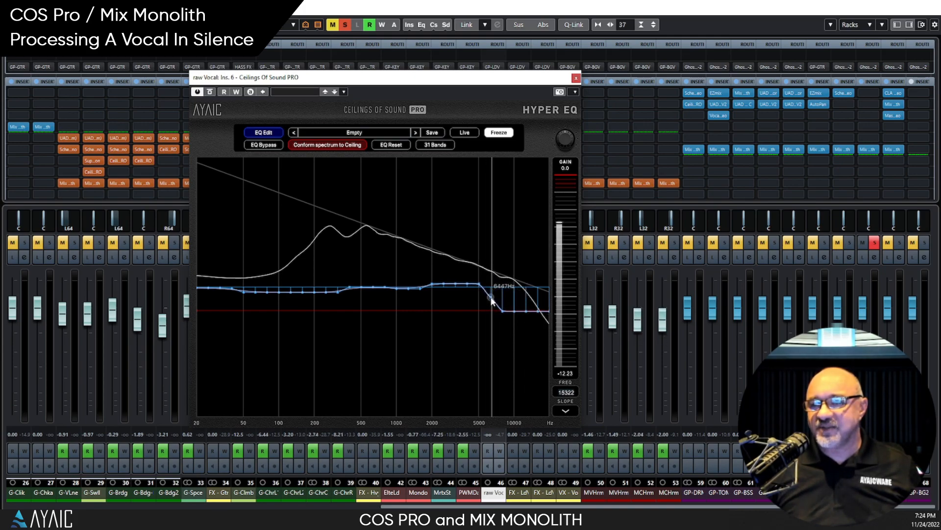
{"action": "left_click_drag", "start_coordinate": [491, 299], "coordinate": [480, 288]}
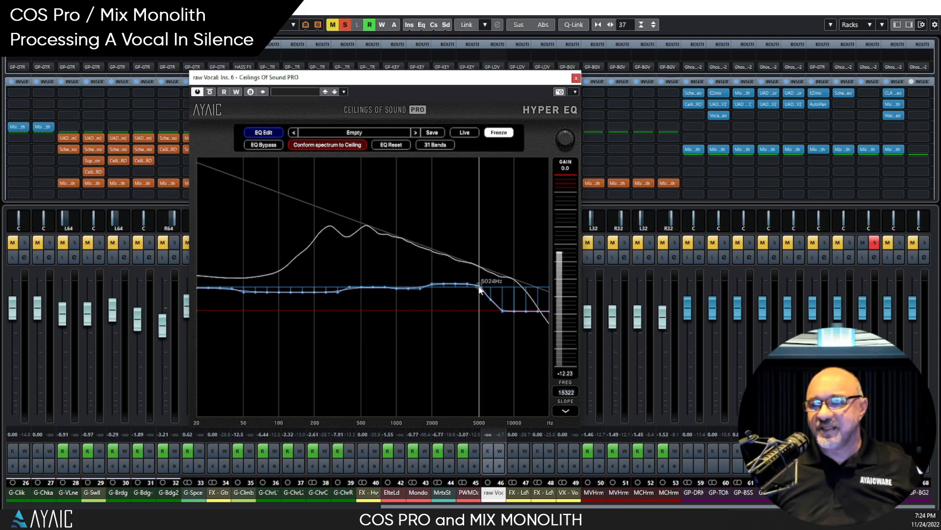
{"action": "left_click_drag", "start_coordinate": [481, 288], "coordinate": [513, 312]}
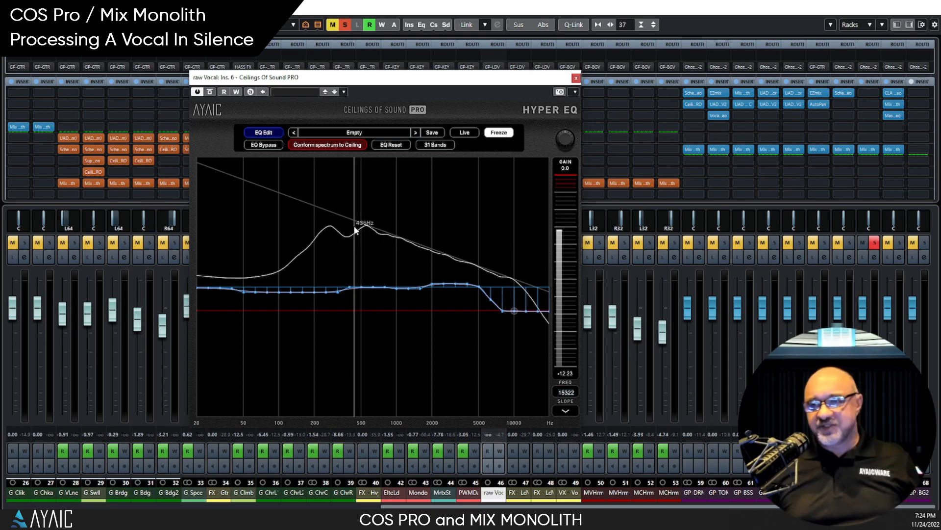
{"action": "mouse_move", "coordinate": [457, 247]}
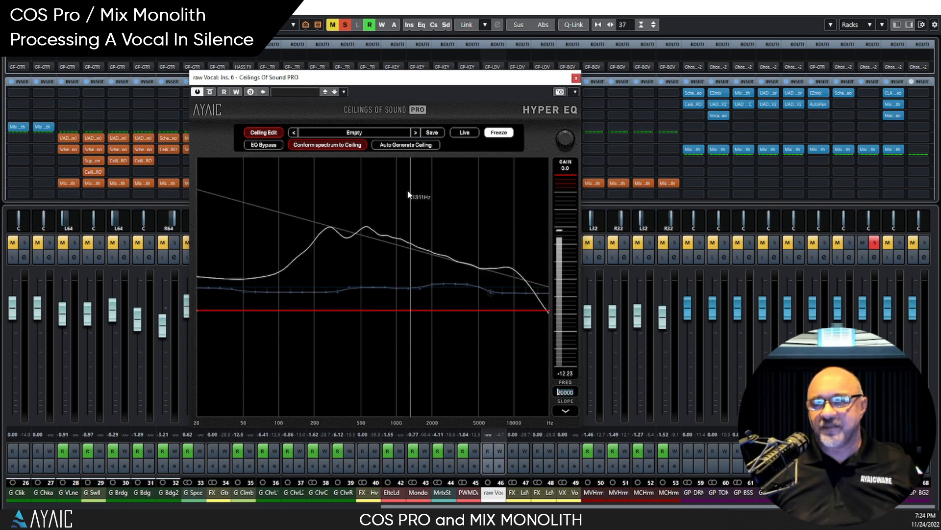
{"action": "mouse_move", "coordinate": [459, 265]}
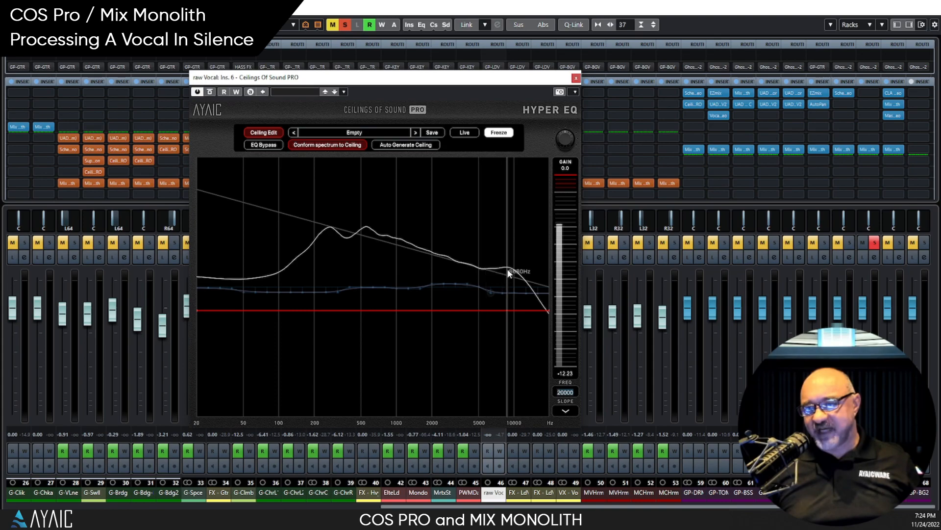
- In EQ Edit, drag the bands from about 8 kHz upward down into an even high shelf
{"action": "left_click", "coordinate": [263, 133]}
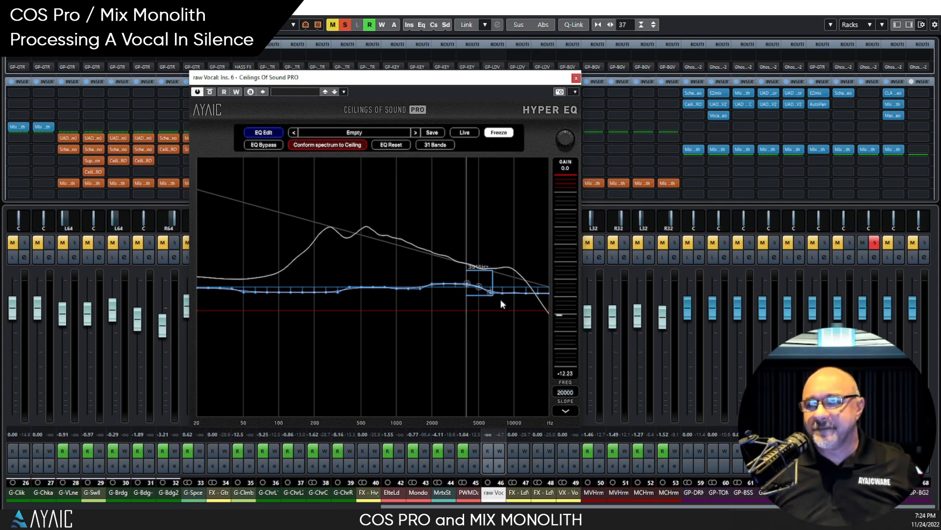
{"action": "left_click_drag", "start_coordinate": [480, 285], "coordinate": [513, 292]}
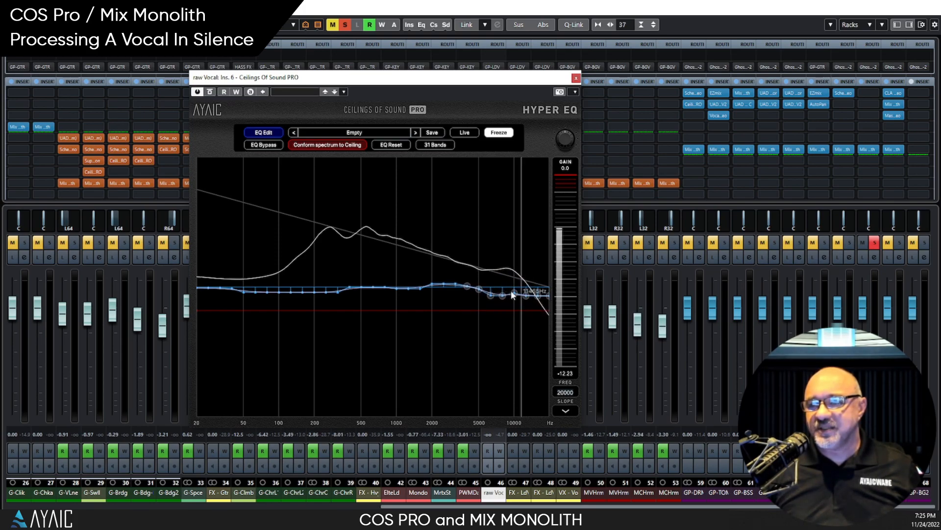
{"action": "left_click_drag", "start_coordinate": [510, 294], "coordinate": [535, 298]}
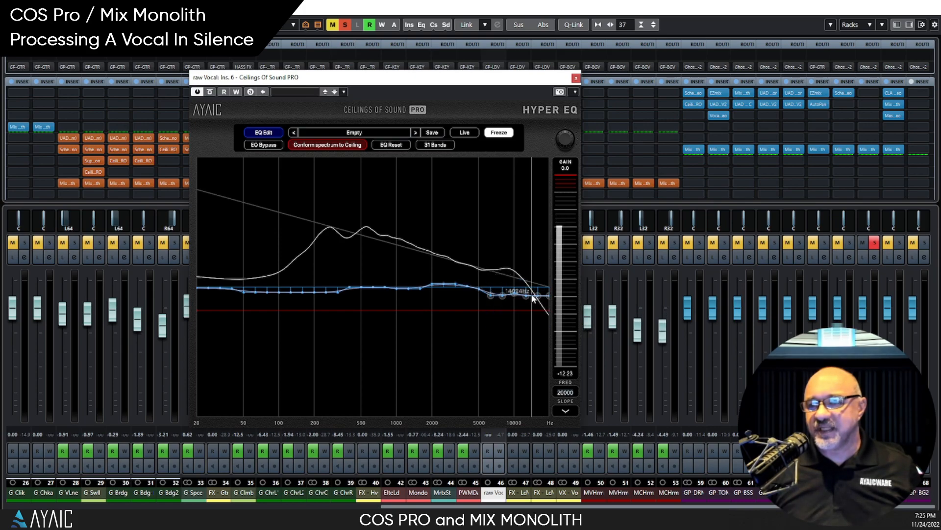
{"action": "left_click_drag", "start_coordinate": [533, 295], "coordinate": [501, 296]}
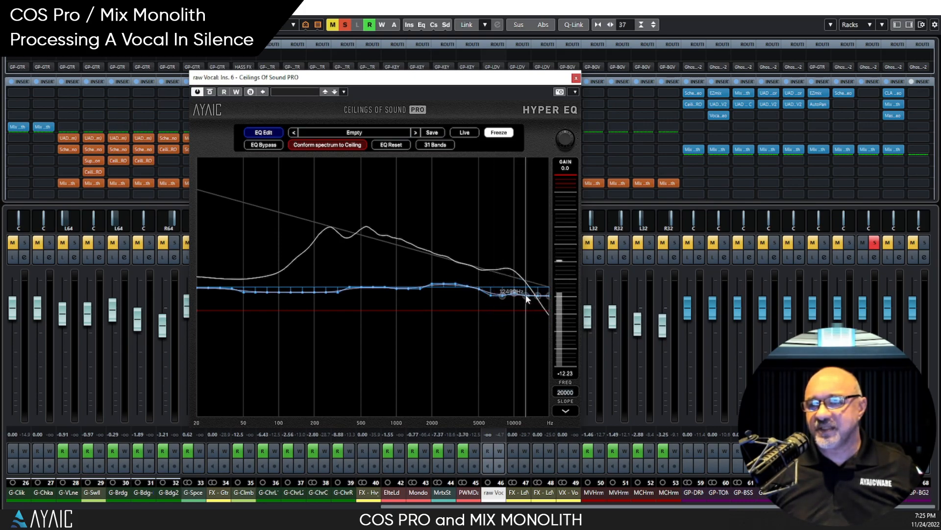
{"action": "left_click_drag", "start_coordinate": [528, 296], "coordinate": [502, 307]}
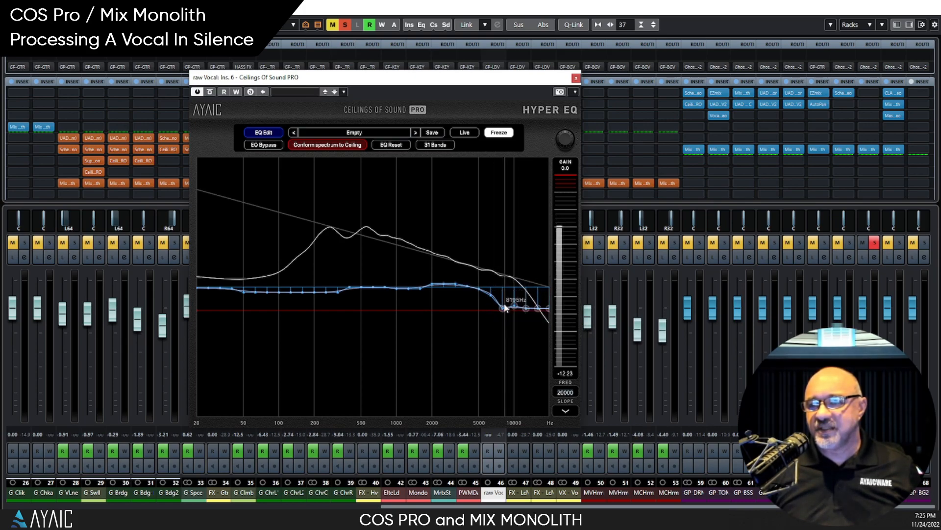
{"action": "left_click_drag", "start_coordinate": [518, 307], "coordinate": [491, 305]}
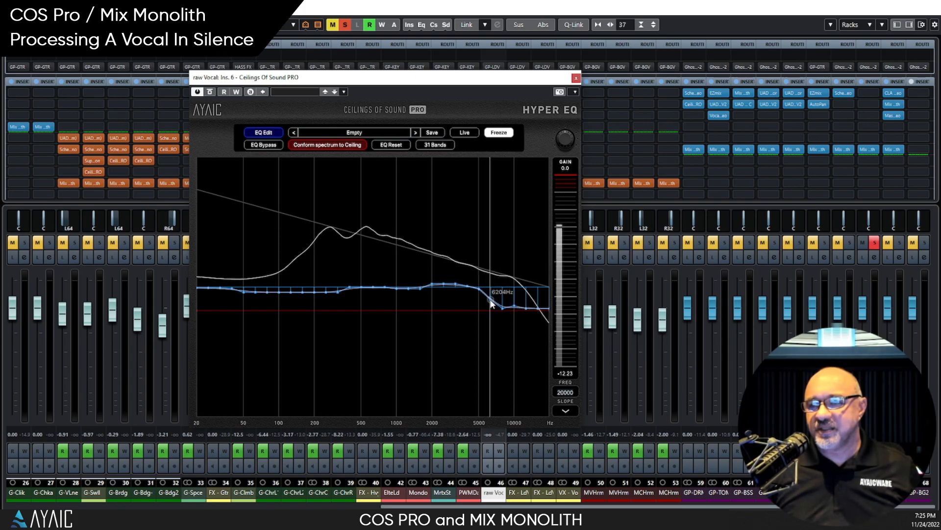
{"action": "left_click_drag", "start_coordinate": [492, 305], "coordinate": [512, 308]}
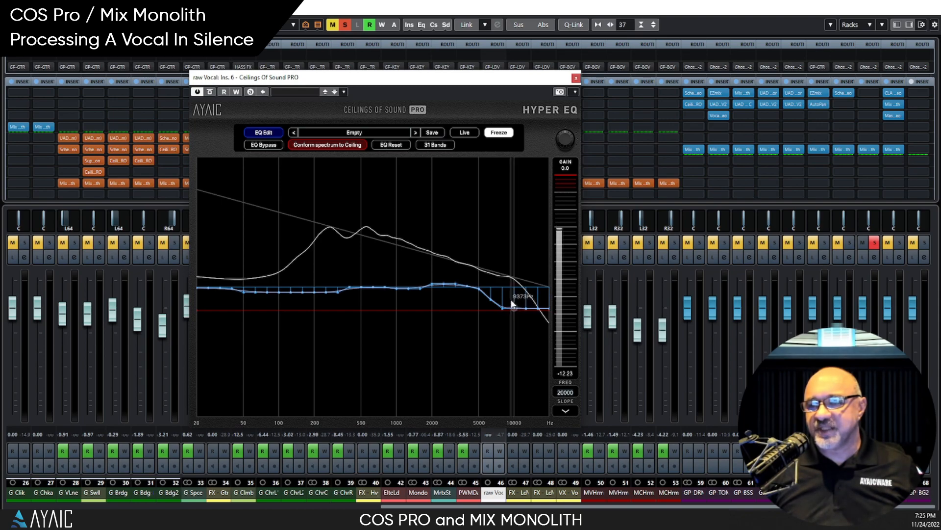
{"action": "left_click_drag", "start_coordinate": [512, 303], "coordinate": [534, 309]}
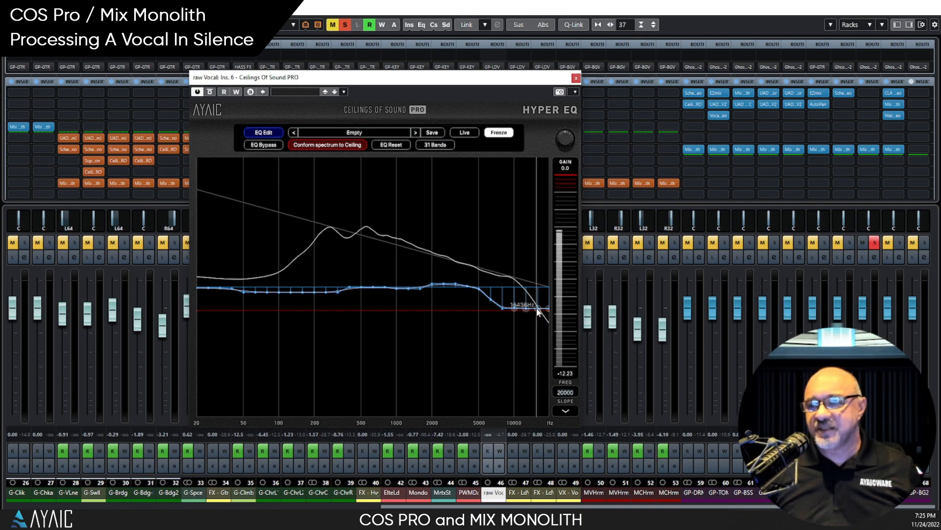
{"action": "left_click_drag", "start_coordinate": [529, 306], "coordinate": [494, 294]}
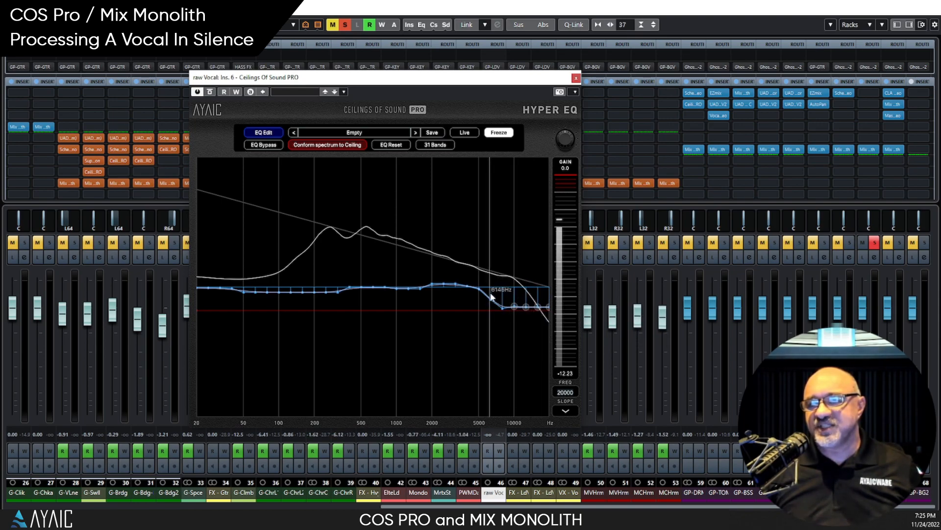
{"action": "mouse_move", "coordinate": [405, 242]}
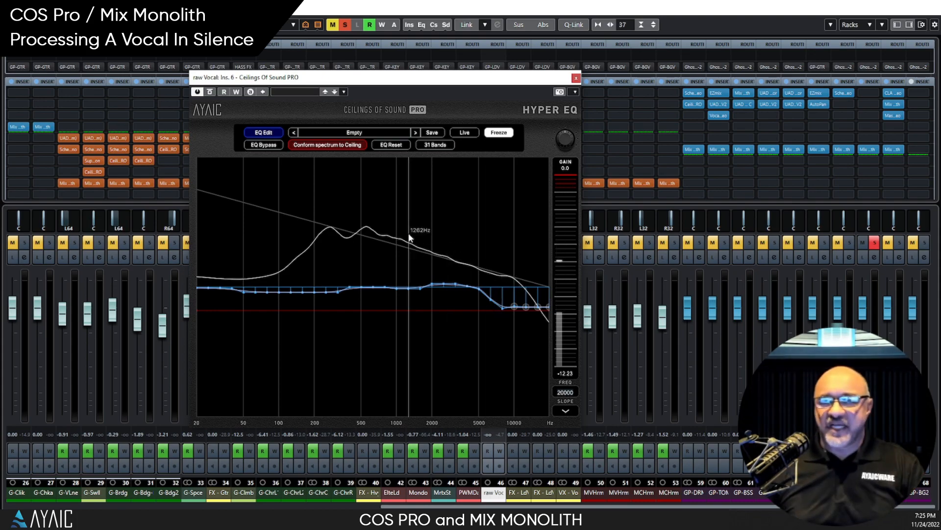
{"action": "mouse_move", "coordinate": [436, 251]}
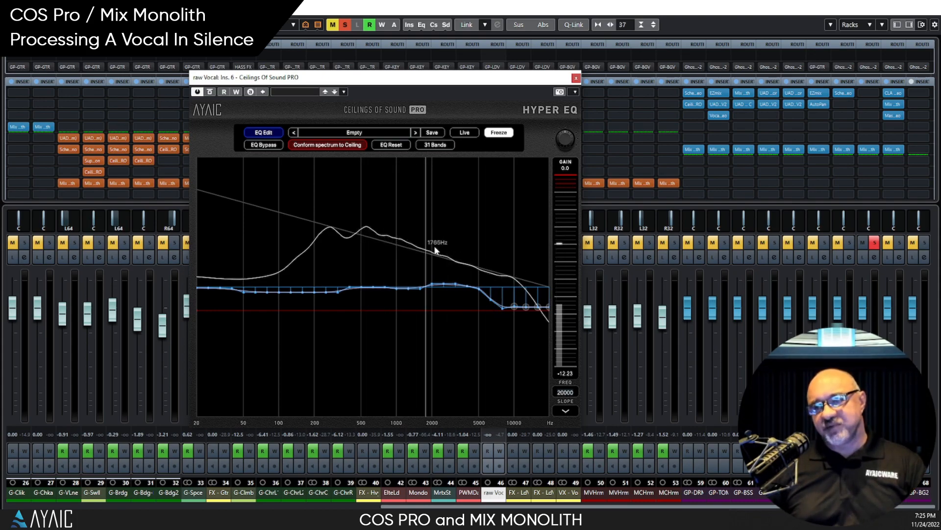
{"action": "mouse_move", "coordinate": [461, 273]}
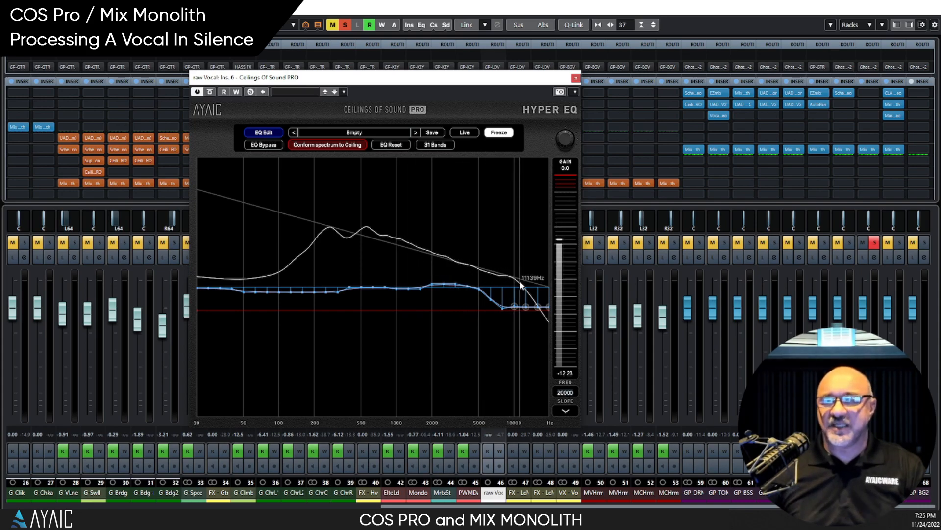
{"action": "mouse_move", "coordinate": [343, 198]}
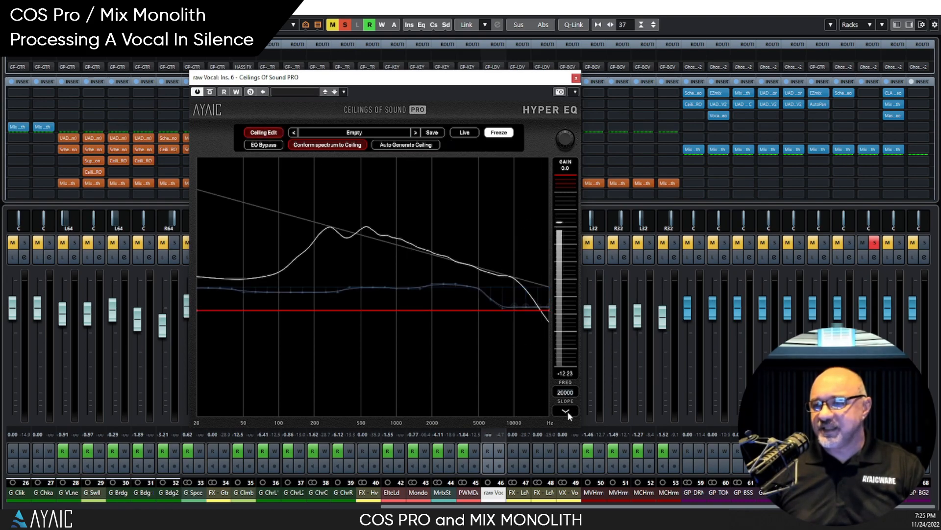
- Change the Slope setting so the ceiling rises toward the high end
{"action": "left_click", "coordinate": [565, 409]}
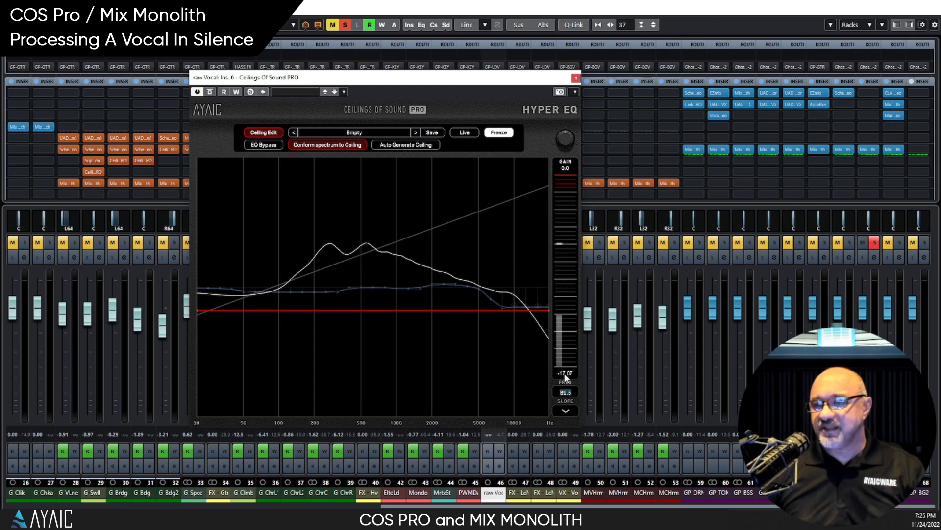
- Insert Ayaic Mix Monolith in the next slot after COS Pro on the raw vocal
{"action": "left_click", "coordinate": [575, 78]}
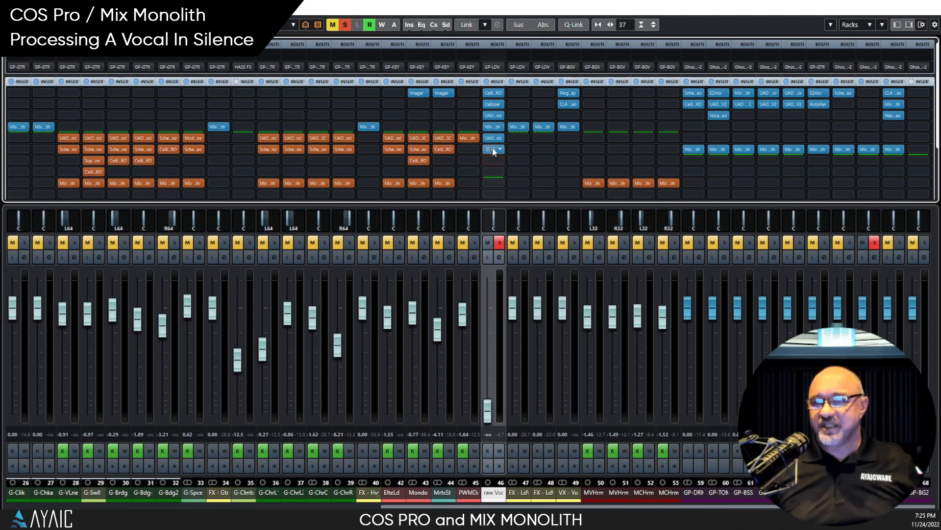
{"action": "left_click", "coordinate": [491, 149]}
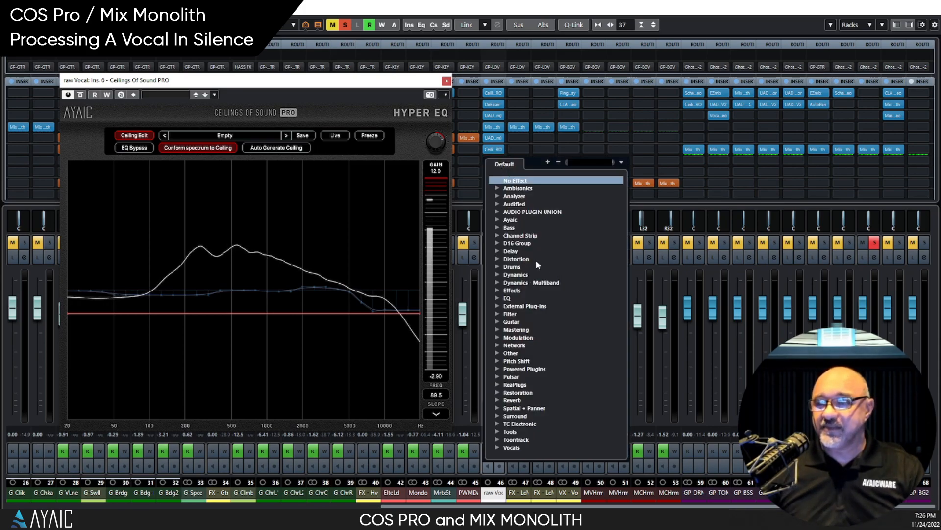
{"action": "left_click", "coordinate": [498, 220]}
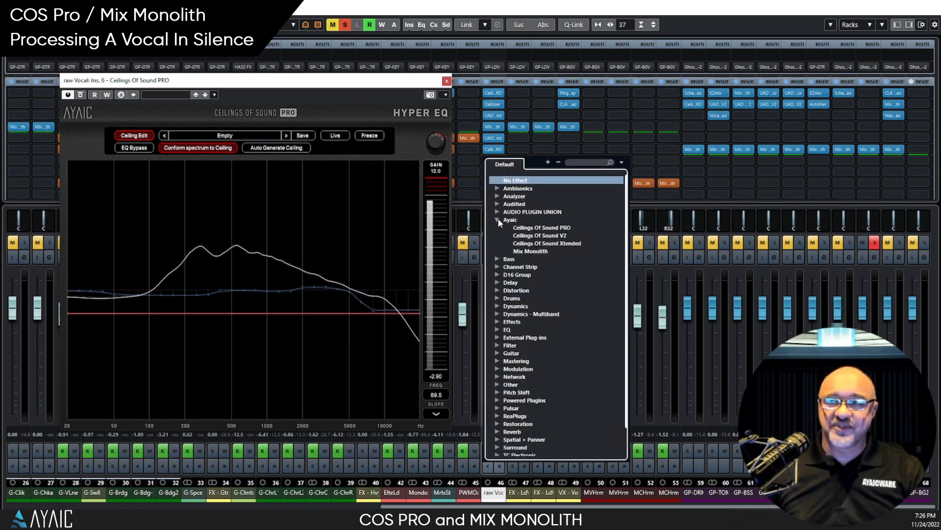
{"action": "mouse_move", "coordinate": [530, 253]}
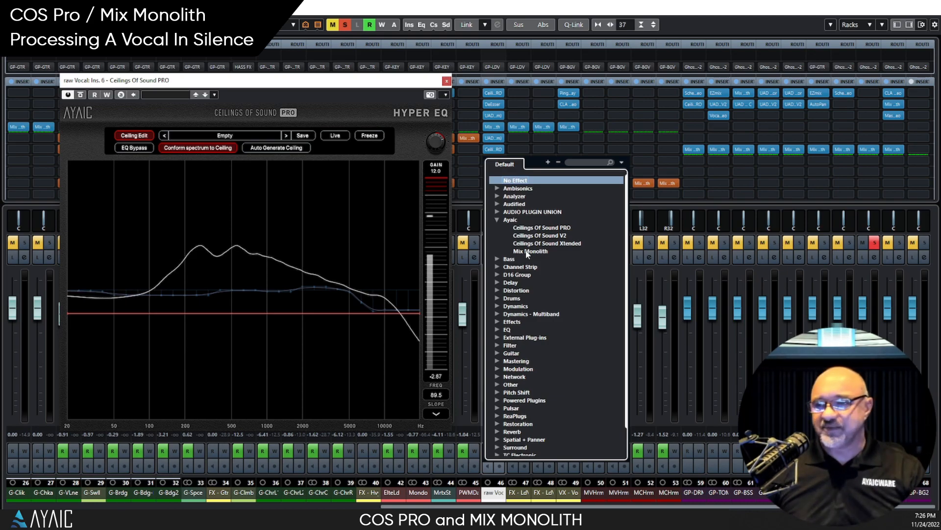
{"action": "left_click", "coordinate": [530, 251]}
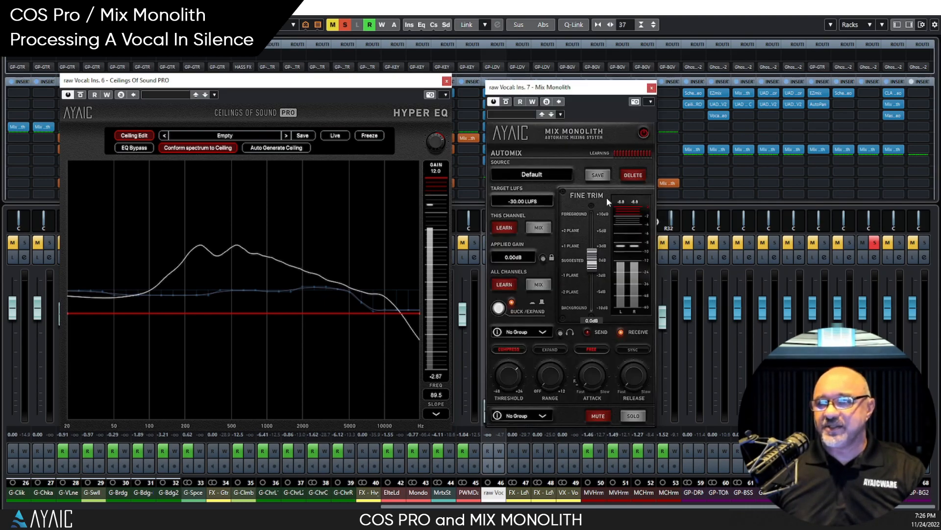
- Load the Vocal > Lead Vocal factory source preset and learn this channel's gain
{"action": "left_click", "coordinate": [444, 81]}
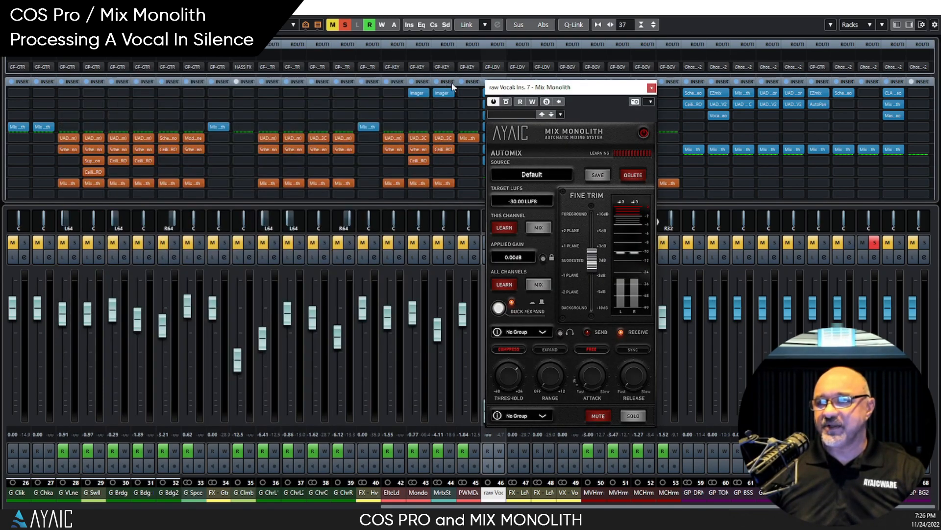
{"action": "left_click_drag", "start_coordinate": [568, 88], "coordinate": [347, 91]}
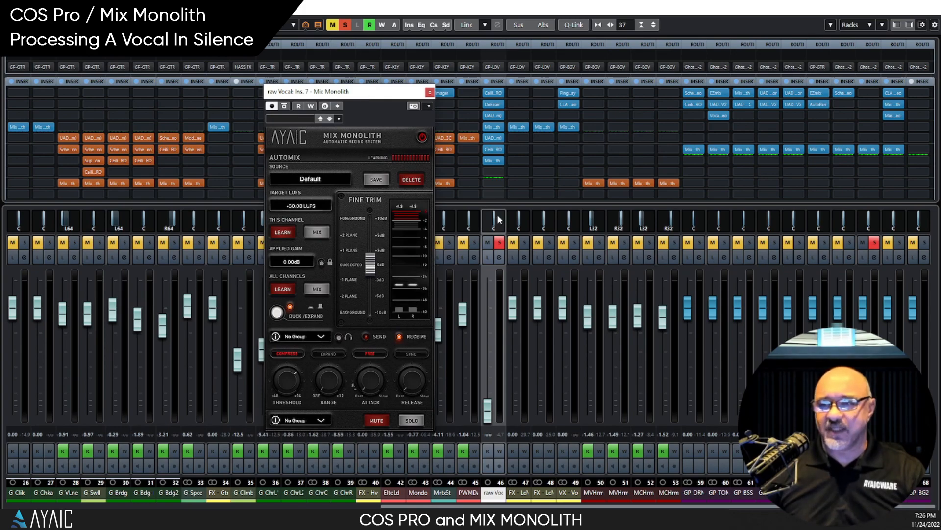
{"action": "left_click", "coordinate": [310, 179]}
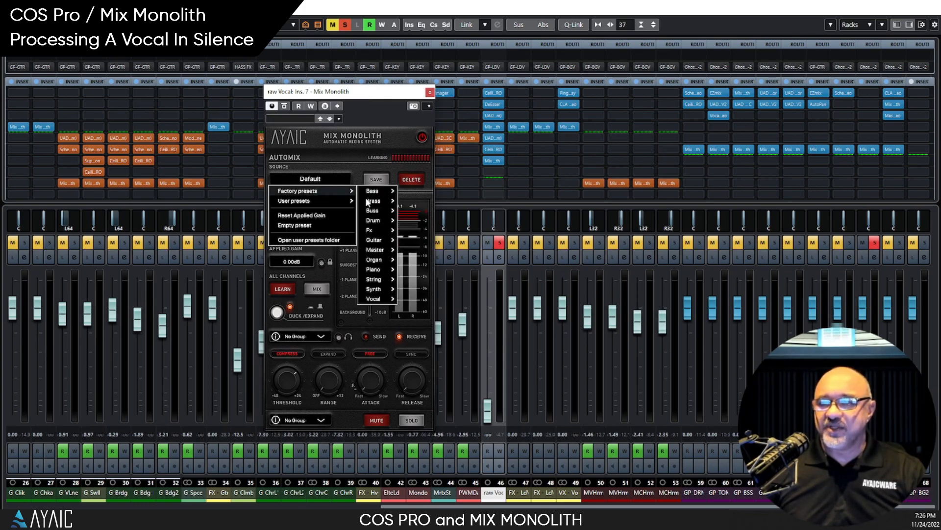
{"action": "left_click", "coordinate": [374, 298]}
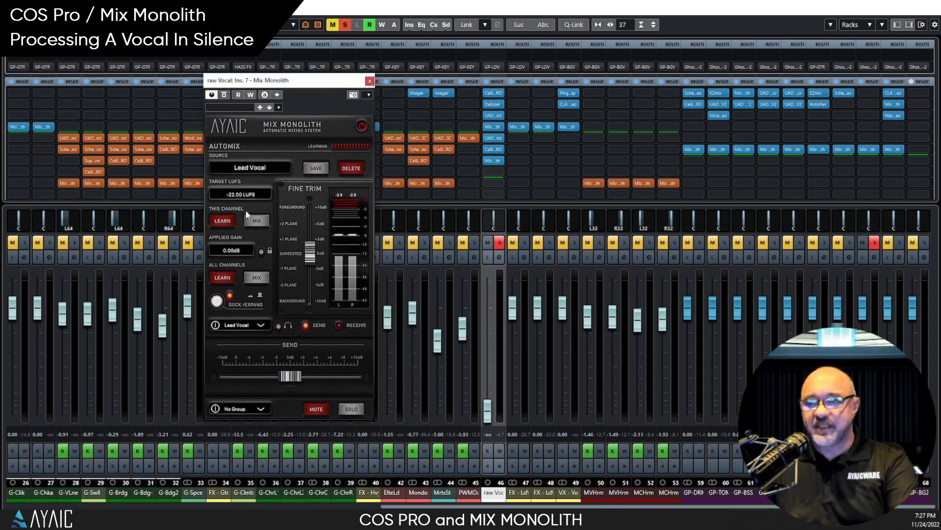
{"action": "left_click", "coordinate": [221, 220]}
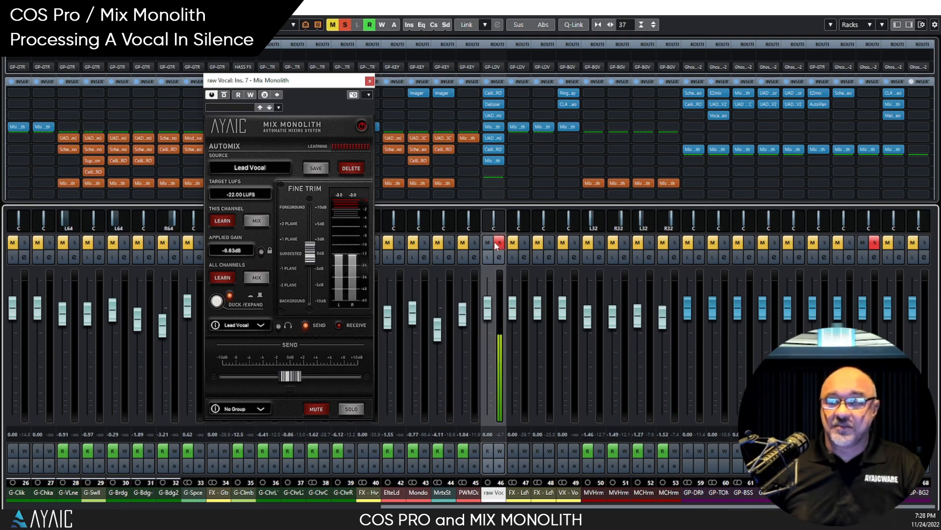
{"action": "mouse_move", "coordinate": [500, 241]}
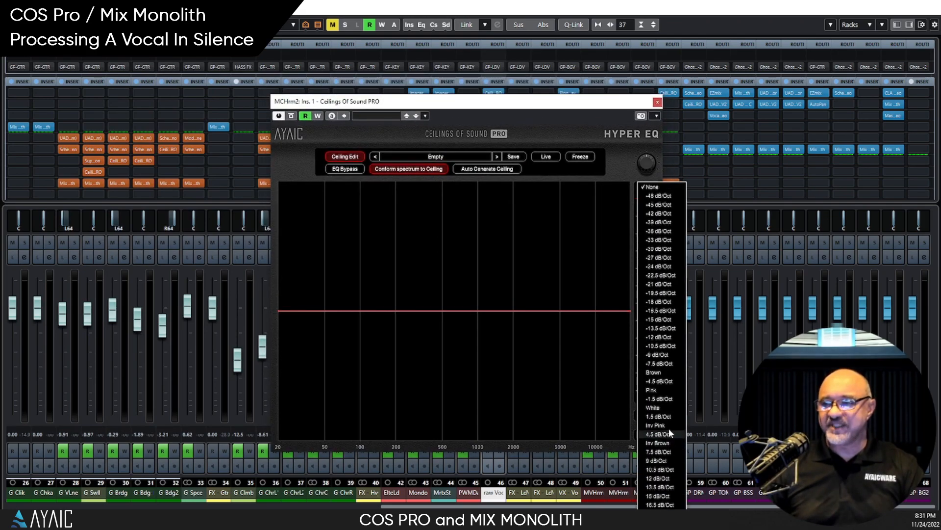
- Pick a ceiling slope from the list for the second harmony vocal's COS Pro
{"action": "left_click", "coordinate": [656, 434]}
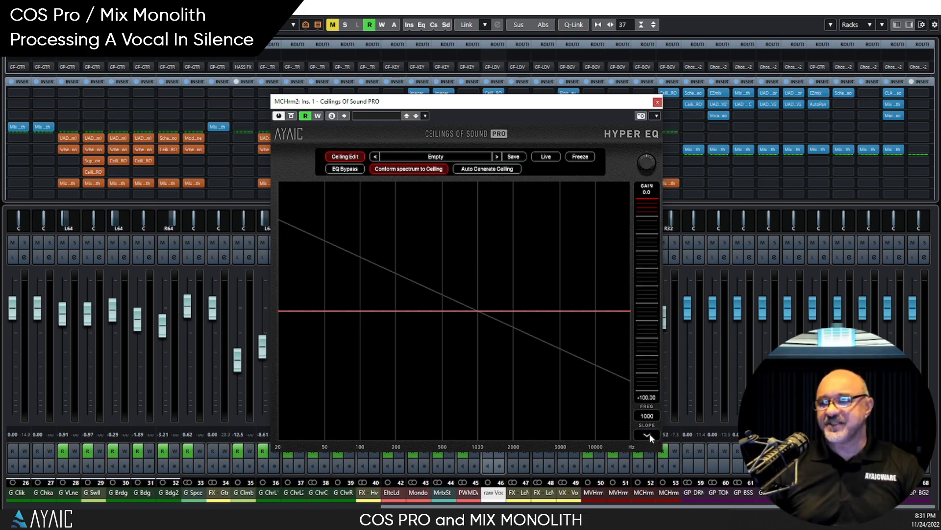
{"action": "mouse_move", "coordinate": [422, 288]}
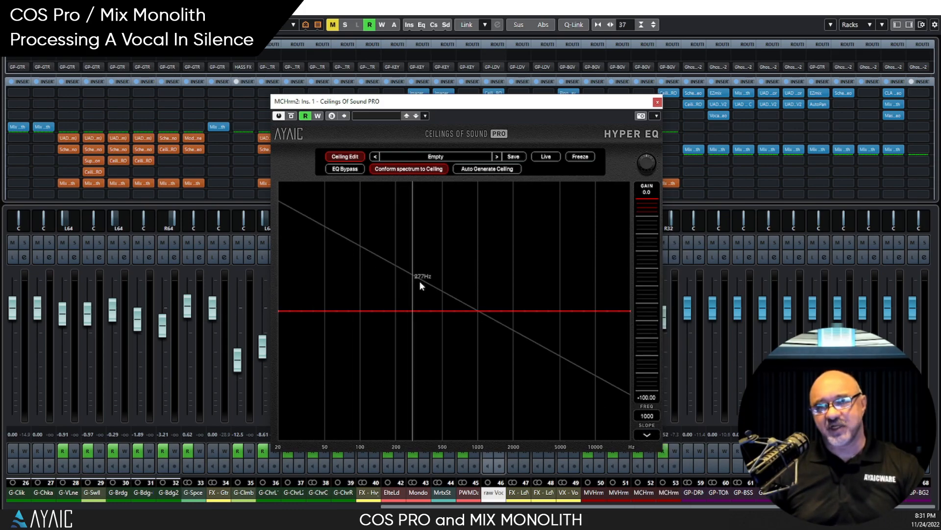
{"action": "mouse_move", "coordinate": [573, 367]}
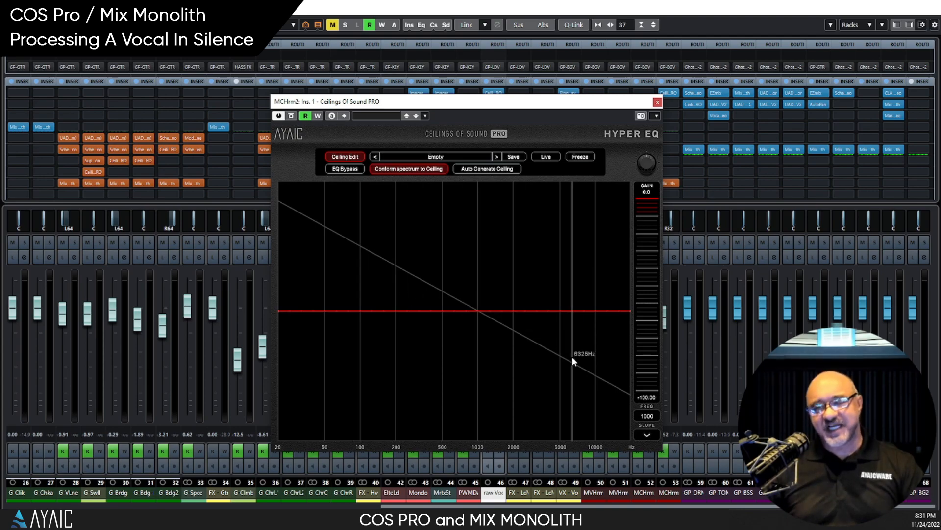
{"action": "mouse_move", "coordinate": [700, 363]}
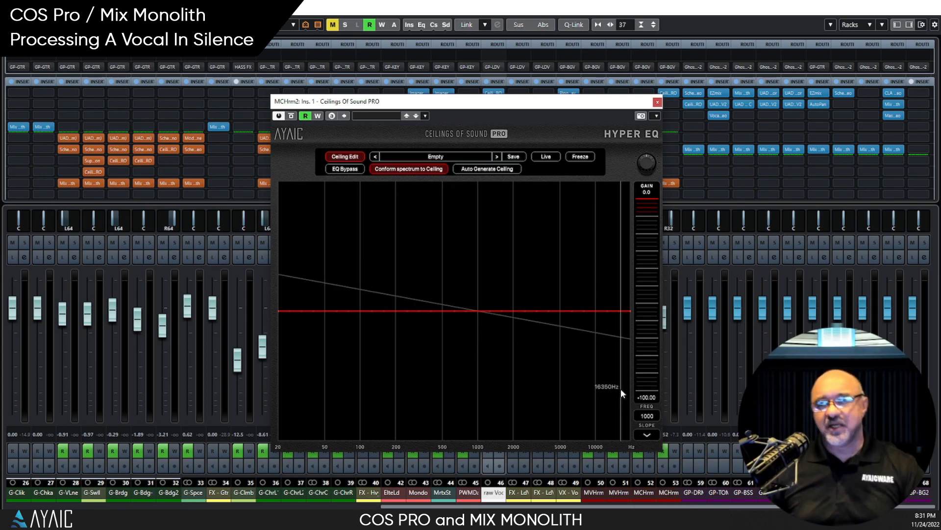
{"action": "mouse_move", "coordinate": [675, 341]}
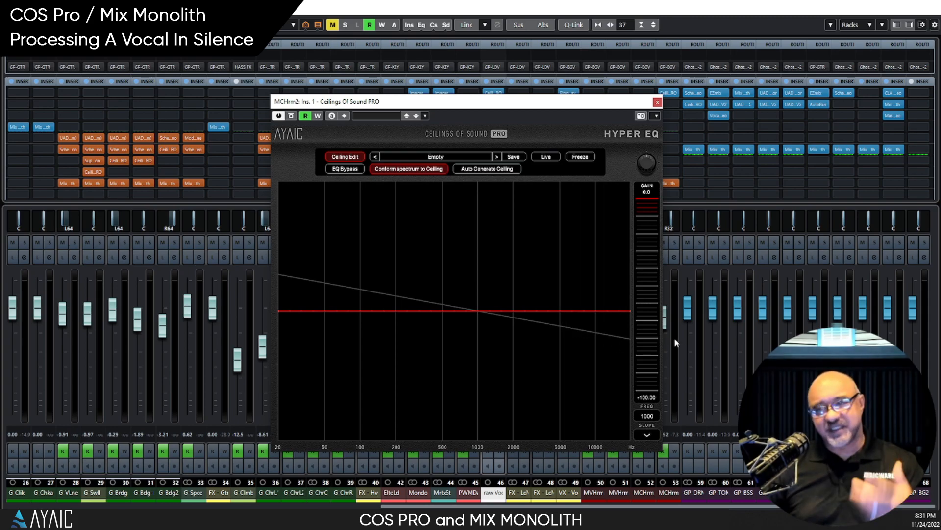
{"action": "mouse_move", "coordinate": [570, 281]}
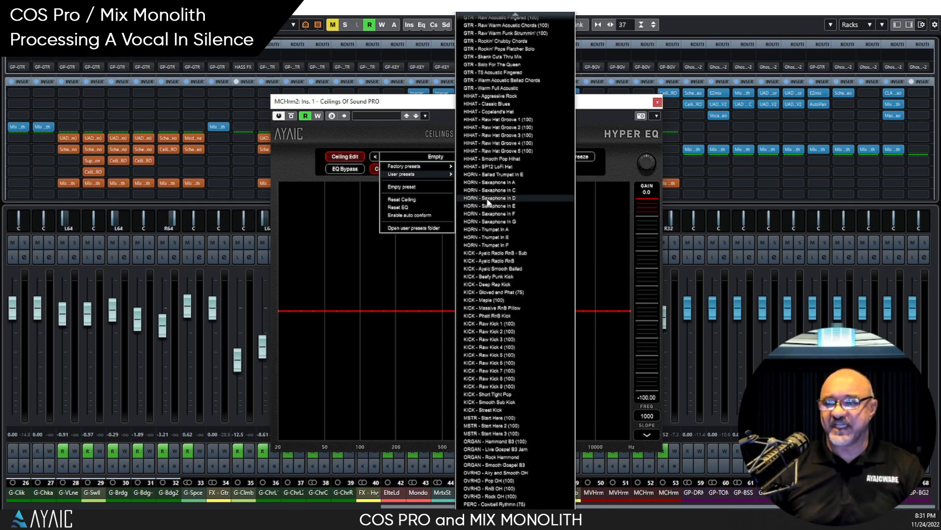
- Load the VOC - Backing Vocal Box factory ceiling, keeping the slope on Brown
{"action": "scroll", "scroll_direction": "down", "scroll_amount": 3}
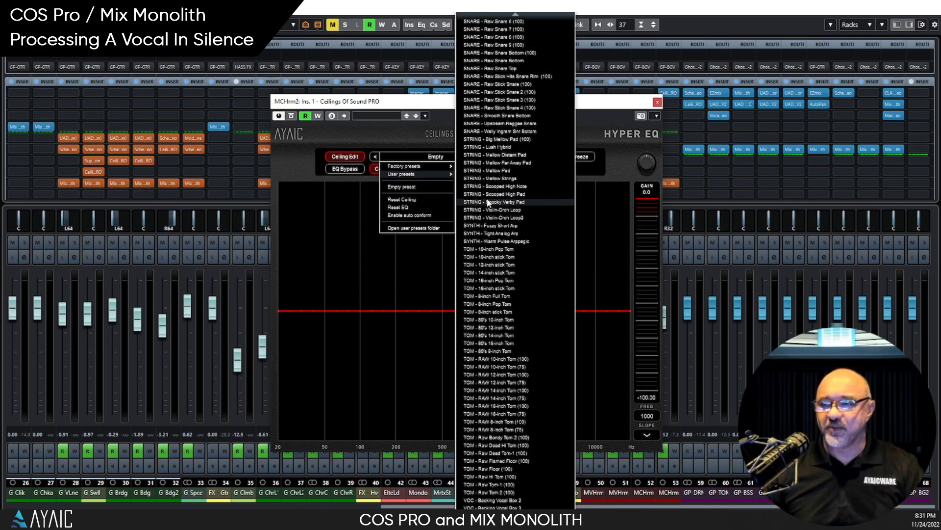
{"action": "scroll", "scroll_direction": "down", "scroll_amount": 3}
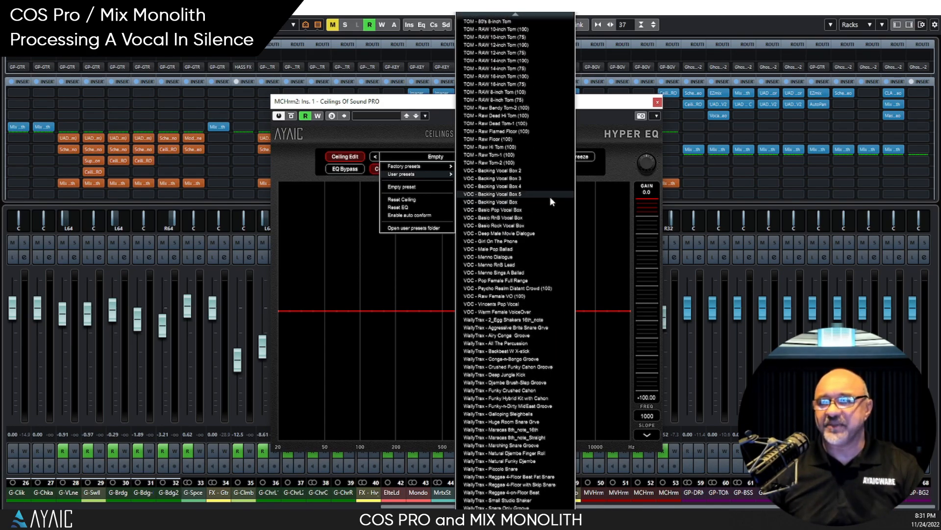
{"action": "left_click", "coordinate": [493, 202]}
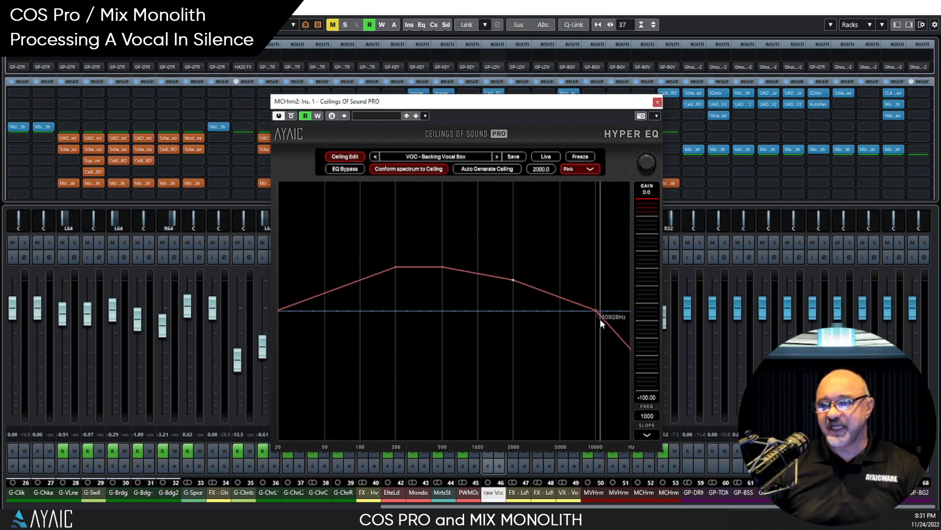
{"action": "left_click", "coordinate": [583, 168]}
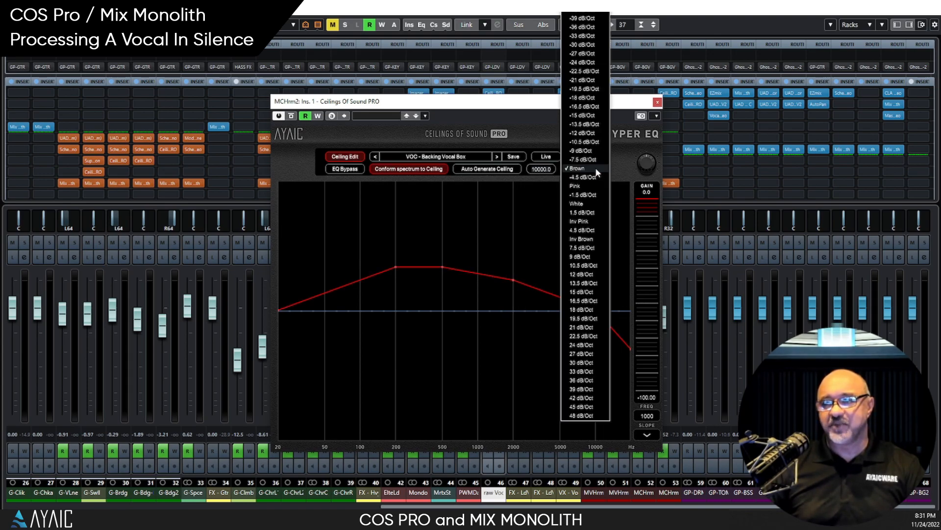
{"action": "left_click", "coordinate": [574, 177]}
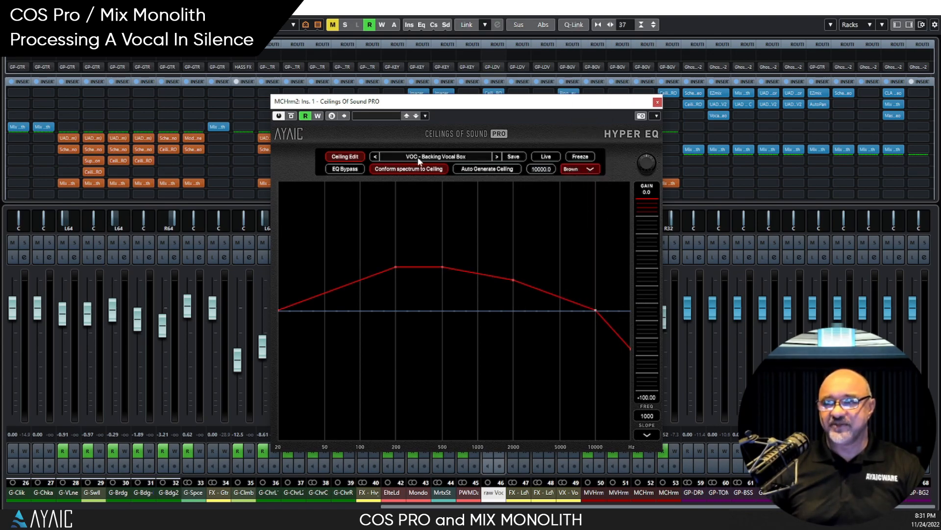
{"action": "mouse_move", "coordinate": [442, 280]}
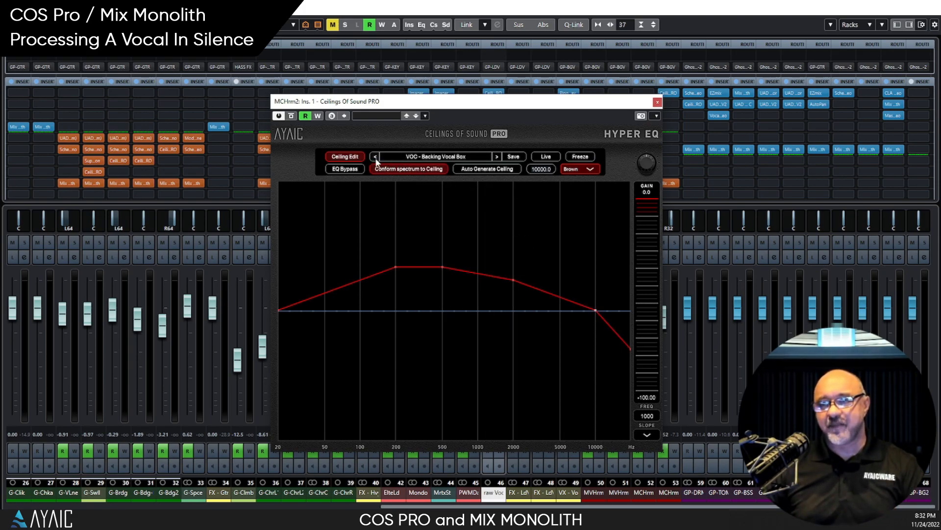
- Step through the Backing Vocal Box 3 and 4 ceiling variants to compare them
{"action": "left_click", "coordinate": [499, 156]}
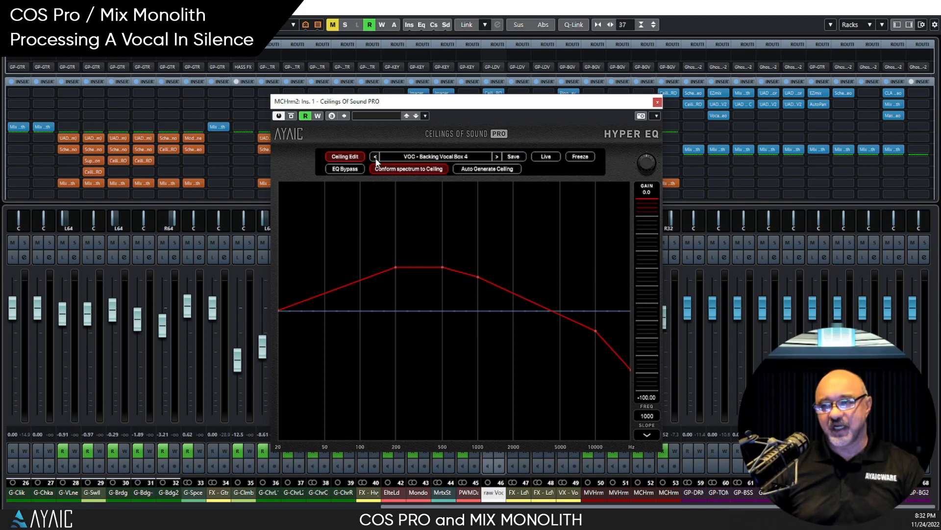
{"action": "left_click", "coordinate": [376, 156]}
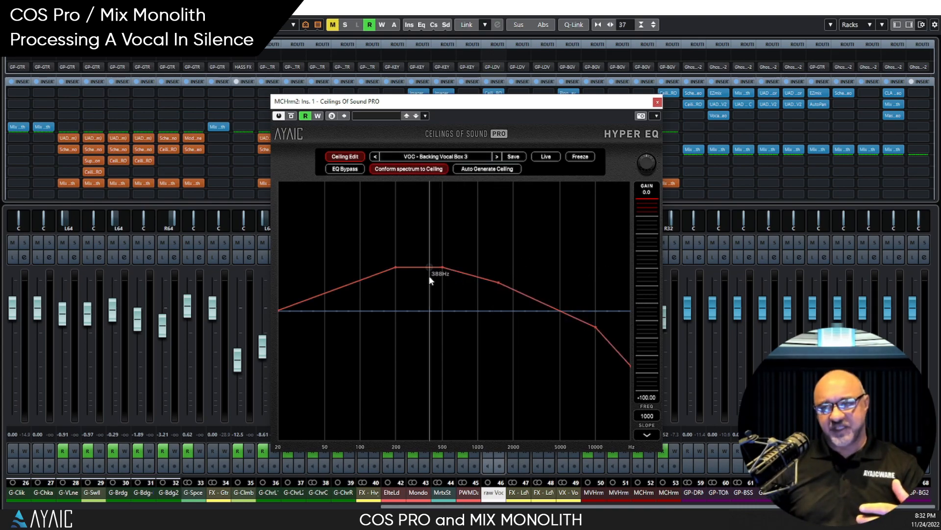
{"action": "left_click", "coordinate": [497, 156]}
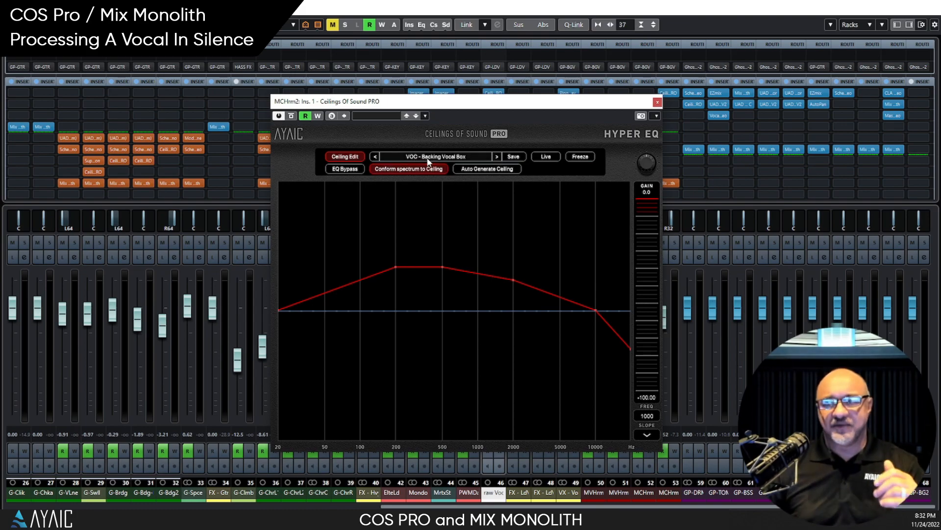
{"action": "mouse_move", "coordinate": [423, 285]}
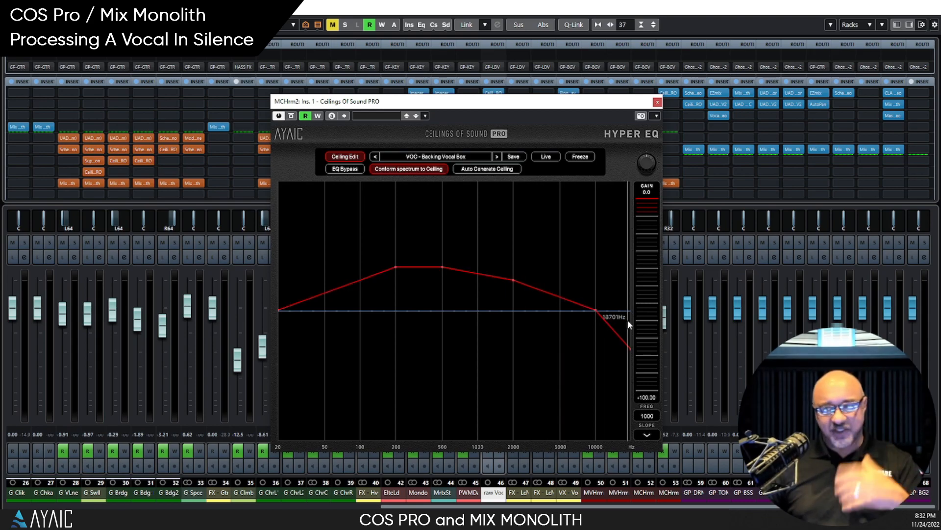
{"action": "left_click_drag", "start_coordinate": [629, 325], "coordinate": [538, 300]}
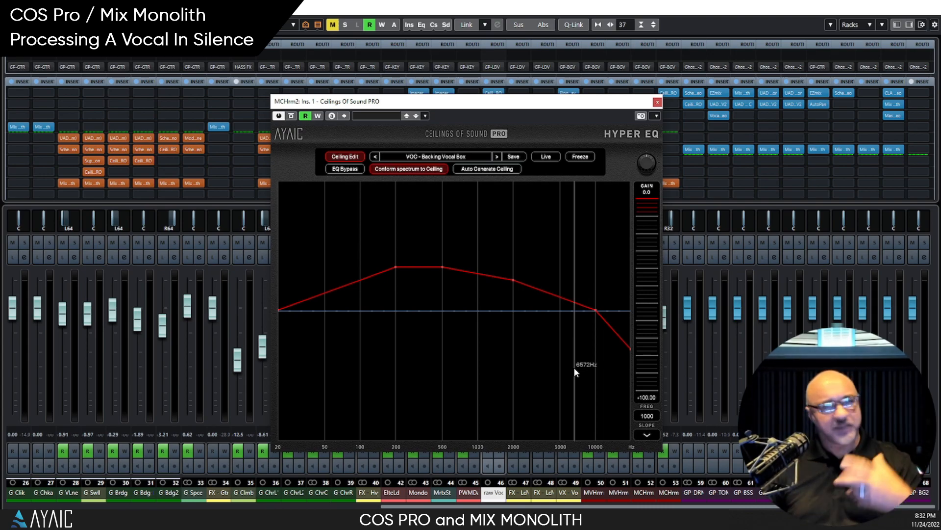
{"action": "mouse_move", "coordinate": [624, 200]}
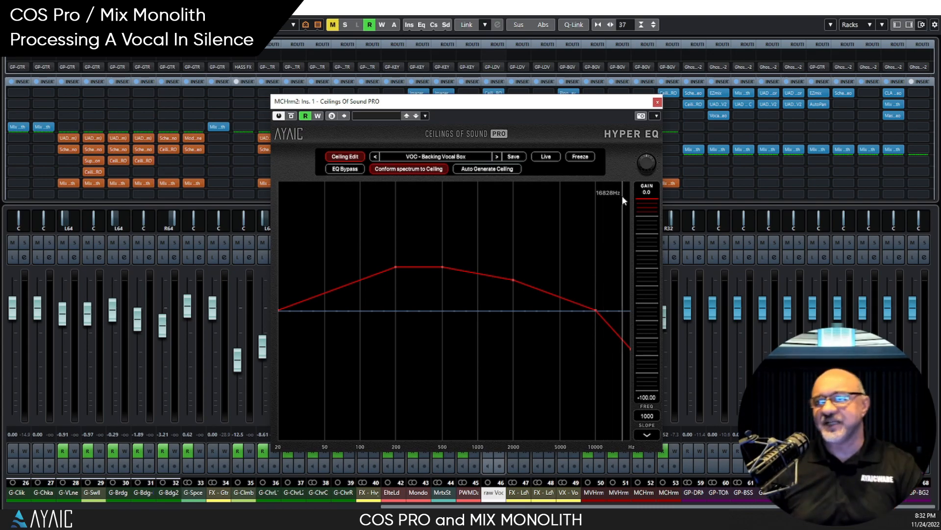
- Arrange both COS Pro windows side by side and pick VOC - Backing Vocal Box for the first harmony
{"action": "left_click_drag", "start_coordinate": [330, 101], "coordinate": [229, 110]}
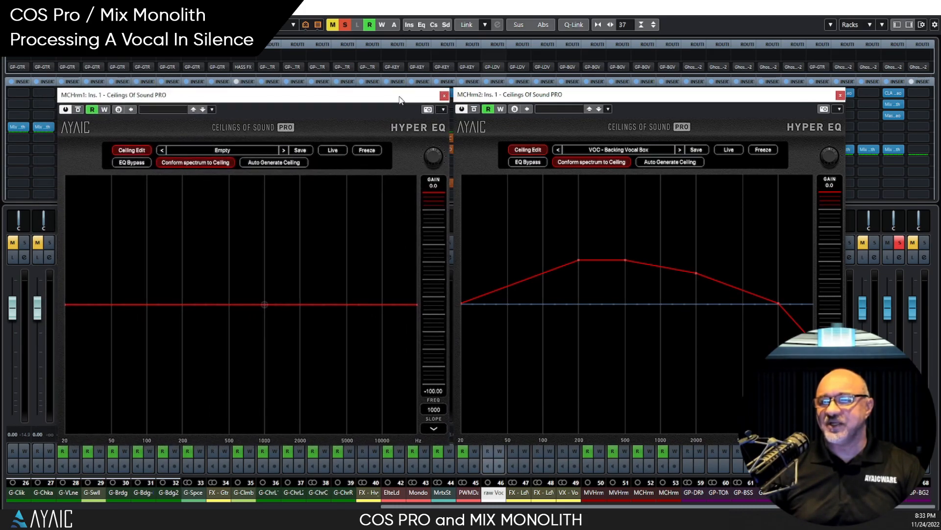
{"action": "left_click", "coordinate": [222, 150]}
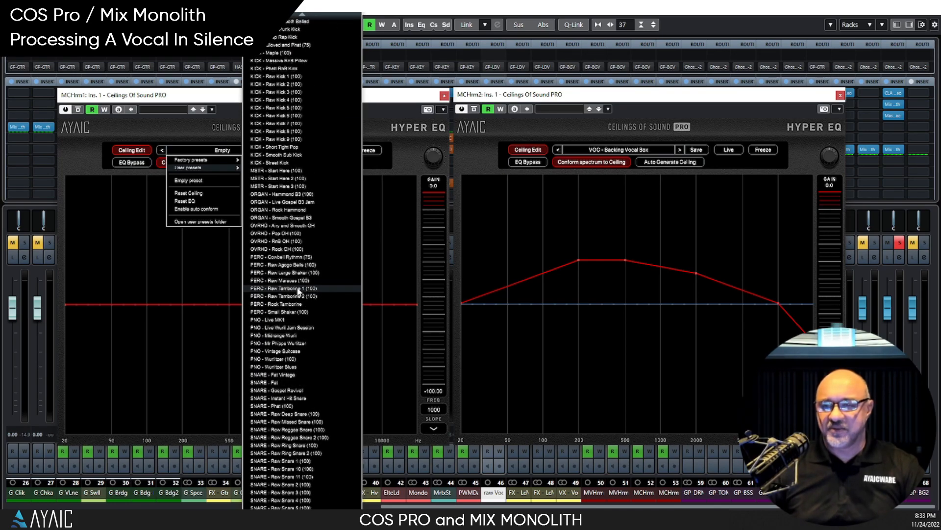
{"action": "scroll", "scroll_direction": "down", "scroll_amount": 3}
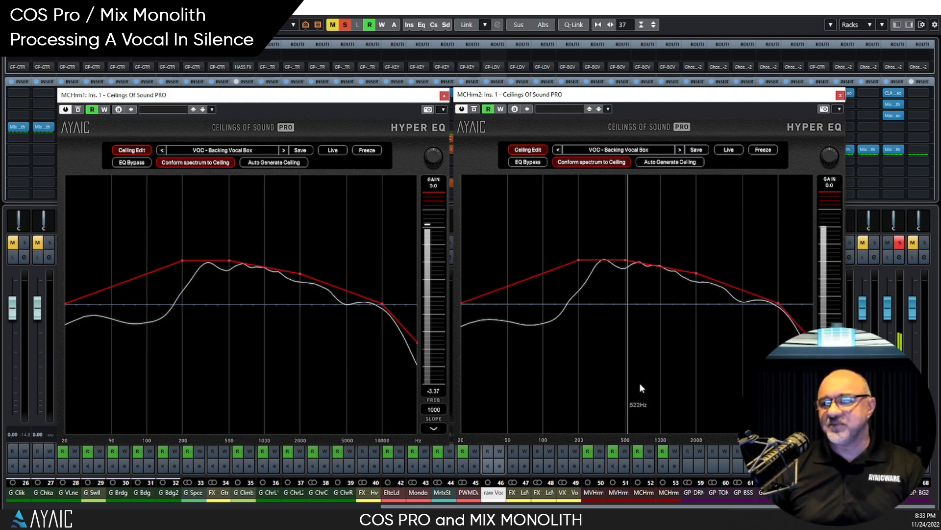
{"action": "mouse_move", "coordinate": [655, 318]}
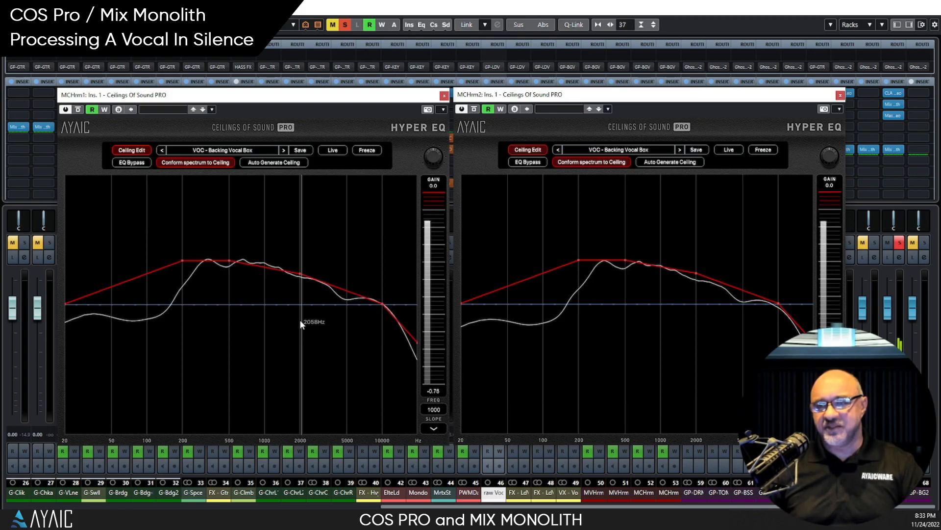
{"action": "mouse_move", "coordinate": [122, 336]}
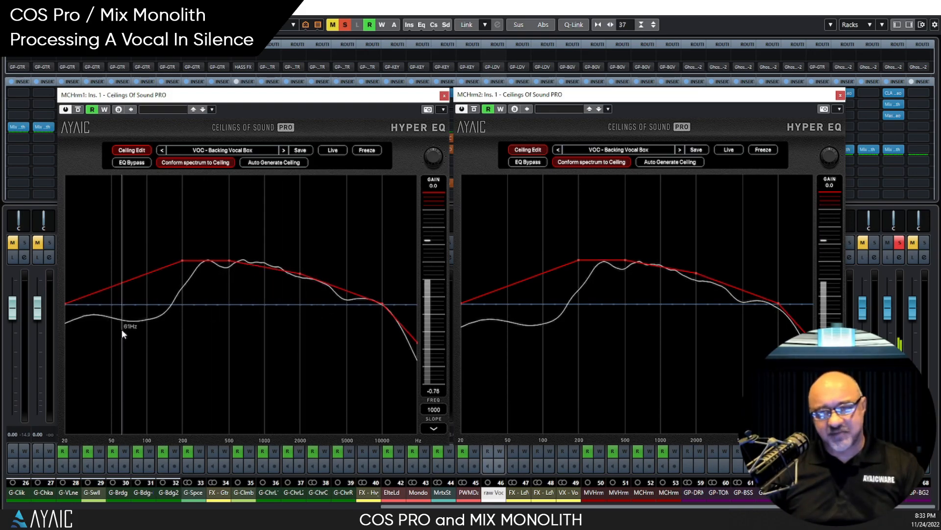
{"action": "mouse_move", "coordinate": [366, 353]}
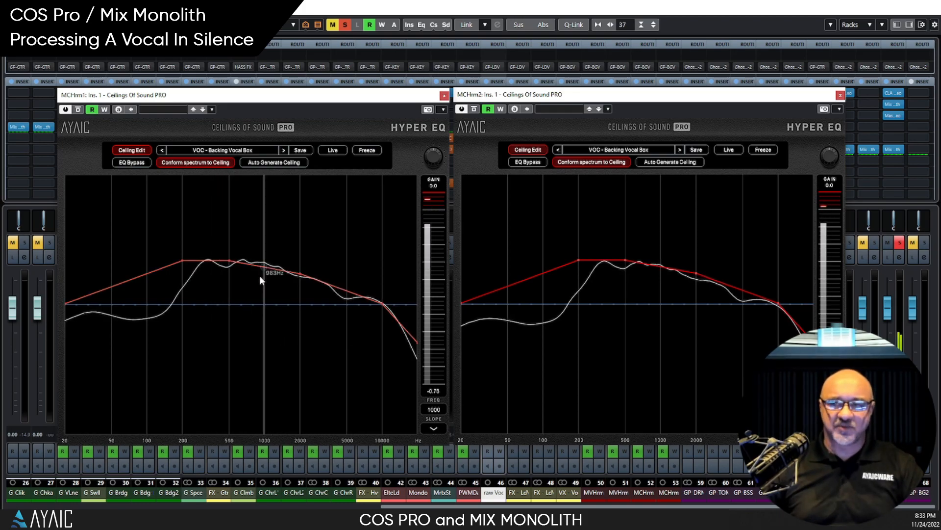
{"action": "mouse_move", "coordinate": [179, 289]}
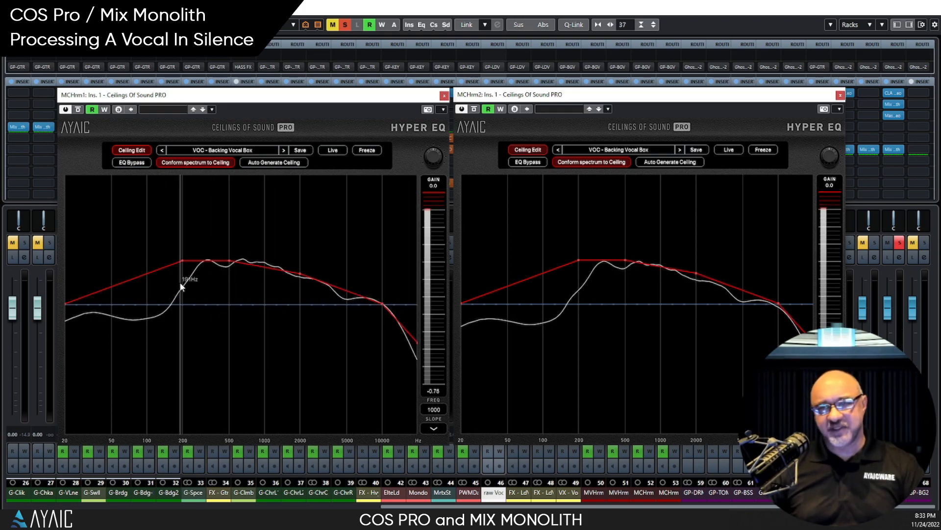
{"action": "mouse_move", "coordinate": [107, 333]}
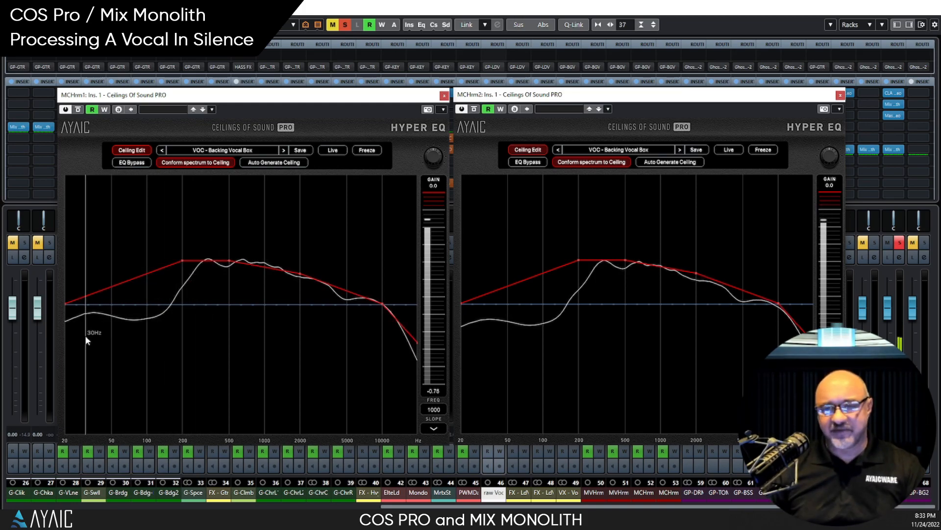
{"action": "mouse_move", "coordinate": [633, 309]}
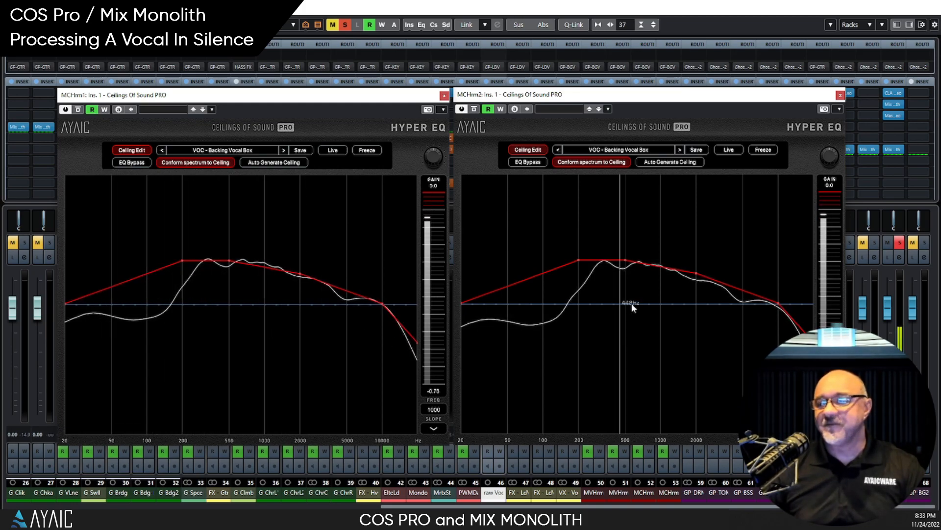
{"action": "mouse_move", "coordinate": [652, 341]}
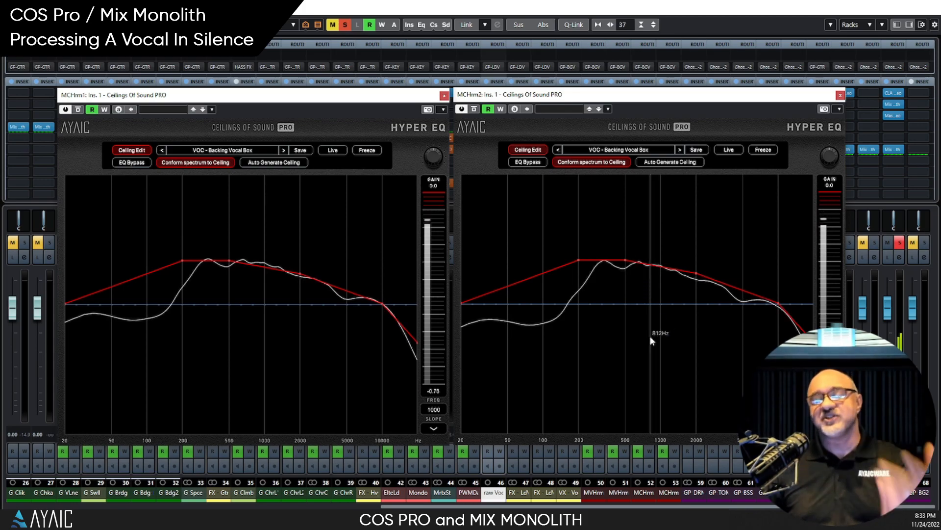
{"action": "mouse_move", "coordinate": [356, 351]}
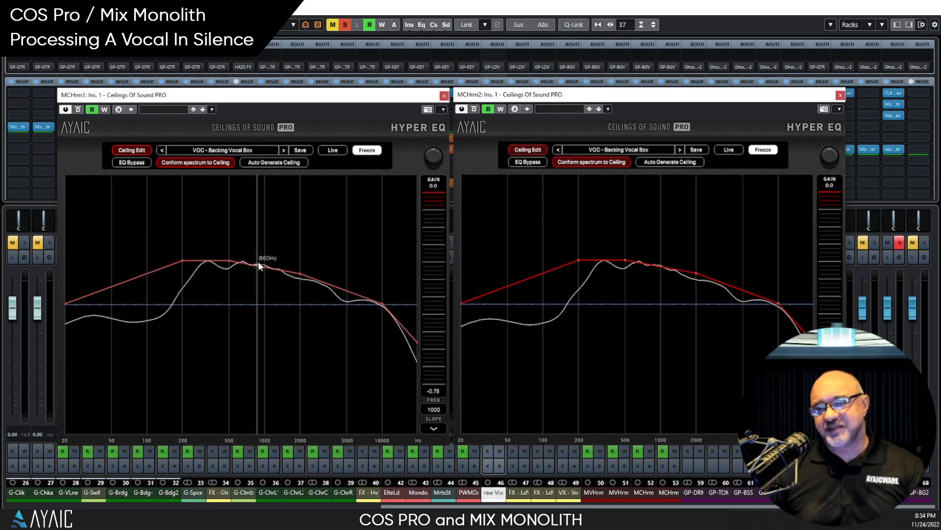
{"action": "mouse_move", "coordinate": [339, 292]}
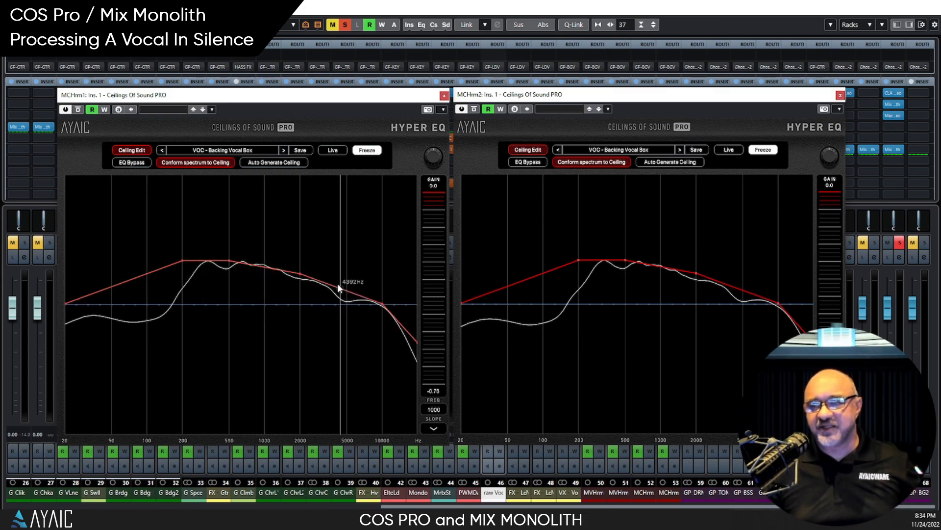
- In the first instance's EQ Edit, lower the bands around 1 kHz slightly and compare views
{"action": "left_click", "coordinate": [131, 149]}
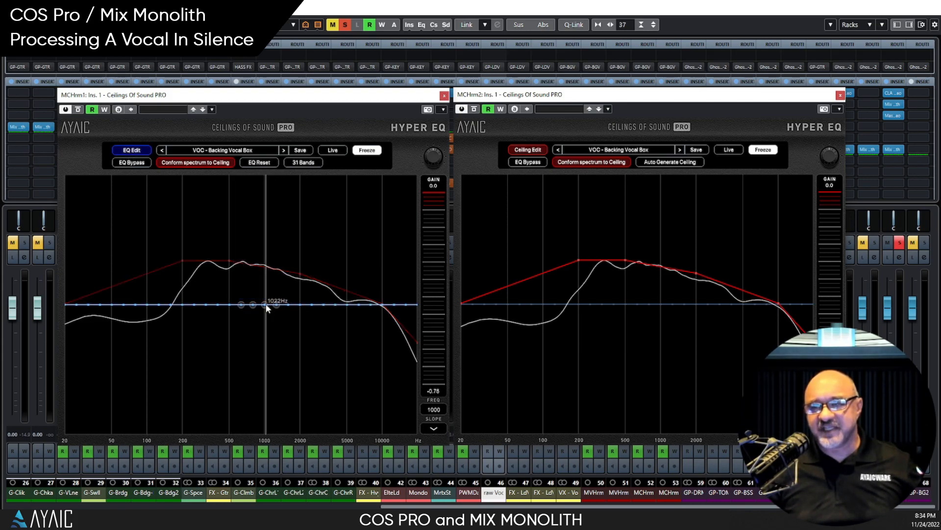
{"action": "left_click_drag", "start_coordinate": [267, 308], "coordinate": [264, 311]}
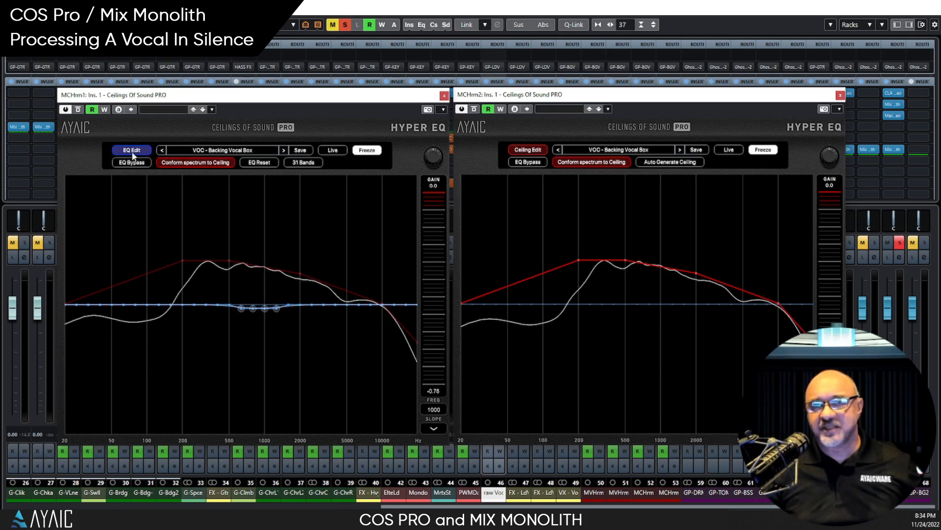
{"action": "mouse_move", "coordinate": [318, 301]}
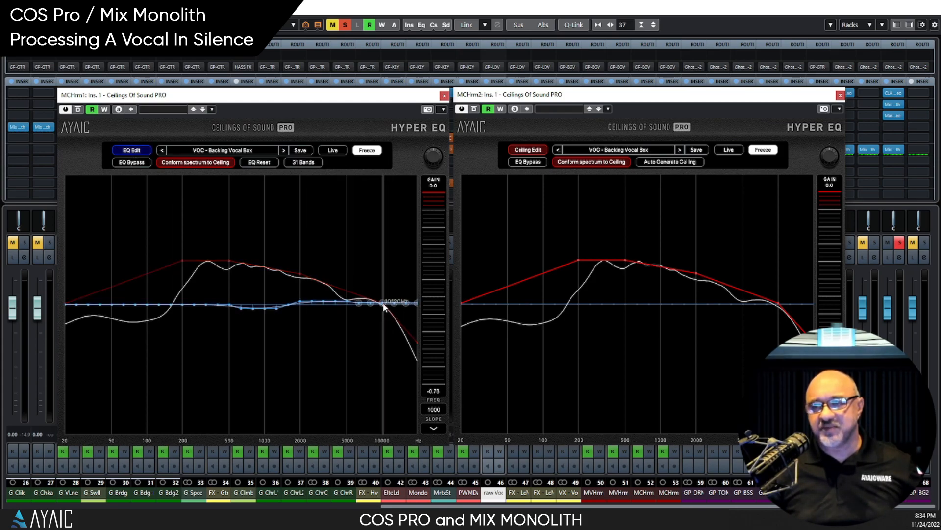
{"action": "left_click", "coordinate": [130, 149]}
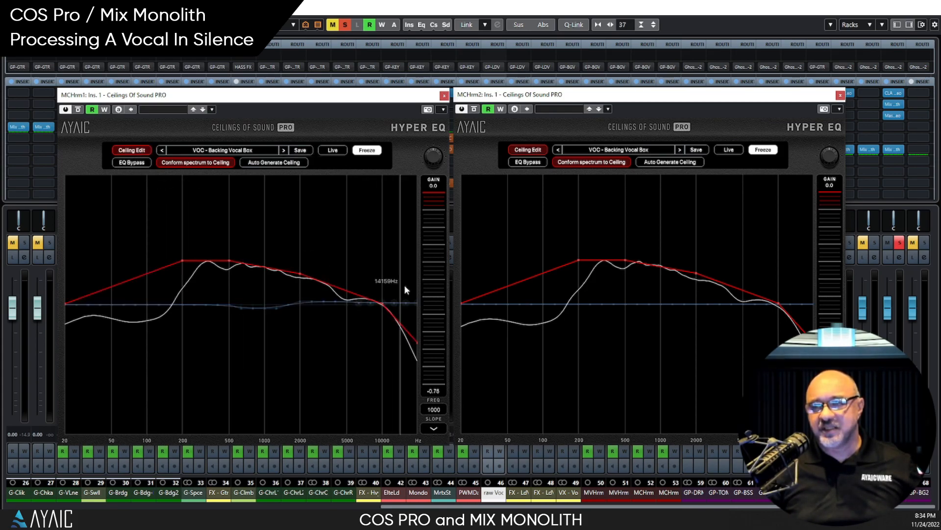
{"action": "mouse_move", "coordinate": [200, 192]}
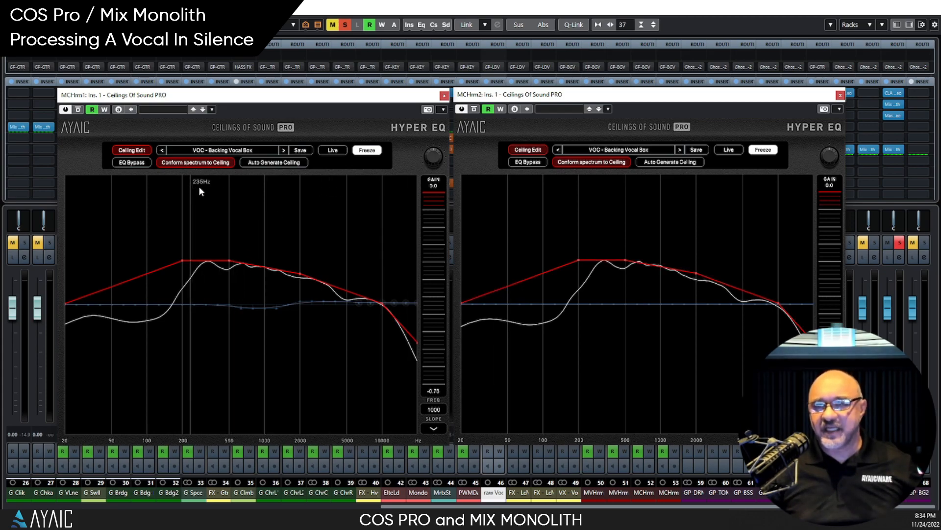
{"action": "left_click", "coordinate": [131, 149]}
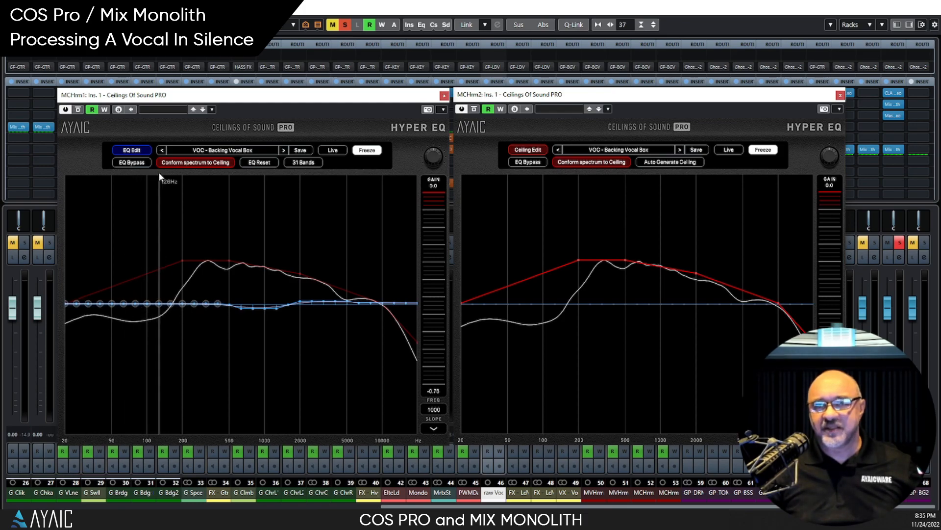
{"action": "left_click", "coordinate": [130, 150]}
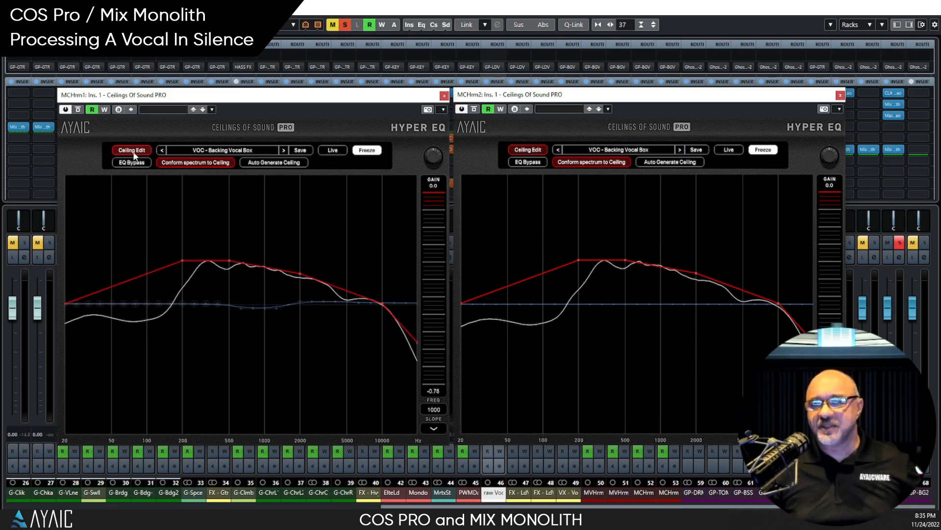
{"action": "mouse_move", "coordinate": [640, 231]}
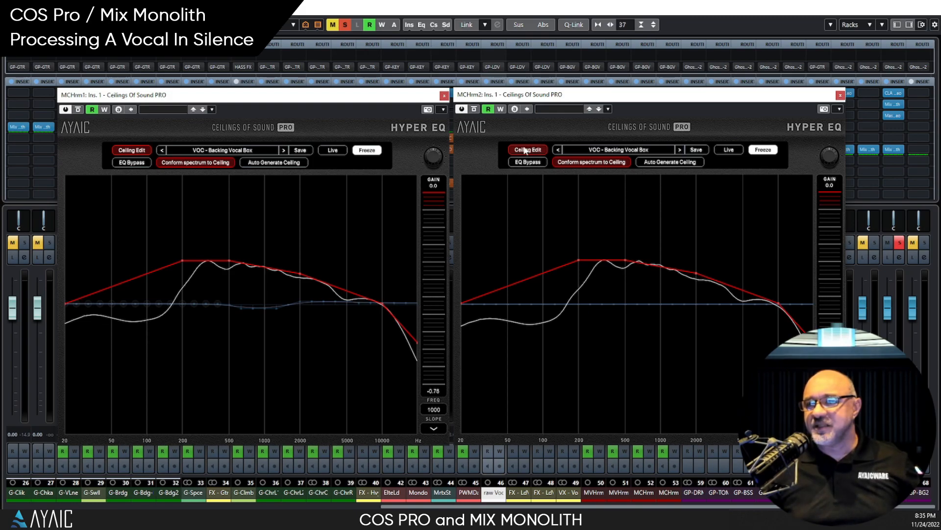
- Toggle the second instance between ceiling and EQ views, leaving its EQ bands shown
{"action": "left_click", "coordinate": [528, 149]}
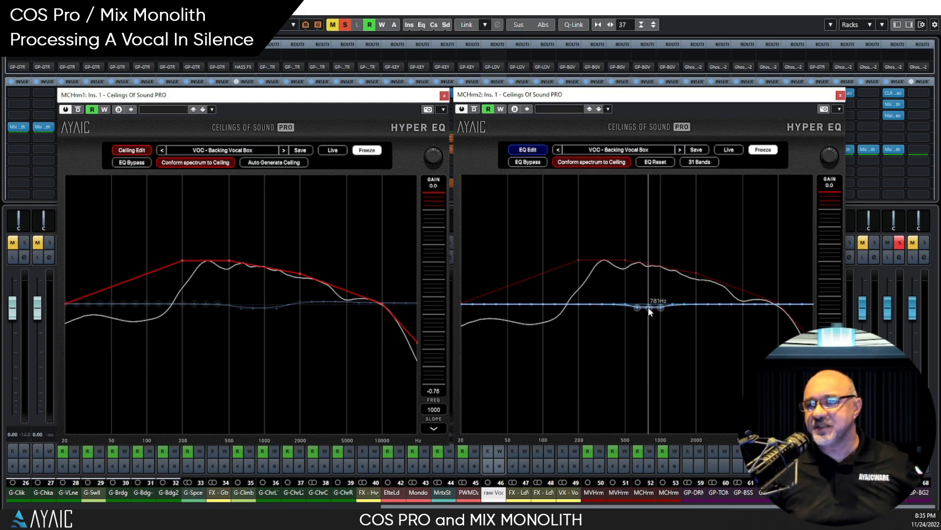
{"action": "left_click", "coordinate": [527, 149]}
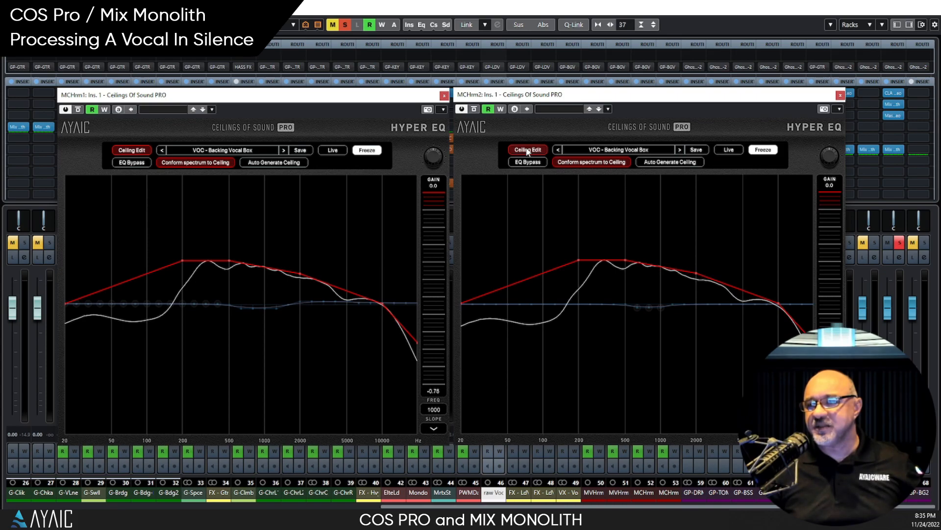
{"action": "left_click", "coordinate": [527, 149]}
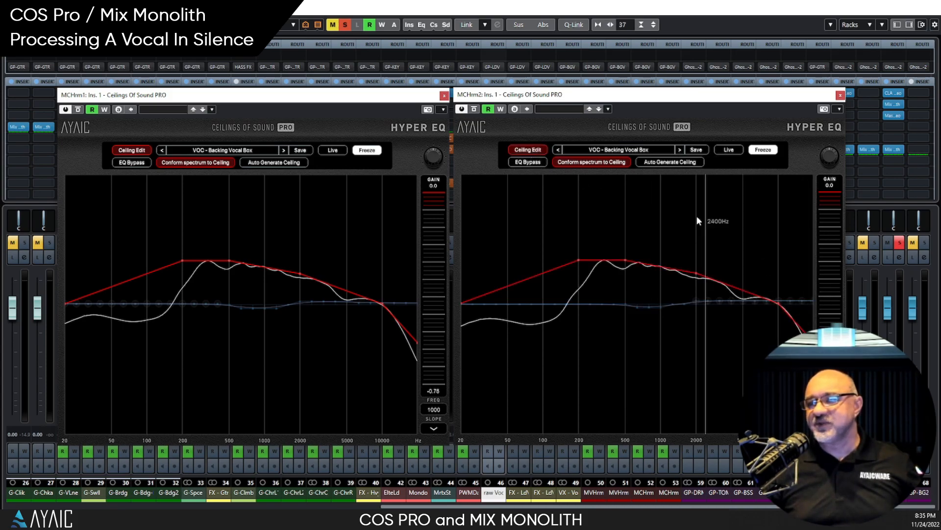
{"action": "left_click", "coordinate": [527, 149]}
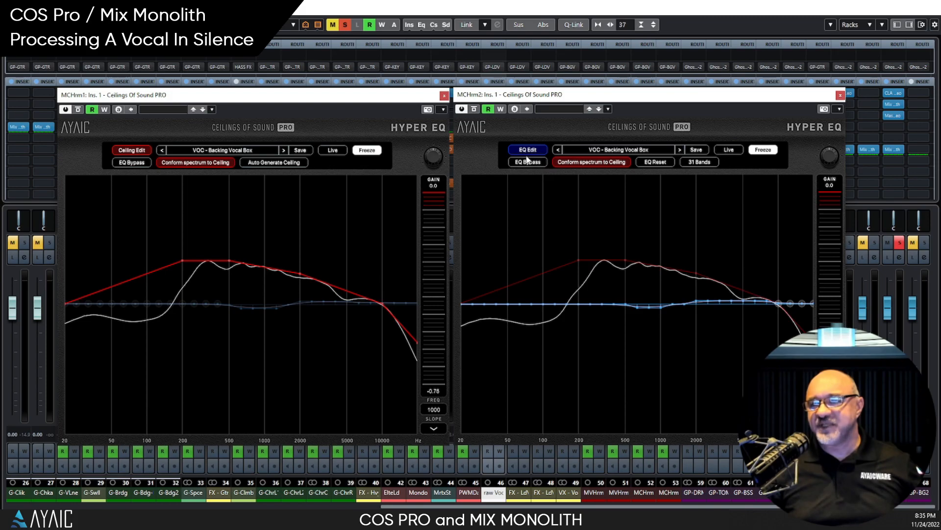
- Return the second instance to ceiling editing, then close its window
{"action": "left_click", "coordinate": [526, 149]}
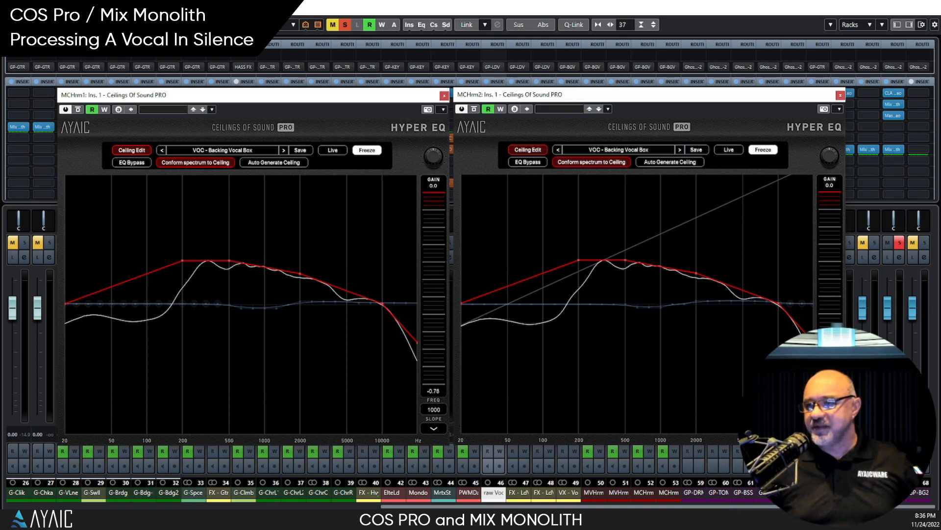
{"action": "mouse_move", "coordinate": [456, 380]}
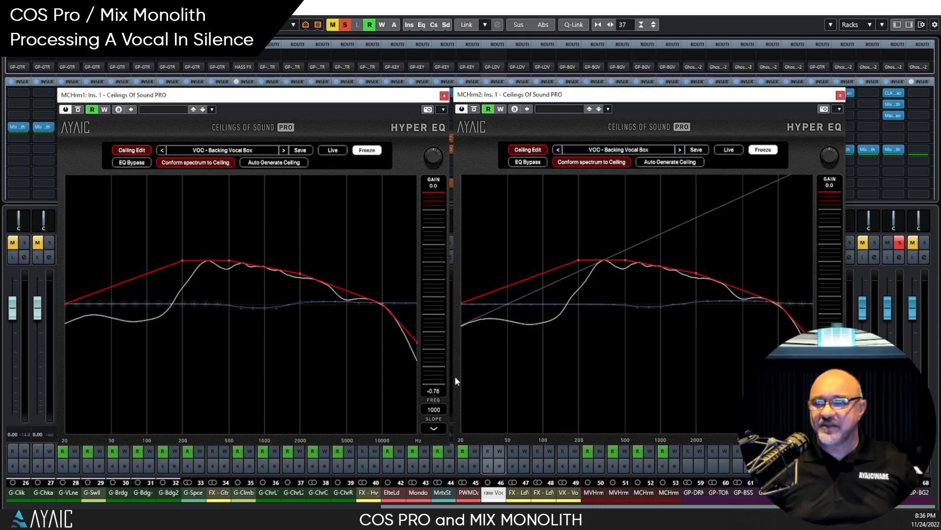
{"action": "left_click", "coordinate": [434, 429]}
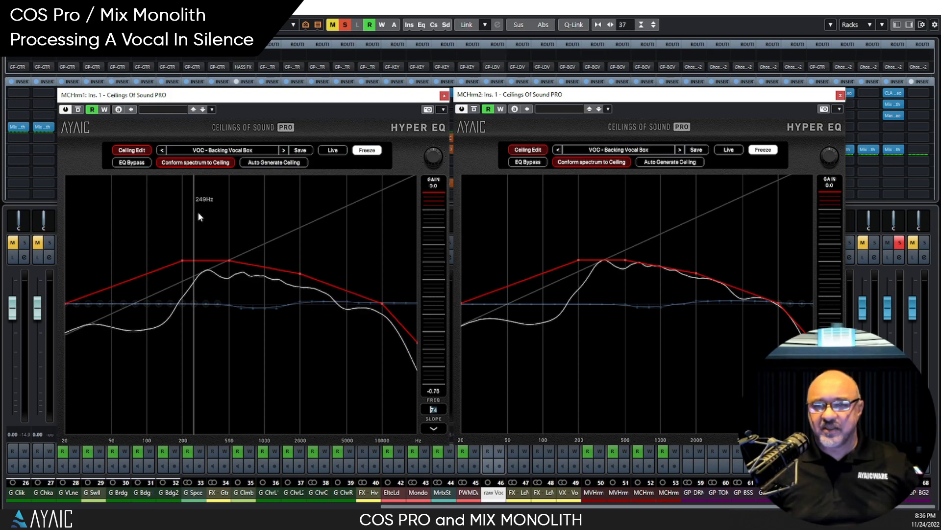
{"action": "left_click", "coordinate": [130, 150]}
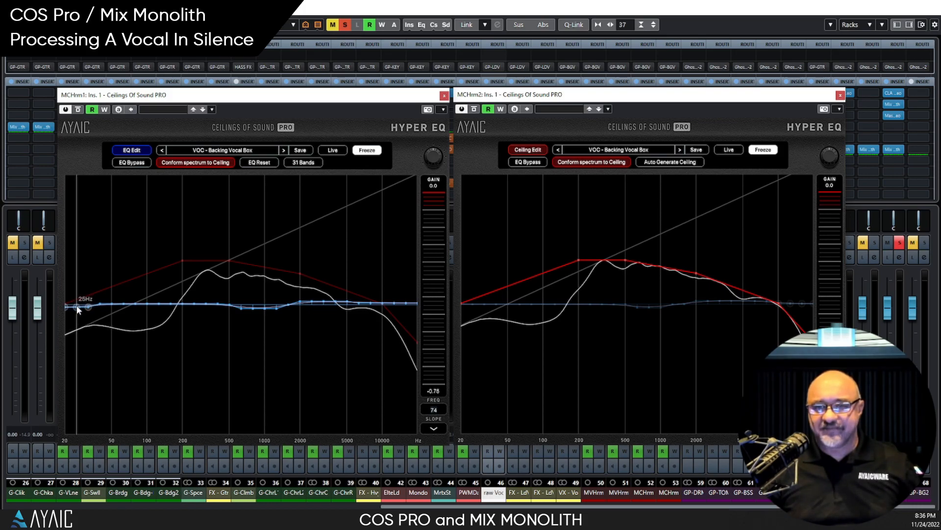
{"action": "mouse_move", "coordinate": [83, 312]}
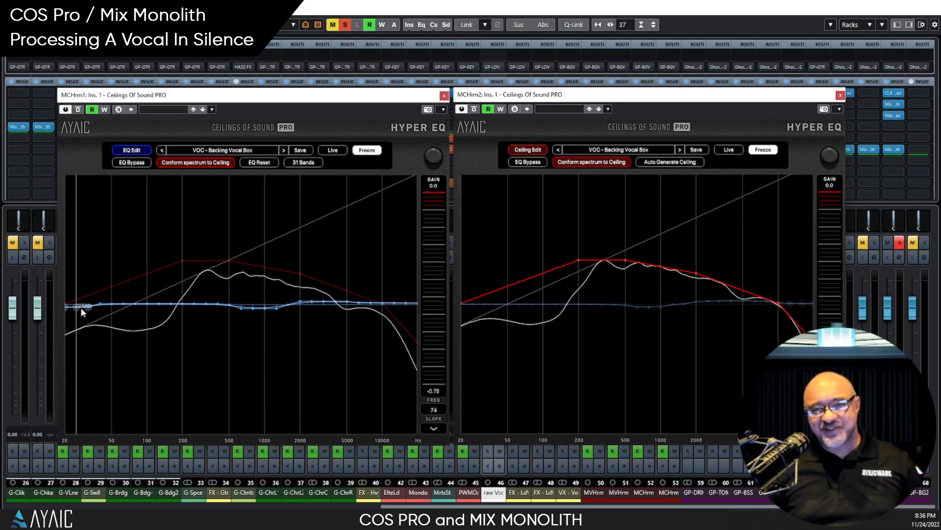
{"action": "mouse_move", "coordinate": [152, 278]}
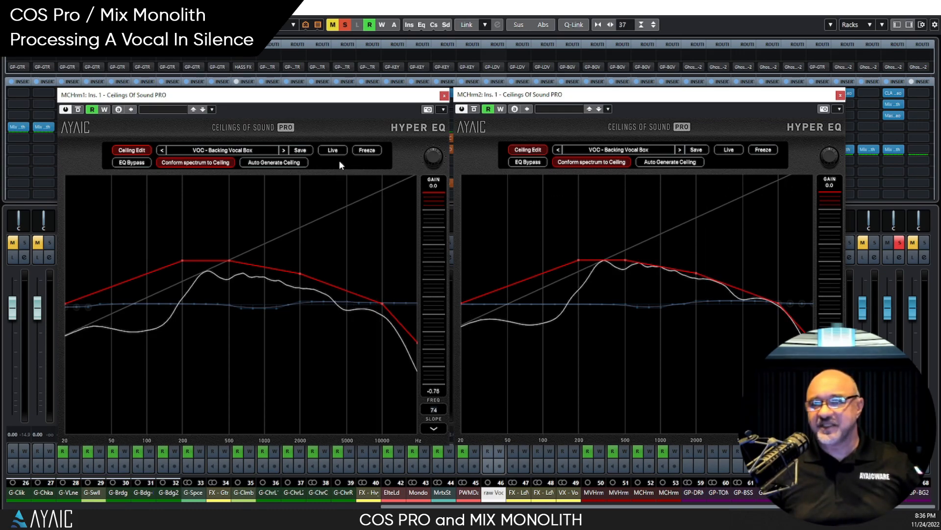
{"action": "left_click", "coordinate": [841, 97]}
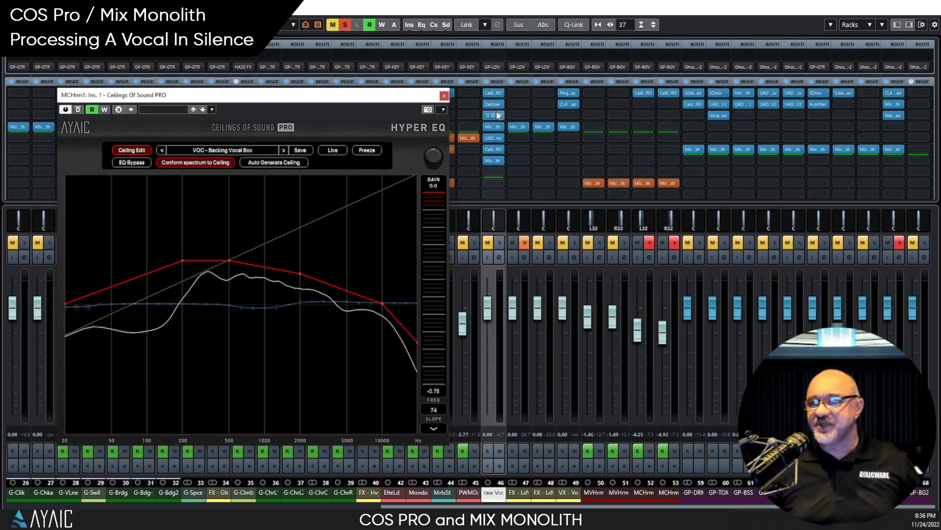
- Close the remaining COS Pro window to reveal the full Cubase mixer
{"action": "left_click", "coordinate": [443, 96]}
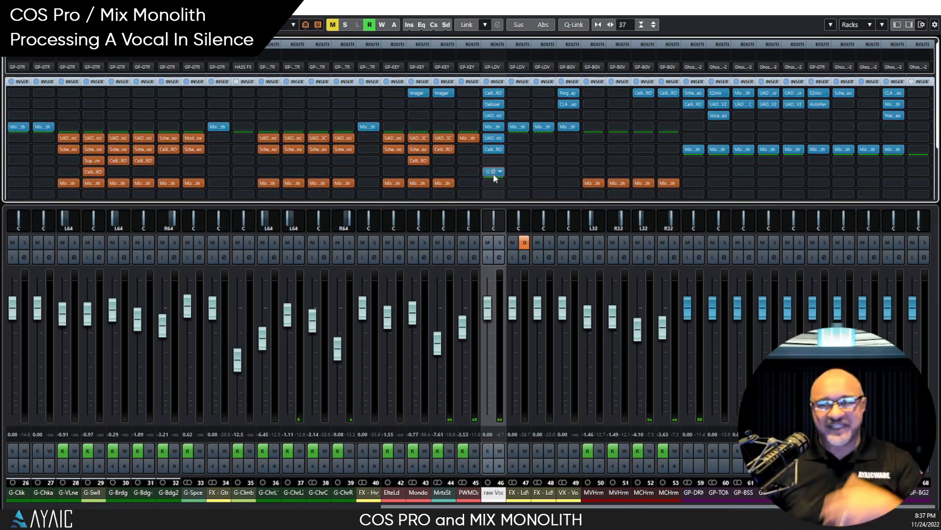
- Insert Vocals > Vocal Rider Mono on an empty raw vocal slot
{"action": "left_click", "coordinate": [492, 170]}
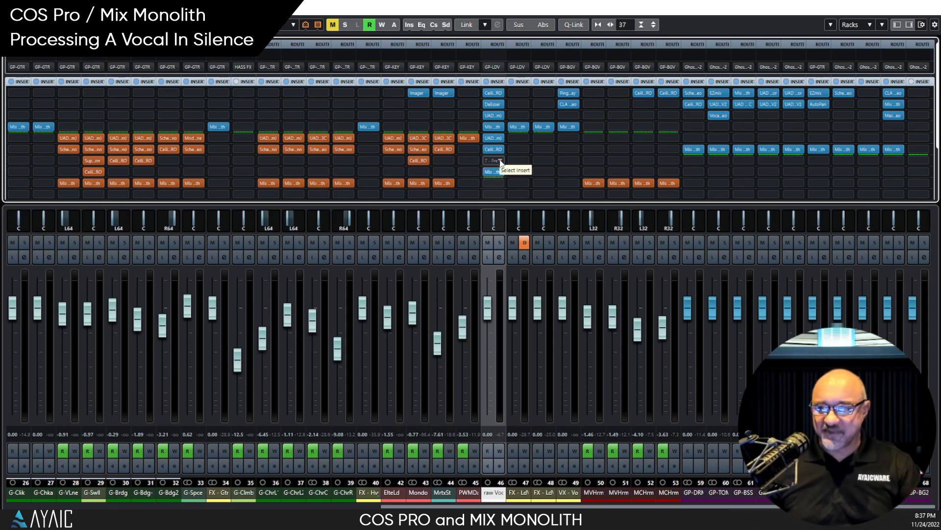
{"action": "left_click", "coordinate": [493, 161]}
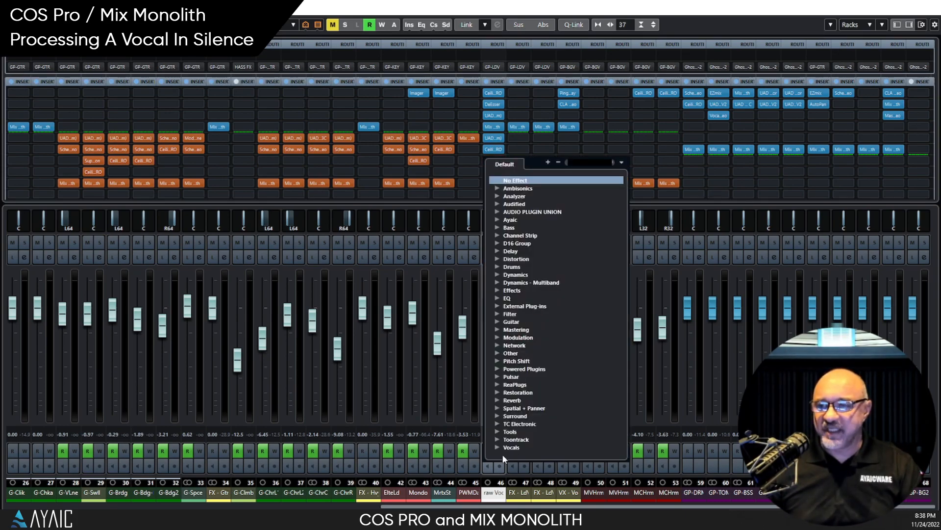
{"action": "left_click", "coordinate": [512, 448]}
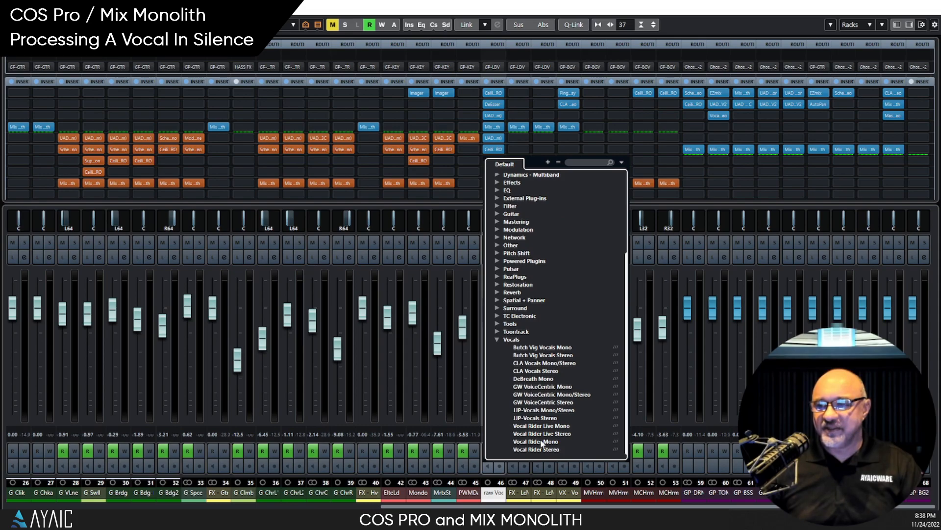
{"action": "left_click", "coordinate": [537, 441]}
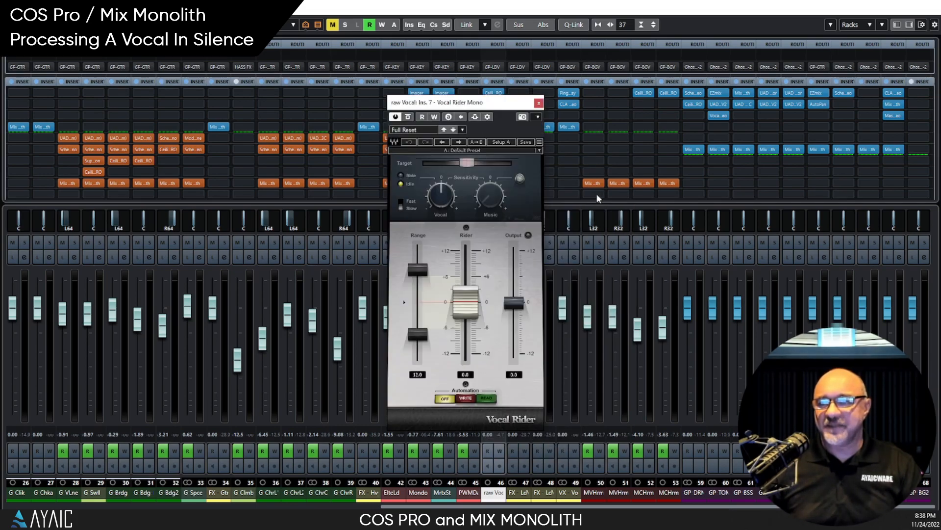
- Load the Smooth Ride factory preset in Vocal Rider
{"action": "left_click_drag", "start_coordinate": [465, 101], "coordinate": [322, 96]}
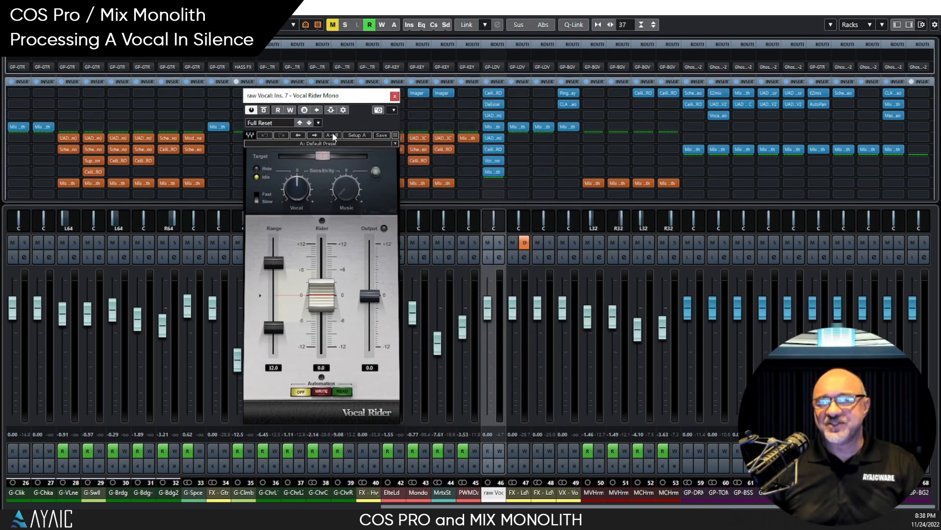
{"action": "left_click", "coordinate": [319, 122]}
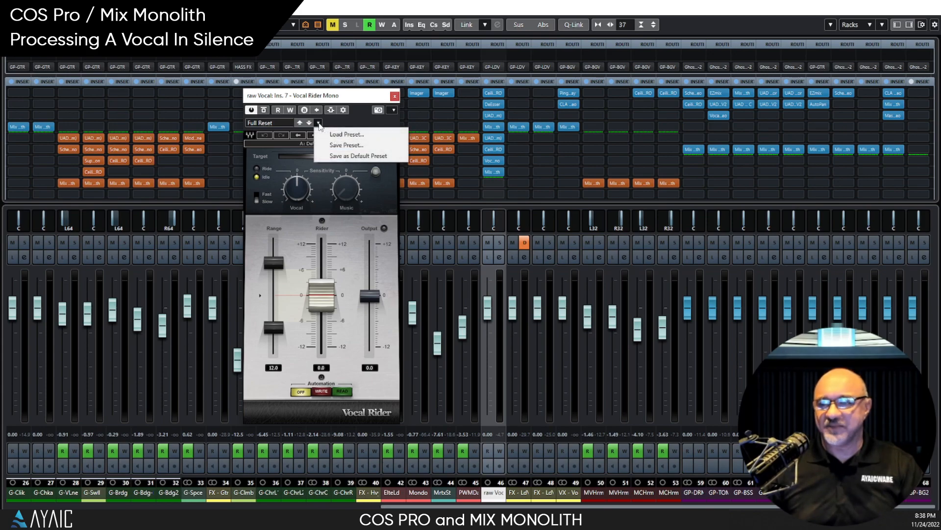
{"action": "mouse_move", "coordinate": [323, 134]}
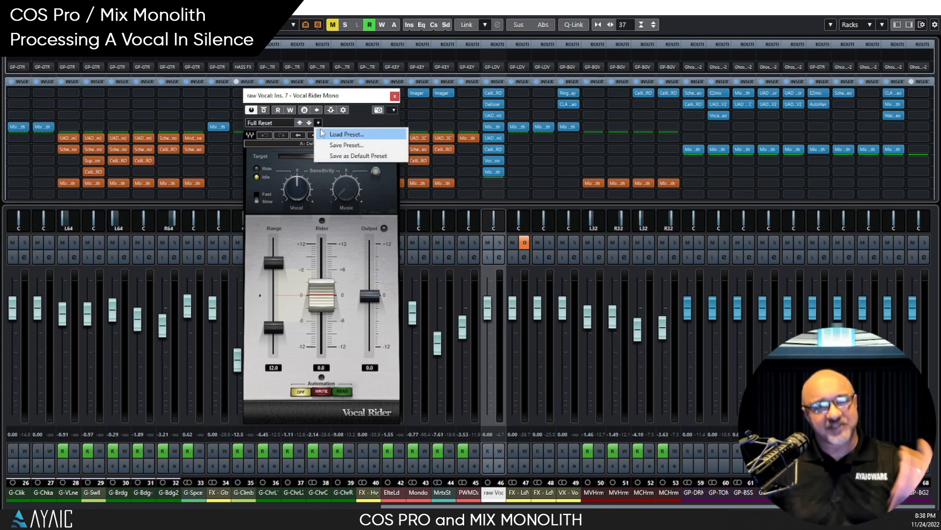
{"action": "mouse_move", "coordinate": [347, 155]}
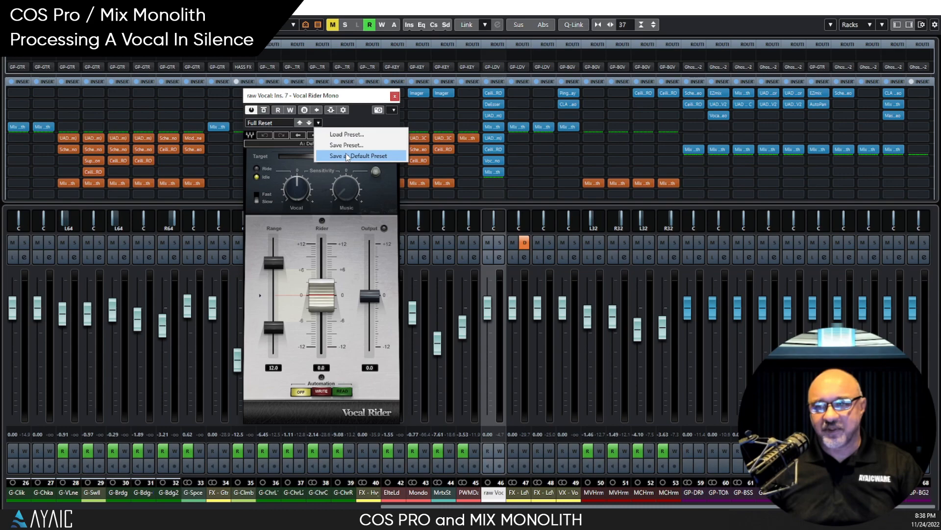
{"action": "mouse_move", "coordinate": [348, 135]}
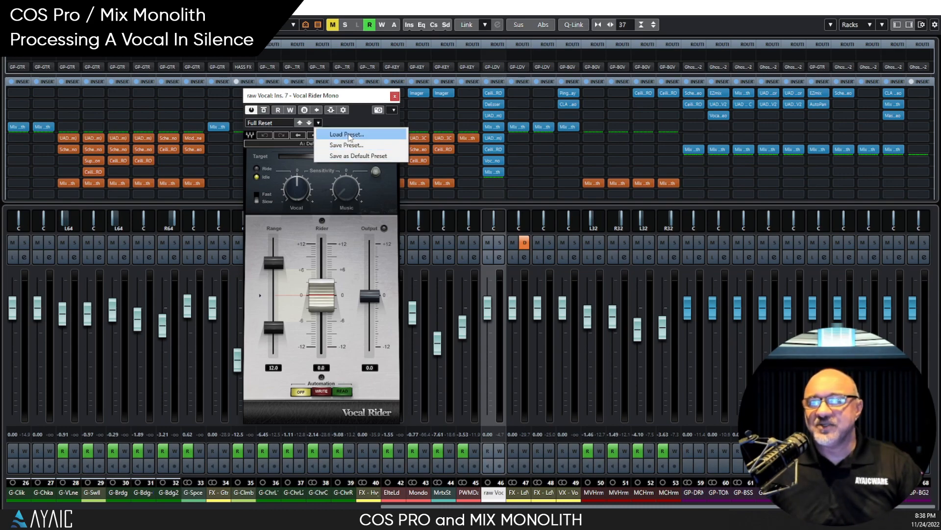
{"action": "left_click", "coordinate": [347, 133]}
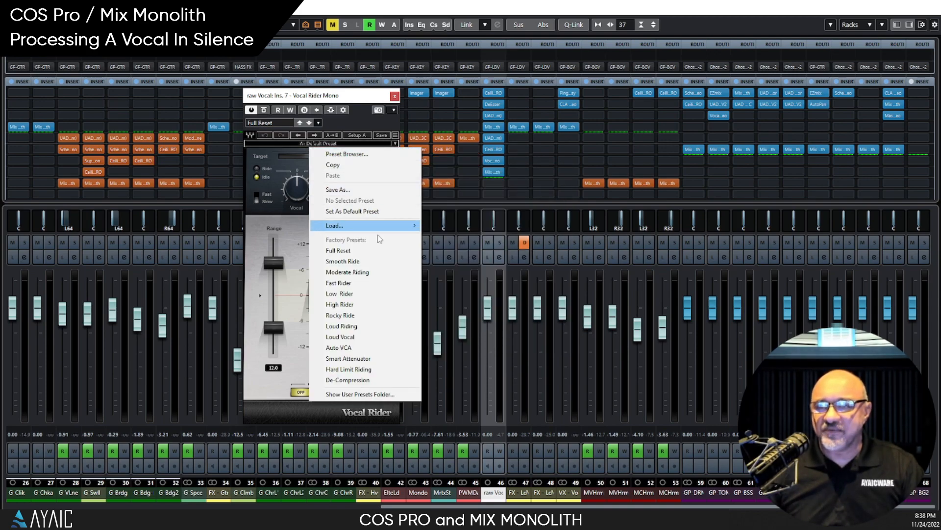
{"action": "mouse_move", "coordinate": [354, 272]}
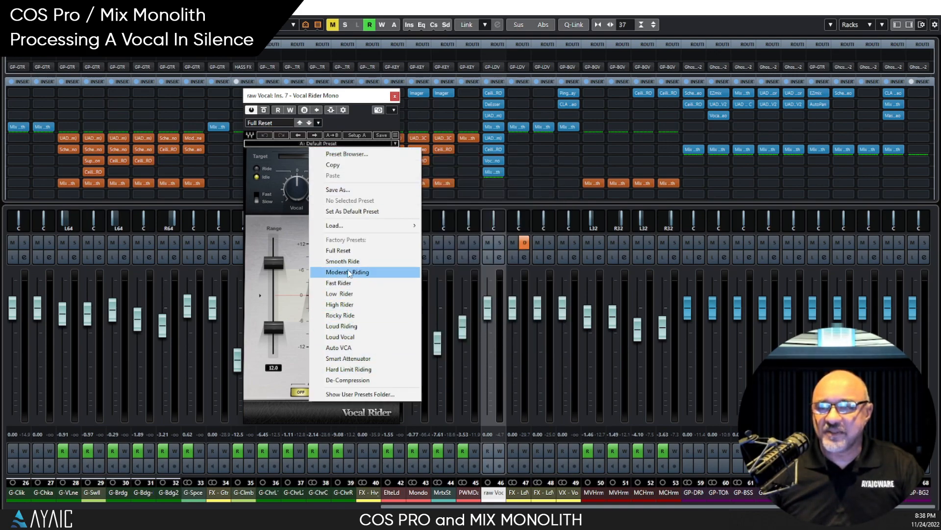
{"action": "left_click", "coordinate": [343, 261]}
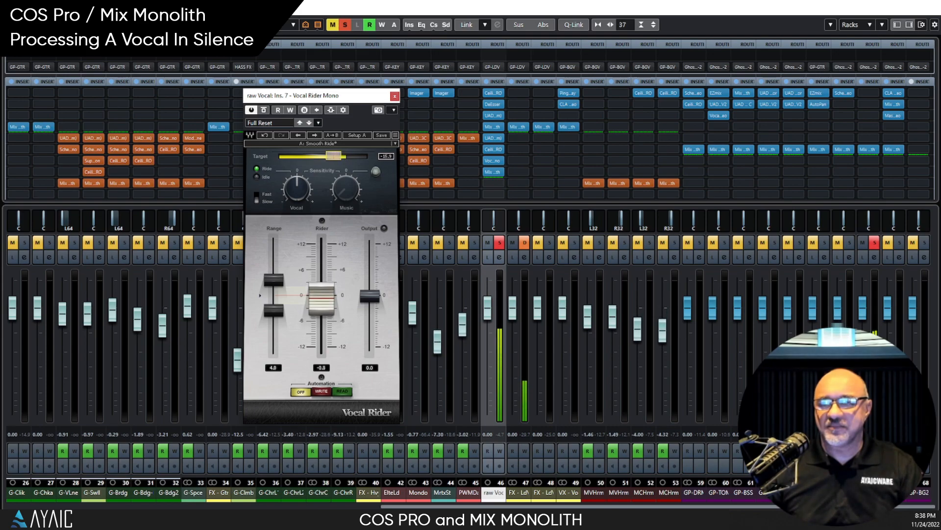
- Nudge the Vocal Rider Target slider slightly to fine-tune the ride level
{"action": "left_click_drag", "start_coordinate": [321, 294], "coordinate": [322, 306]}
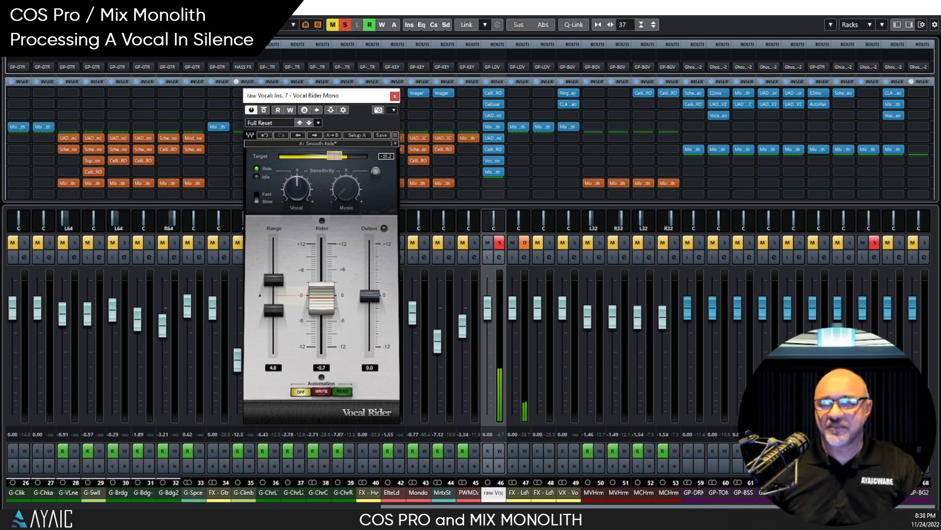
{"action": "left_click_drag", "start_coordinate": [321, 291], "coordinate": [321, 298]}
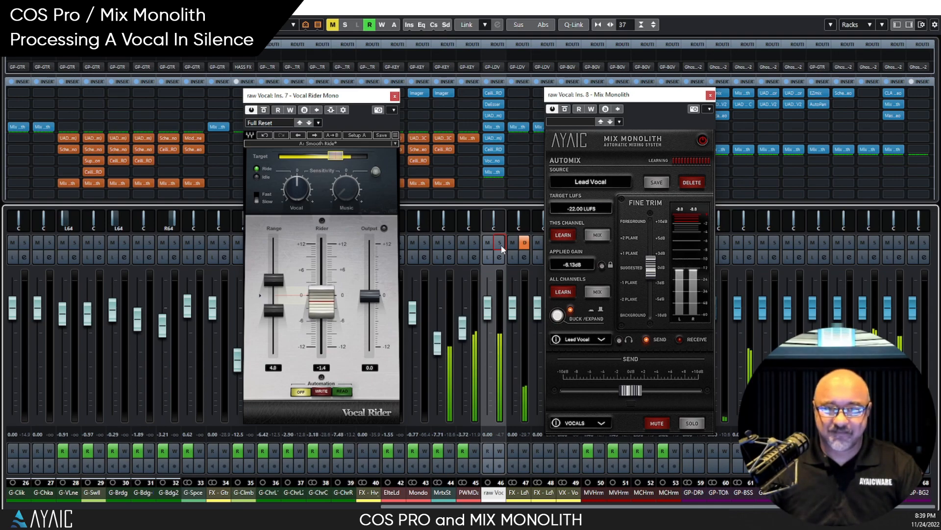
- Nudge a Mix Monolith control, then close the Mix Monolith and Vocal Rider windows
{"action": "left_click_drag", "start_coordinate": [322, 312], "coordinate": [321, 295]}
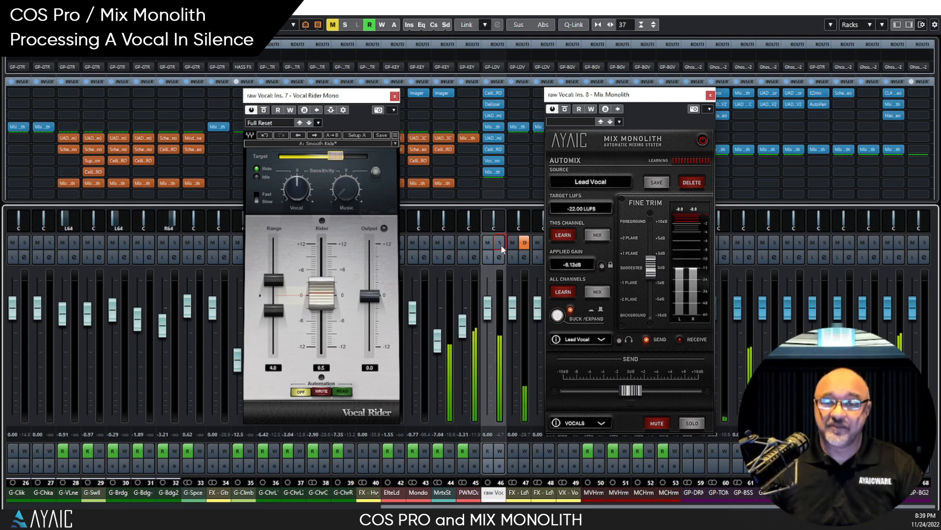
{"action": "left_click_drag", "start_coordinate": [322, 294], "coordinate": [322, 306]}
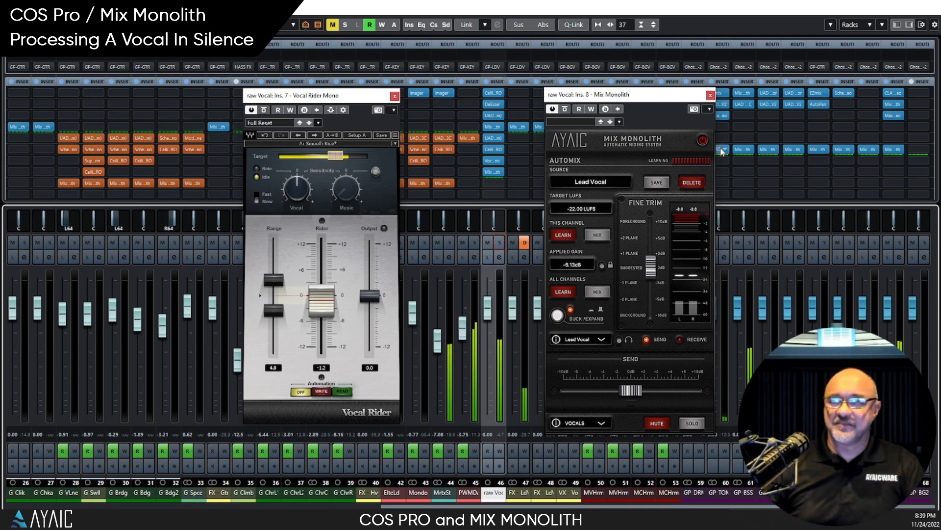
{"action": "left_click", "coordinate": [708, 95]}
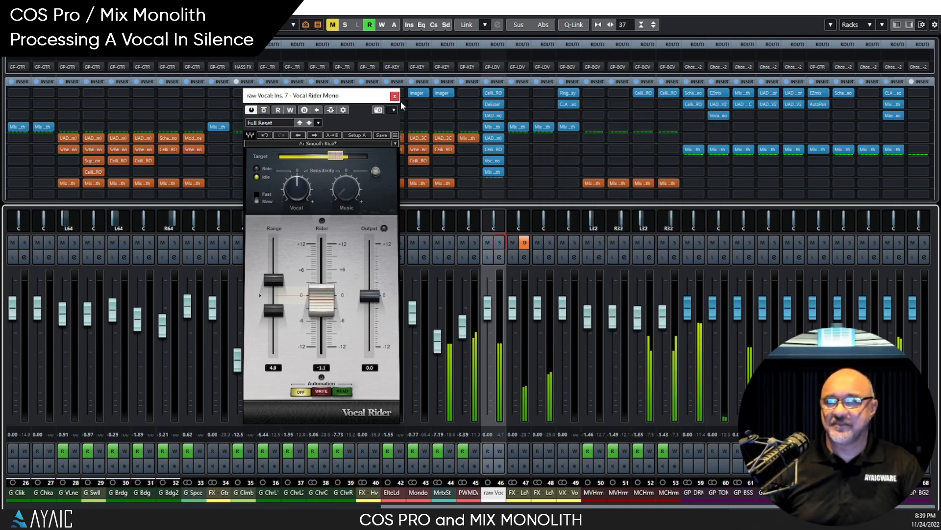
{"action": "left_click", "coordinate": [395, 96]}
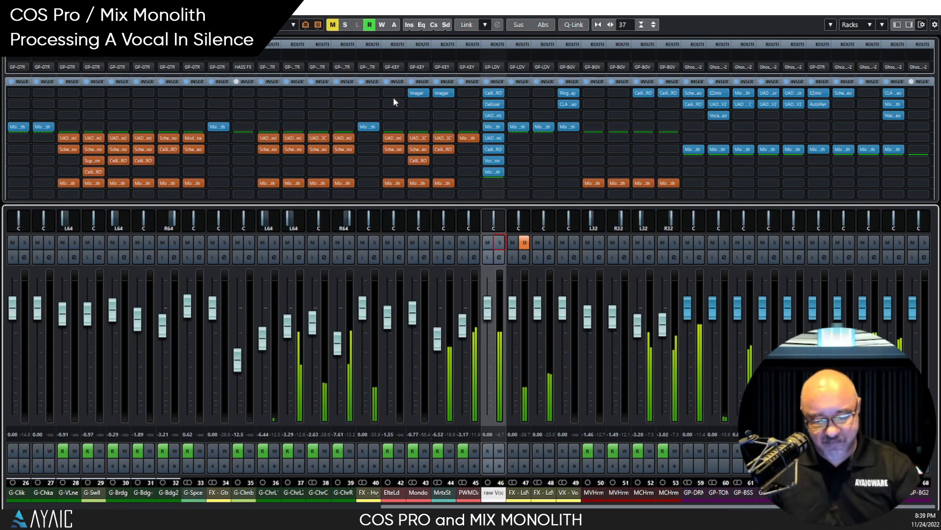